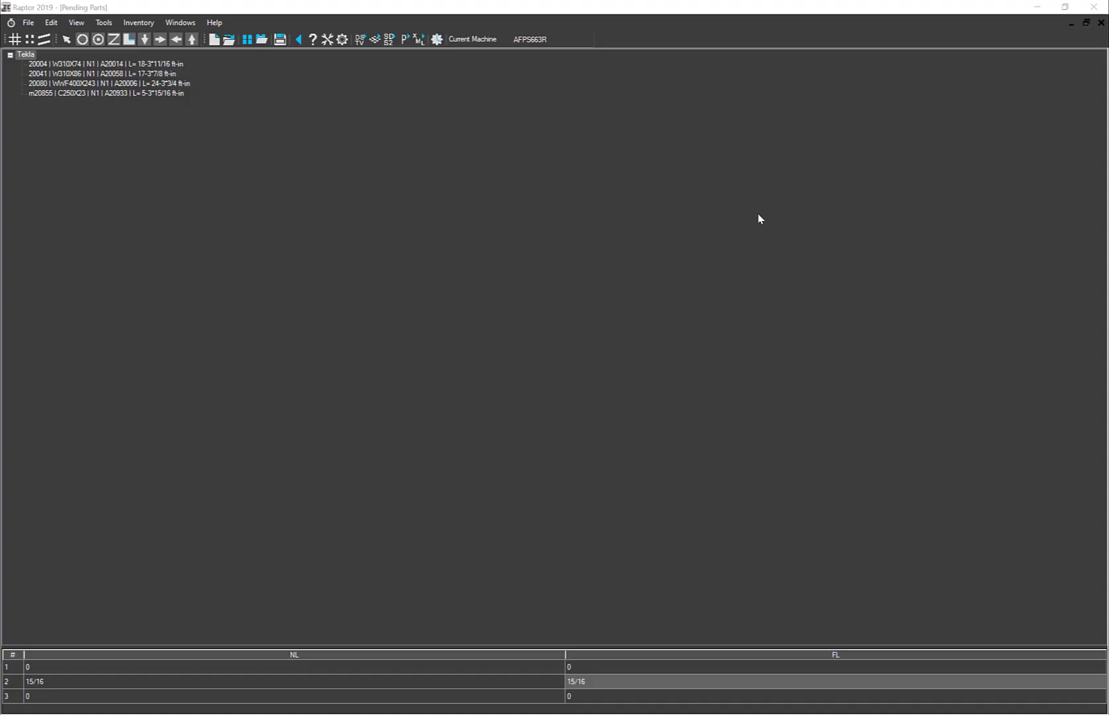
pyautogui.moveTo(742, 237)
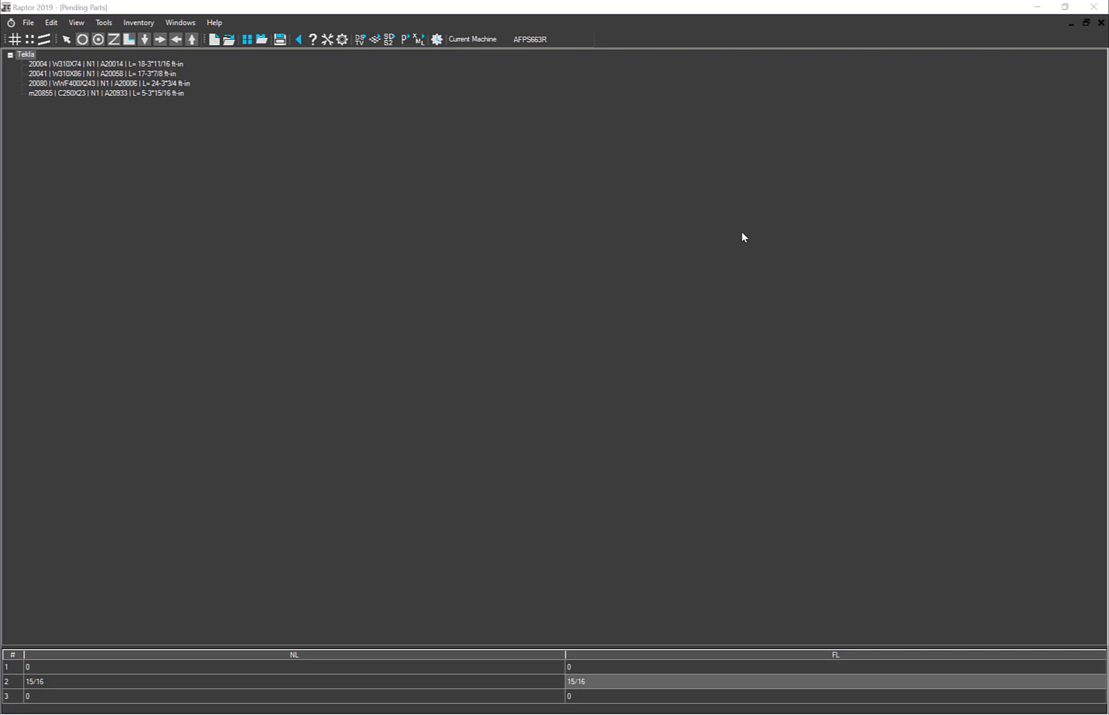
pyautogui.moveTo(116, 124)
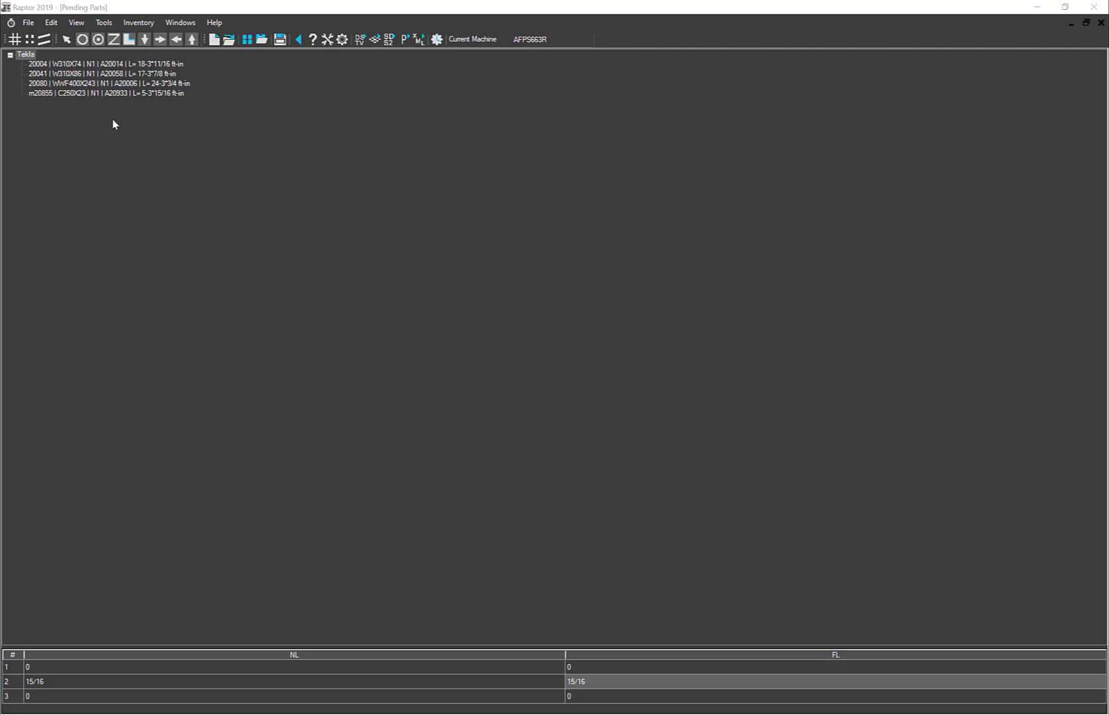
pyautogui.moveTo(39, 94)
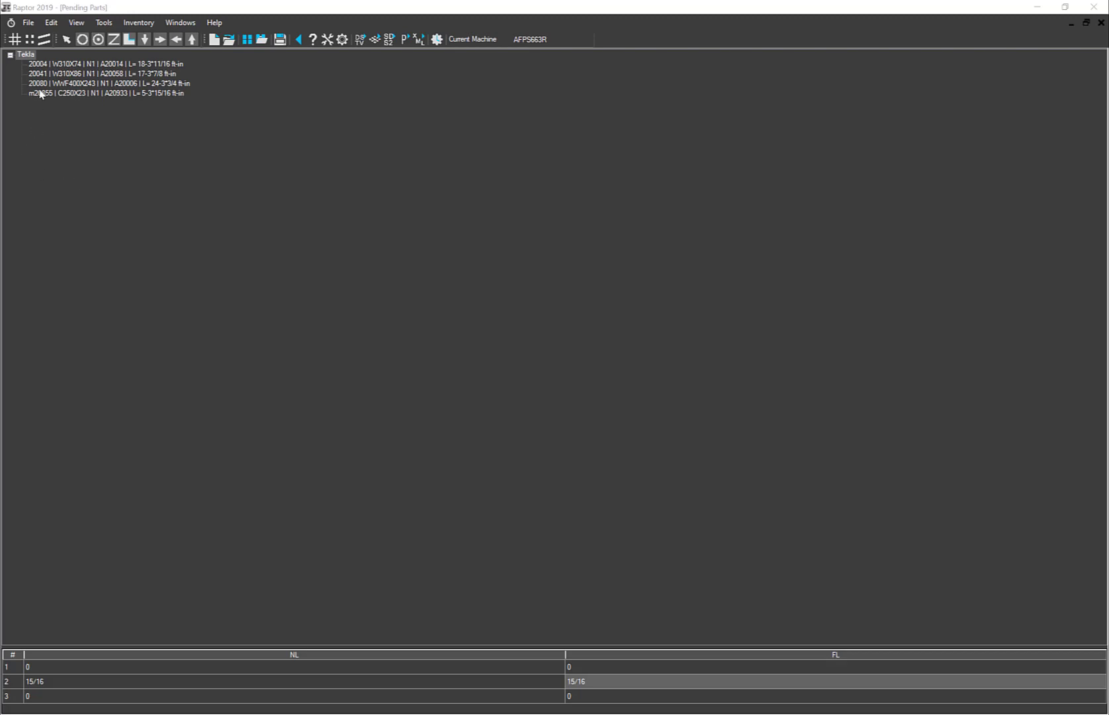
pyautogui.moveTo(33, 111)
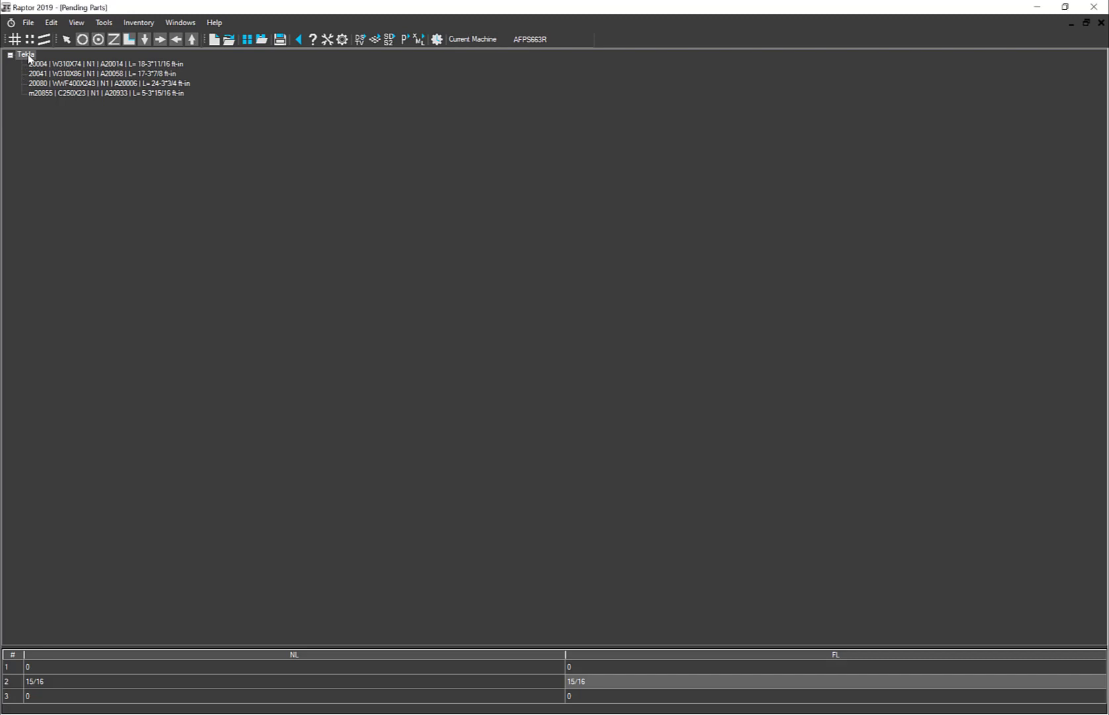
# Show the Tekla root node's Export All Parts format choices: Peddimat2D, XML 3D, DSTV, DSTV+.
pyautogui.rightClick(25, 54)
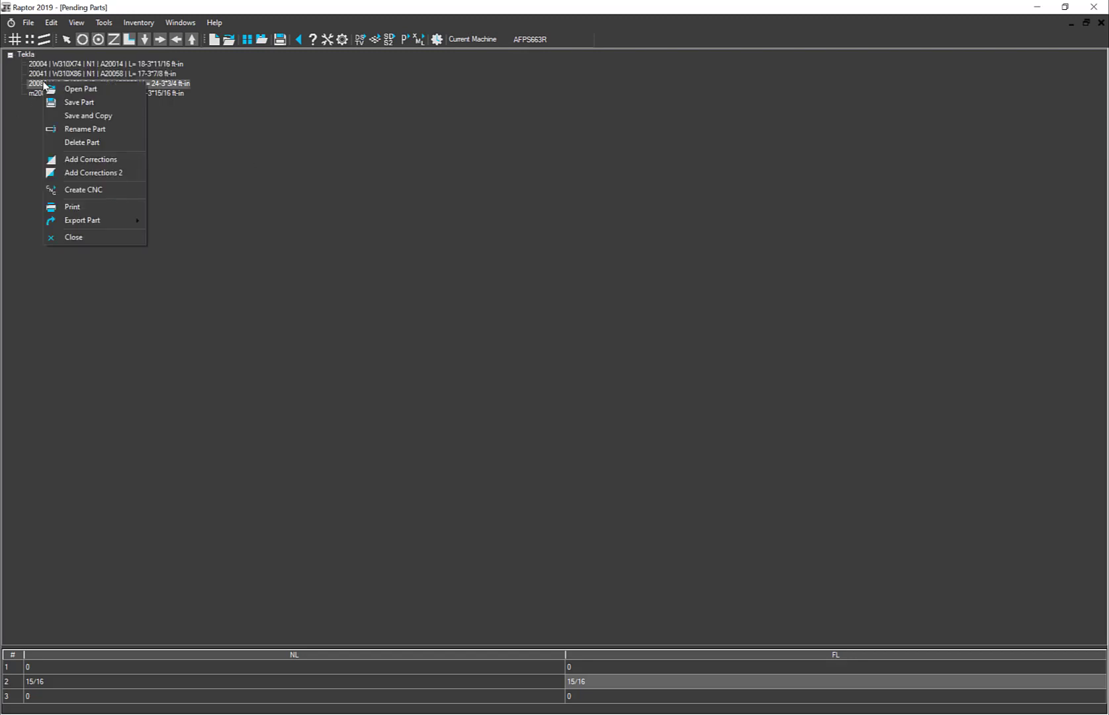
pyautogui.moveTo(81, 220)
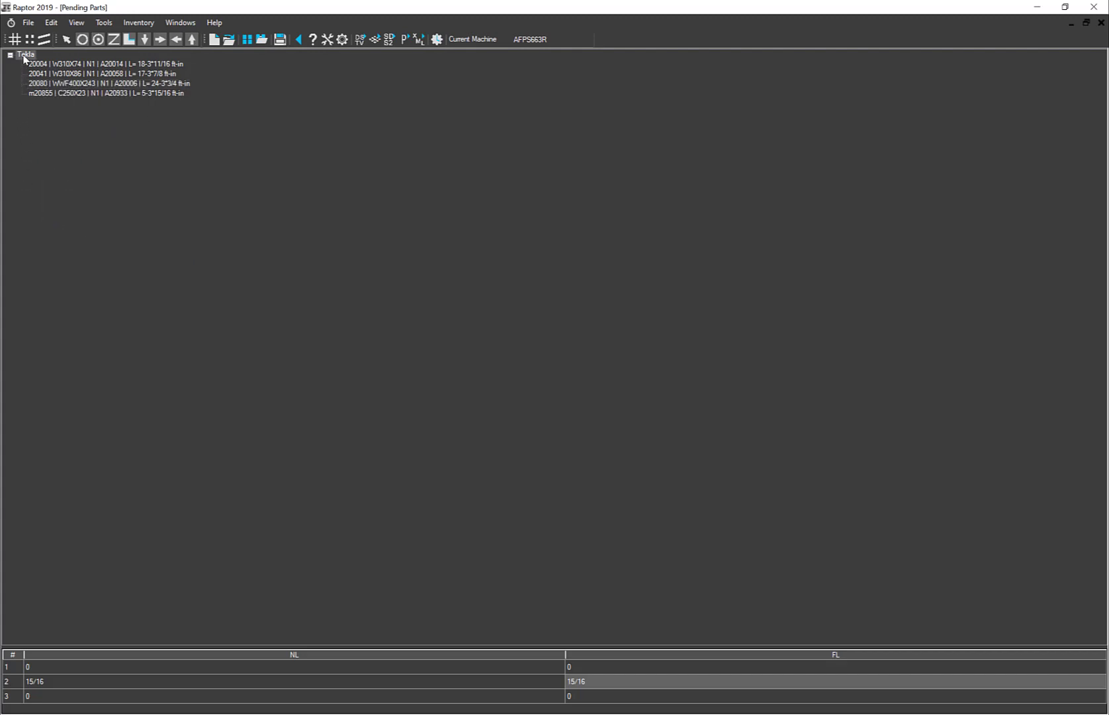
pyautogui.rightClick(27, 54)
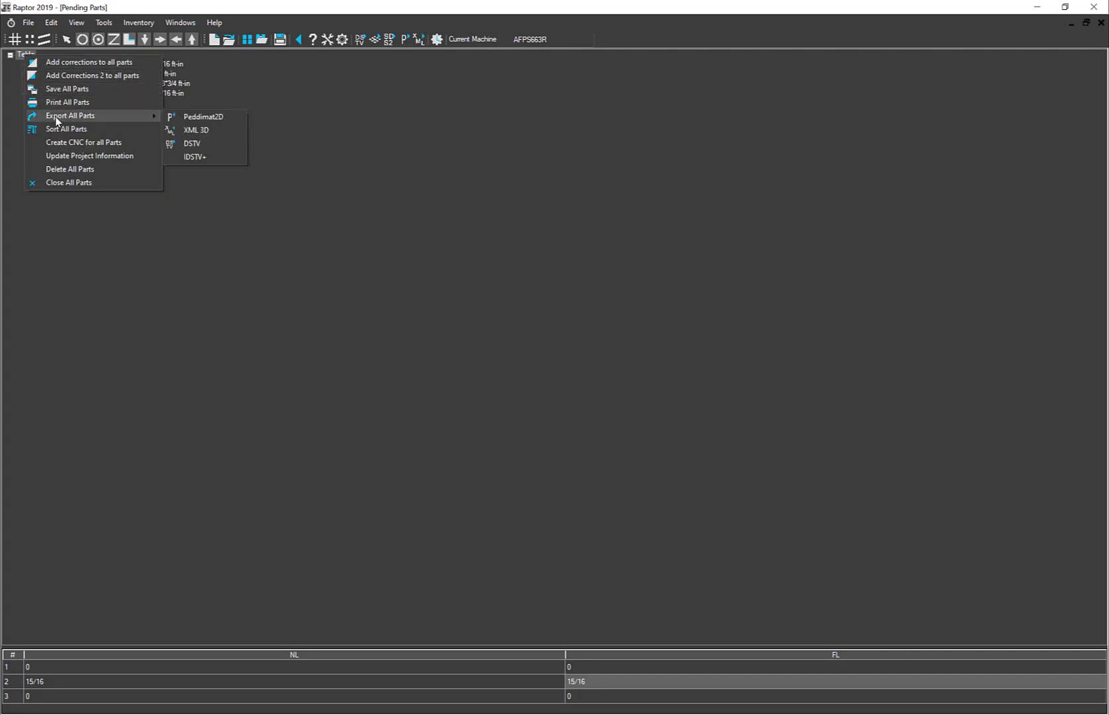
pyautogui.moveTo(203, 116)
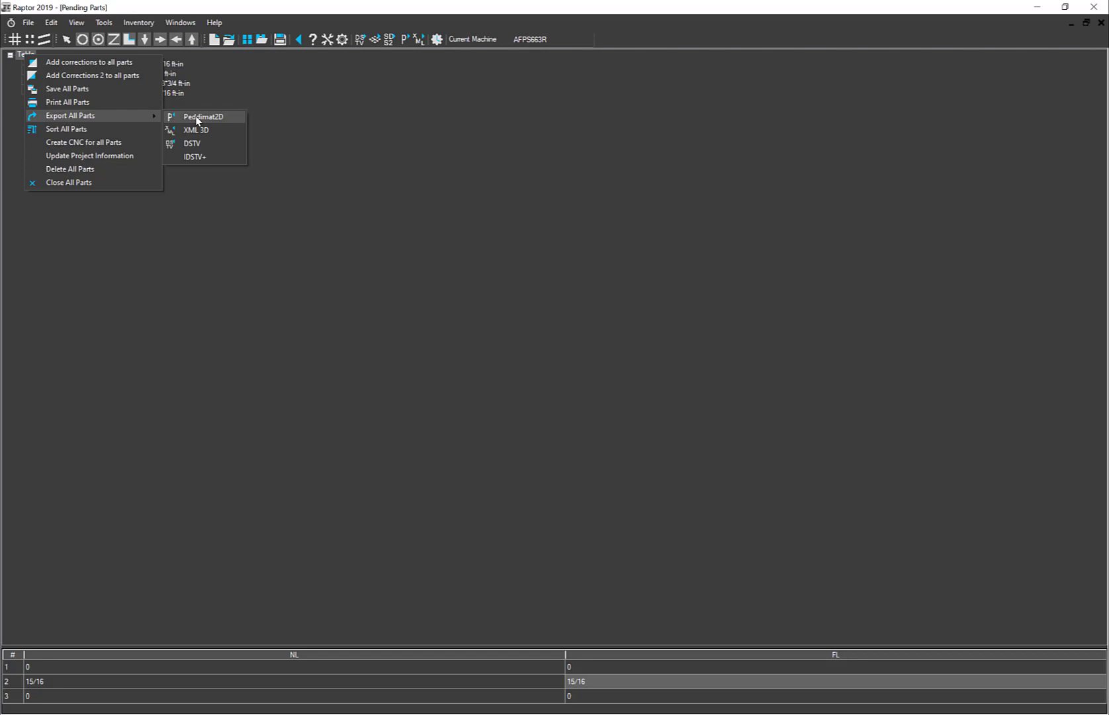
# Choose Peddimat2D to bring up the Export to Peddimat window for all parts.
pyautogui.click(203, 117)
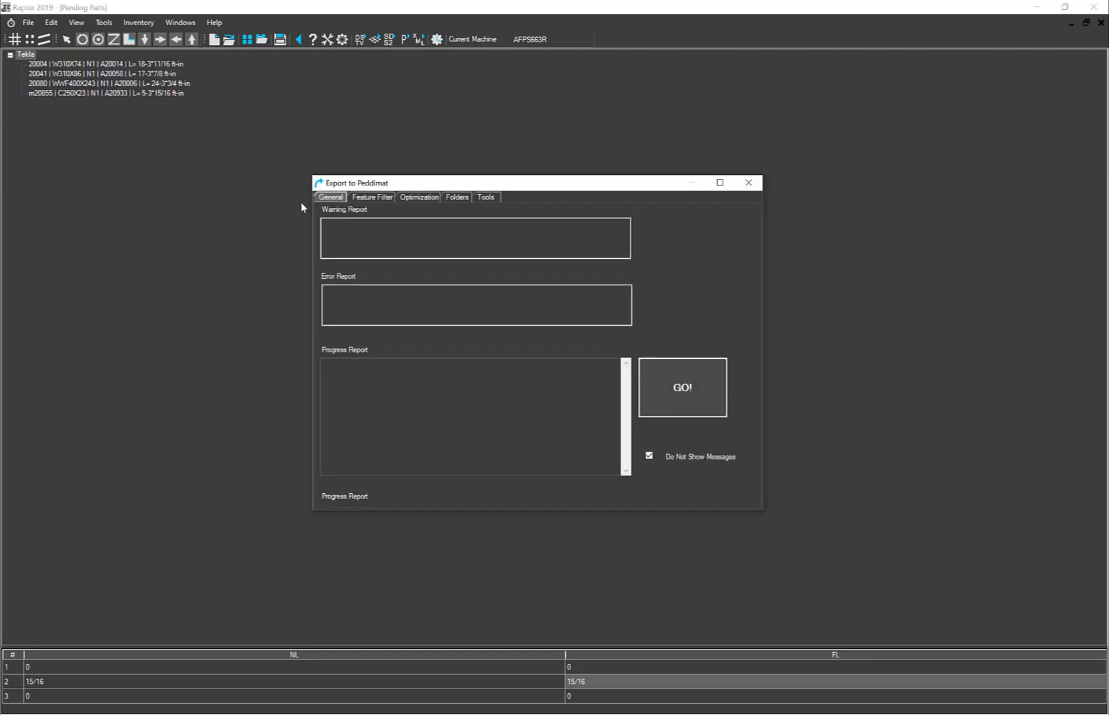
pyautogui.moveTo(461, 335)
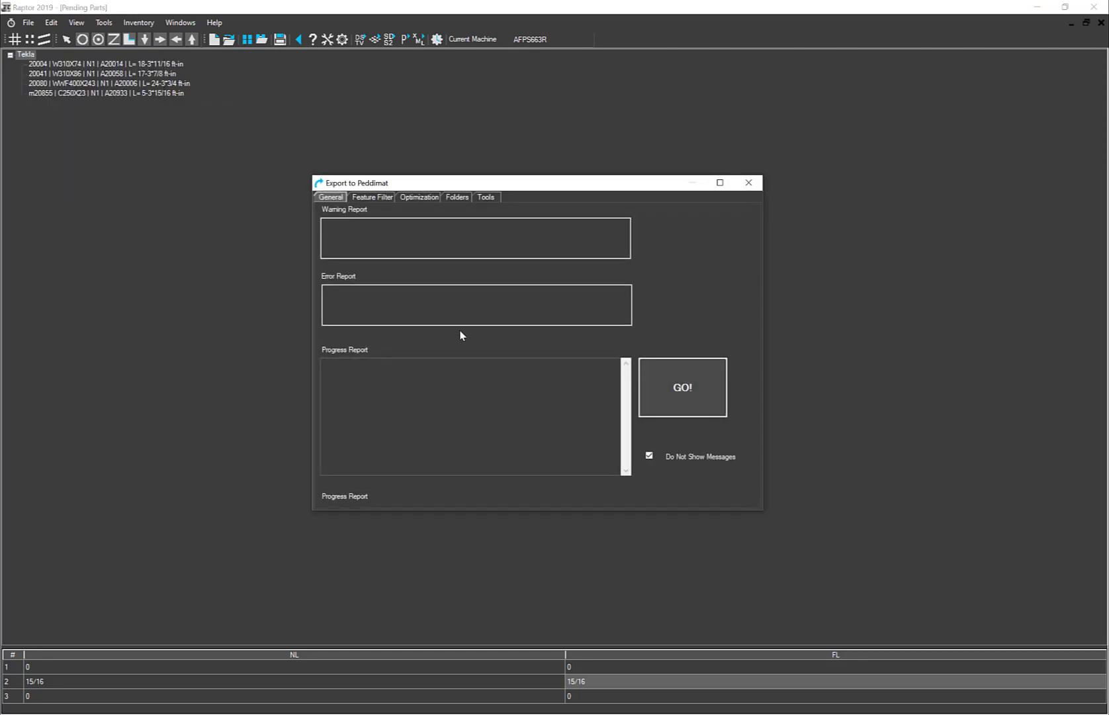
pyautogui.moveTo(539, 331)
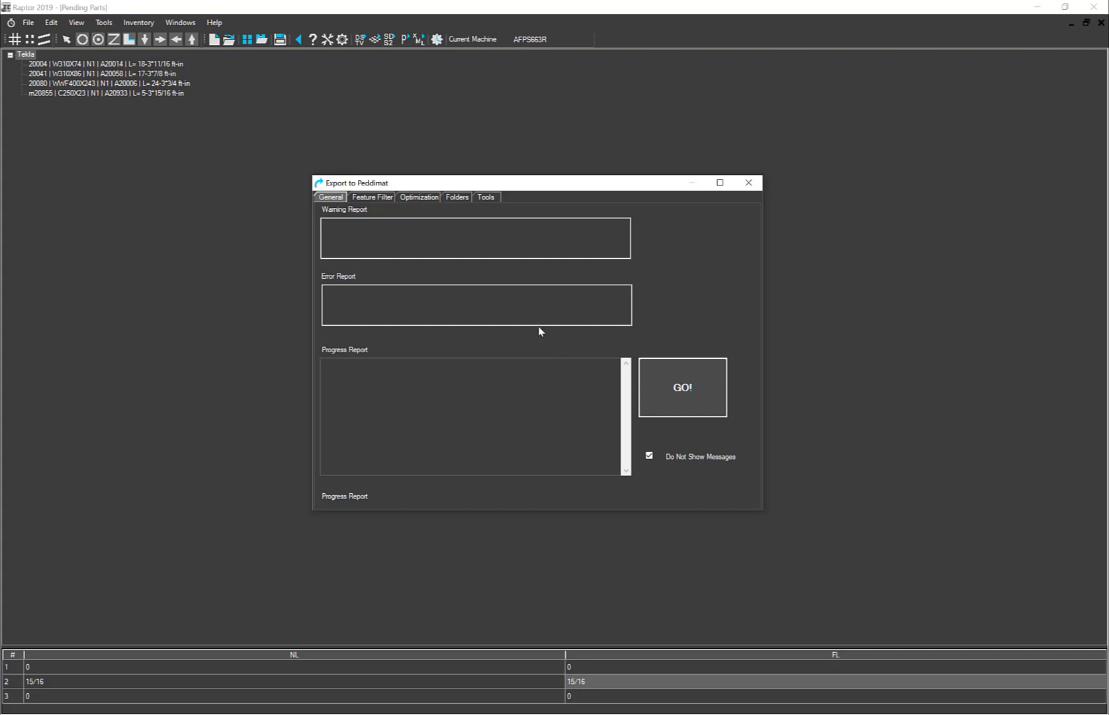
pyautogui.moveTo(458, 331)
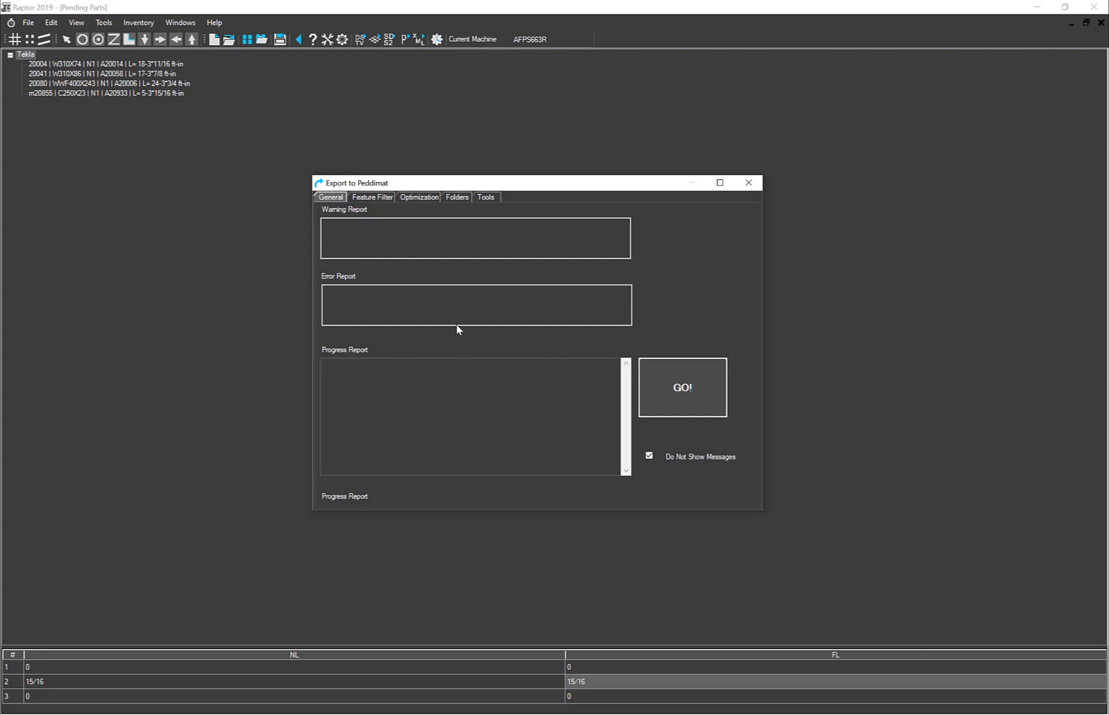
pyautogui.moveTo(463, 213)
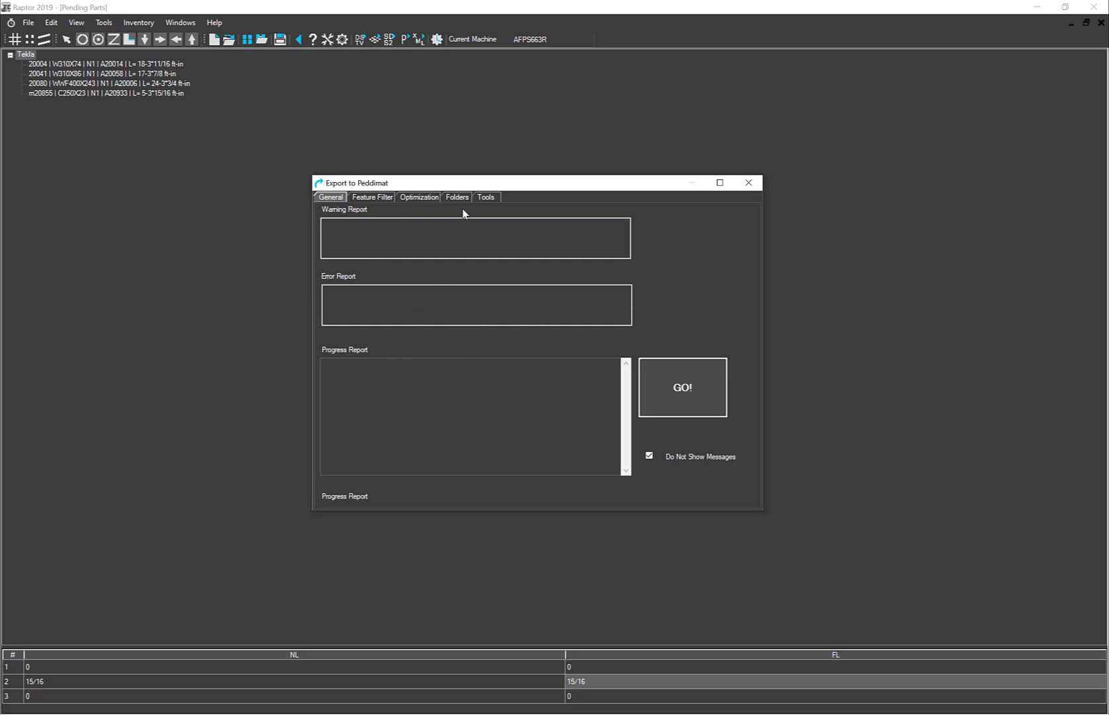
pyautogui.moveTo(374, 204)
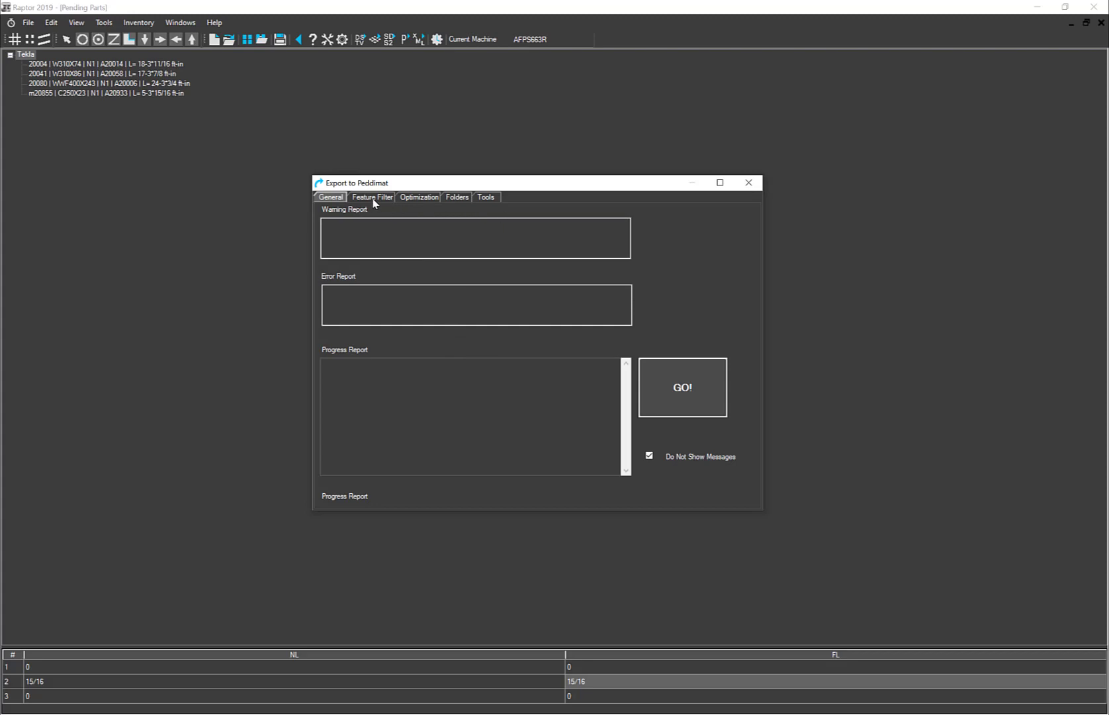
# Review the Feature Filter settings for Tubes, Plates, Channel and Angle in turn.
pyautogui.click(372, 197)
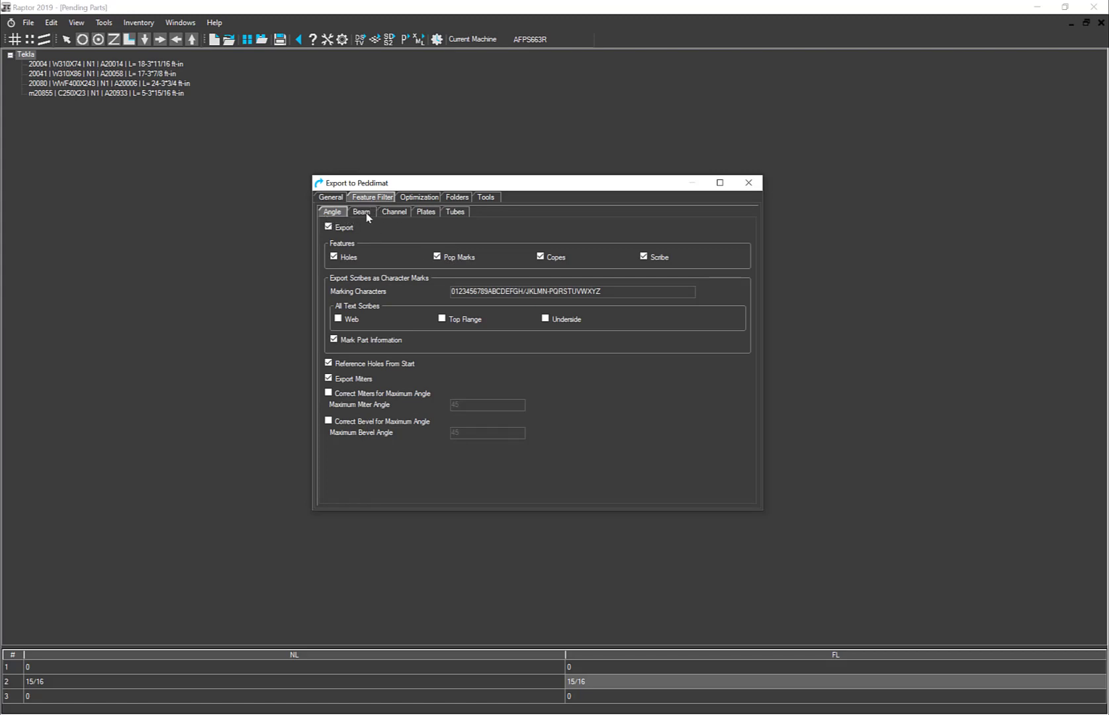
pyautogui.click(362, 212)
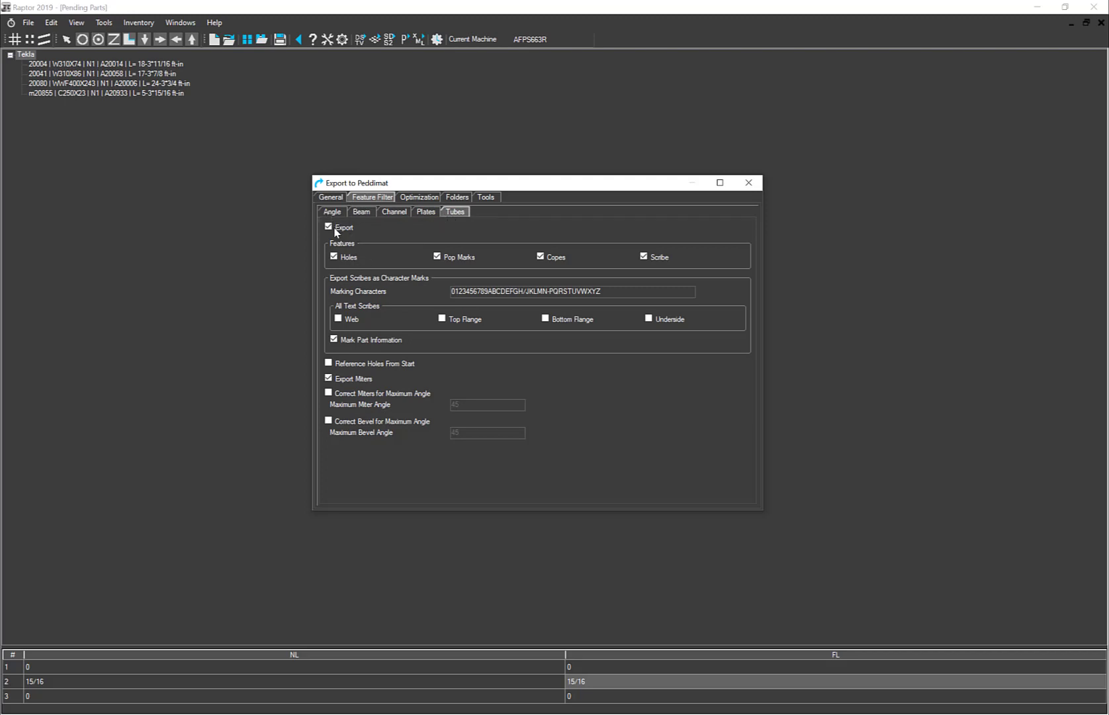
pyautogui.moveTo(643, 342)
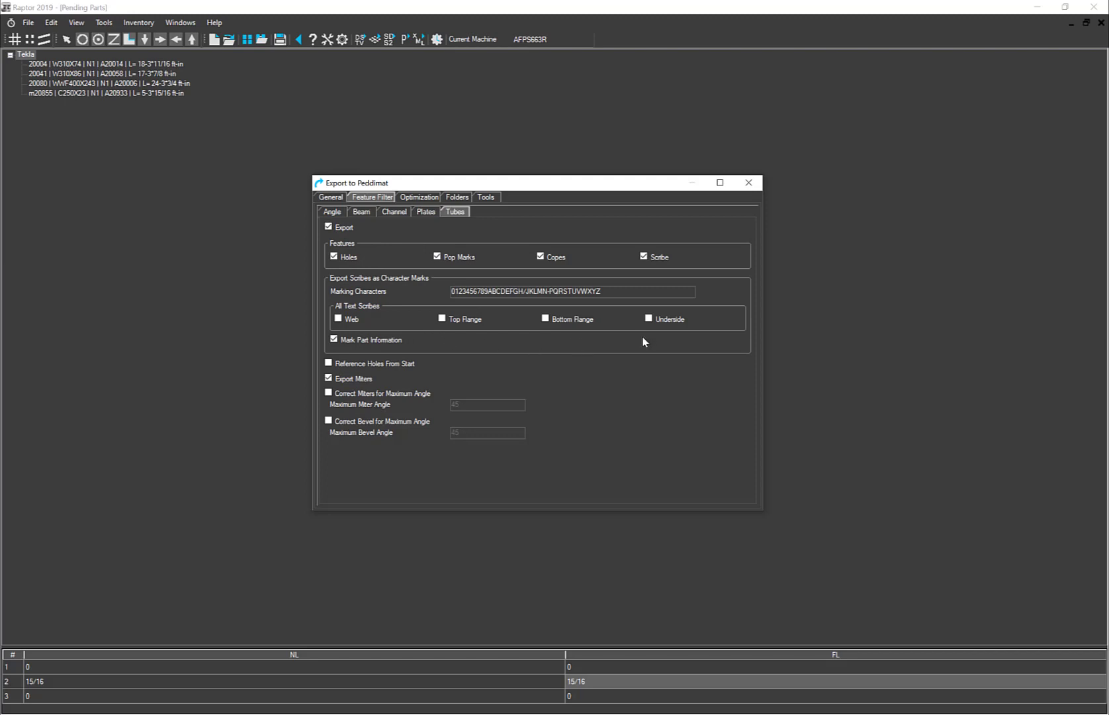
pyautogui.moveTo(573, 346)
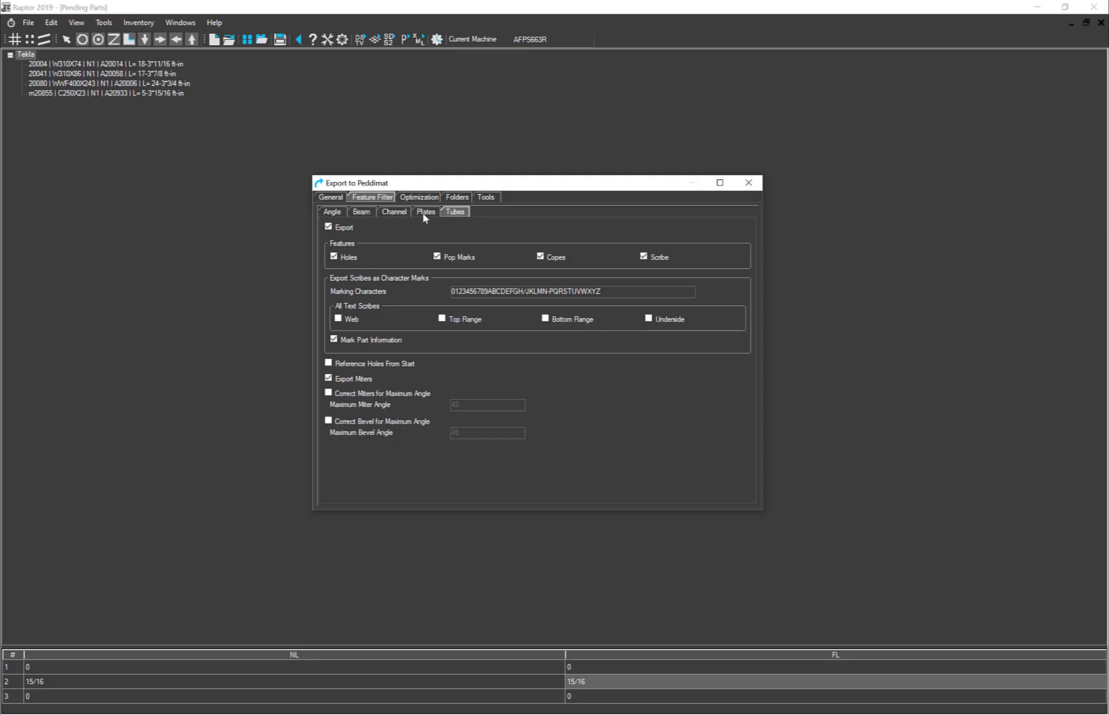
pyautogui.click(394, 211)
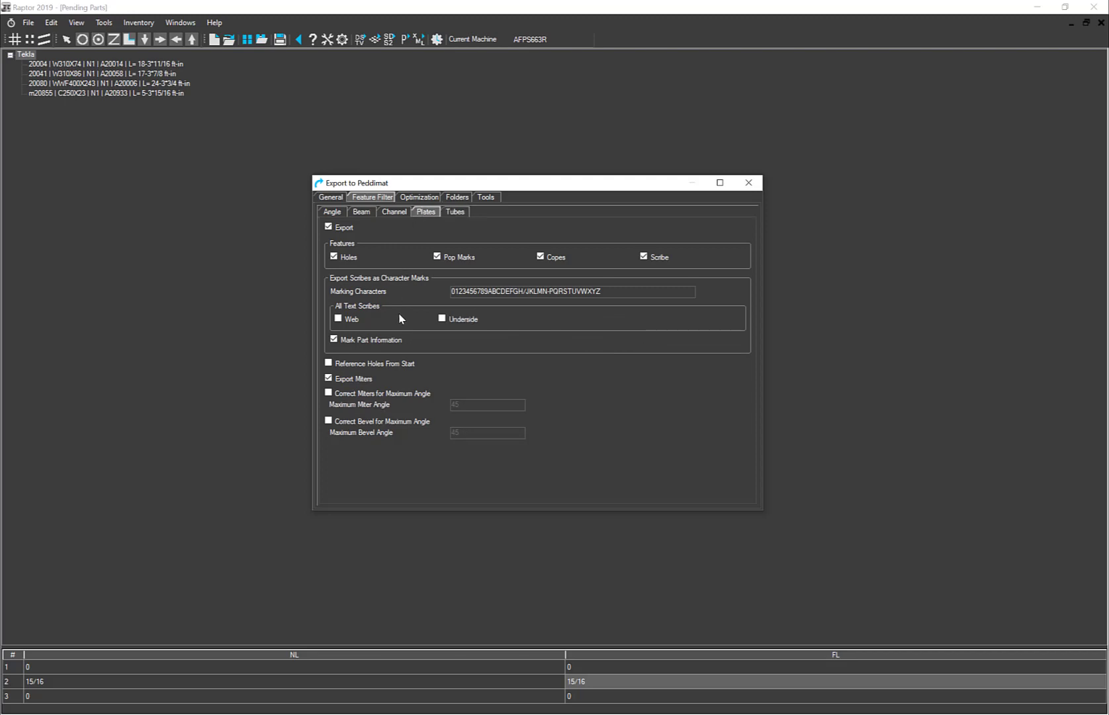
pyautogui.moveTo(379, 324)
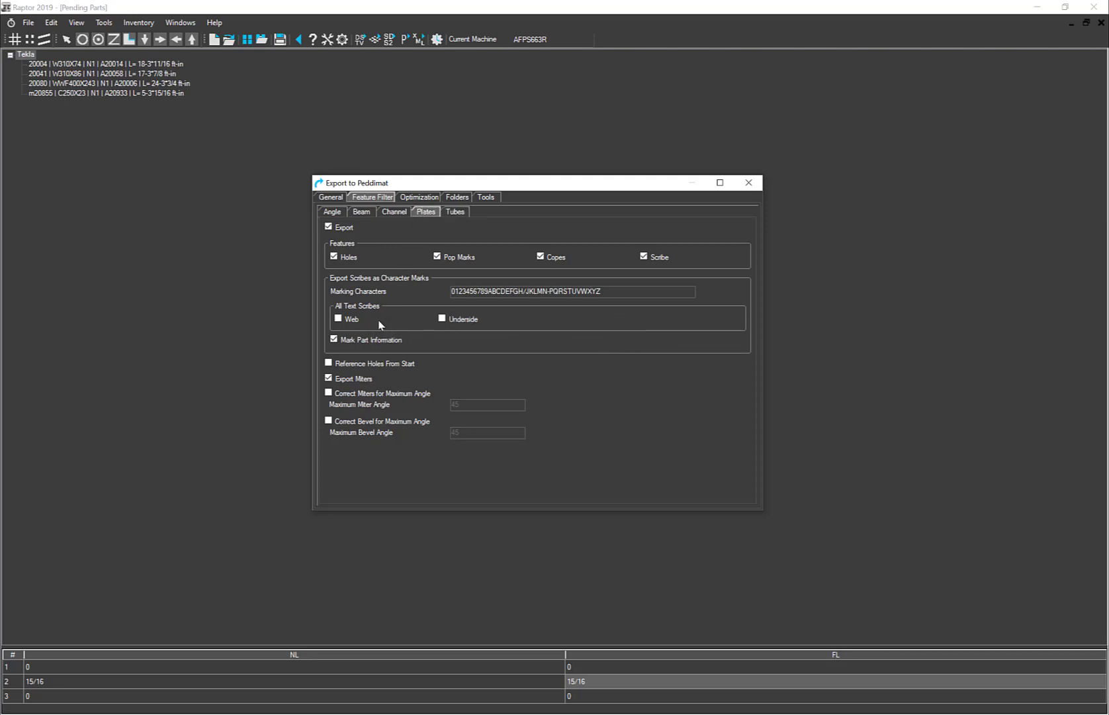
pyautogui.moveTo(404, 302)
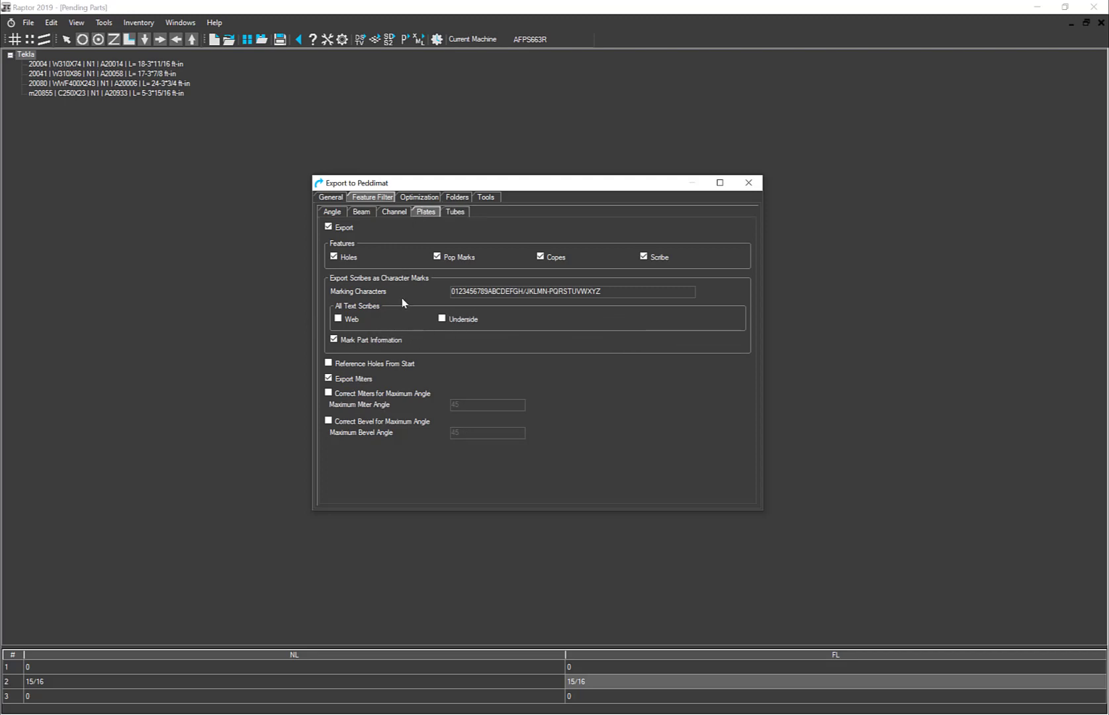
pyautogui.click(362, 212)
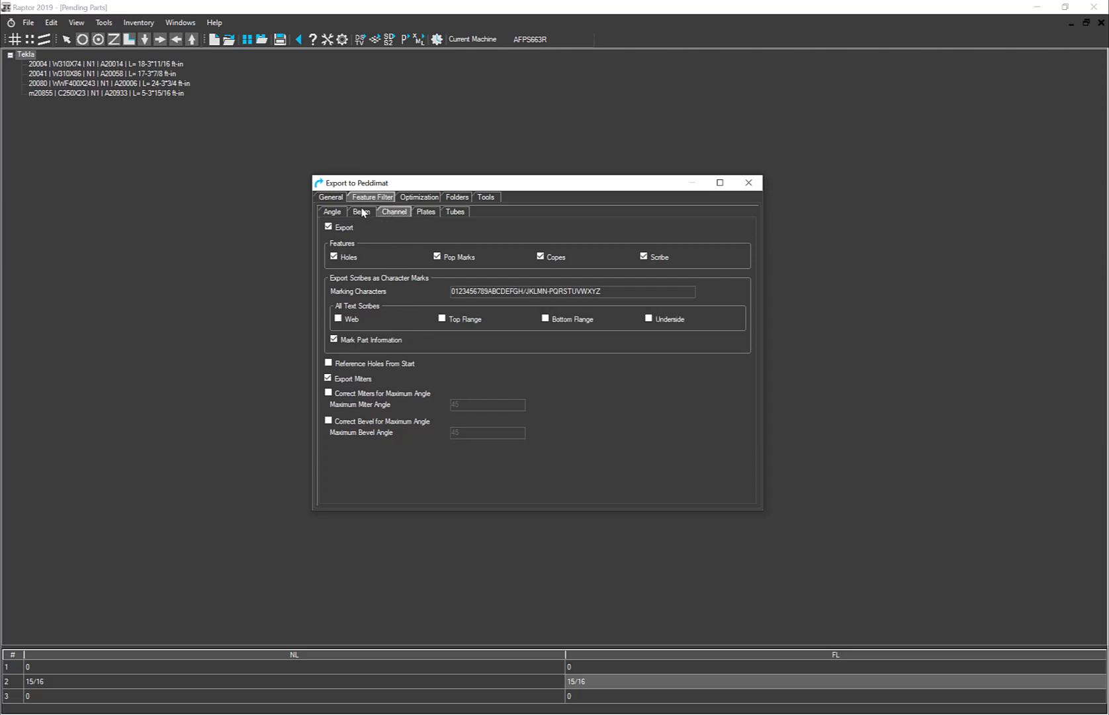
pyautogui.click(331, 212)
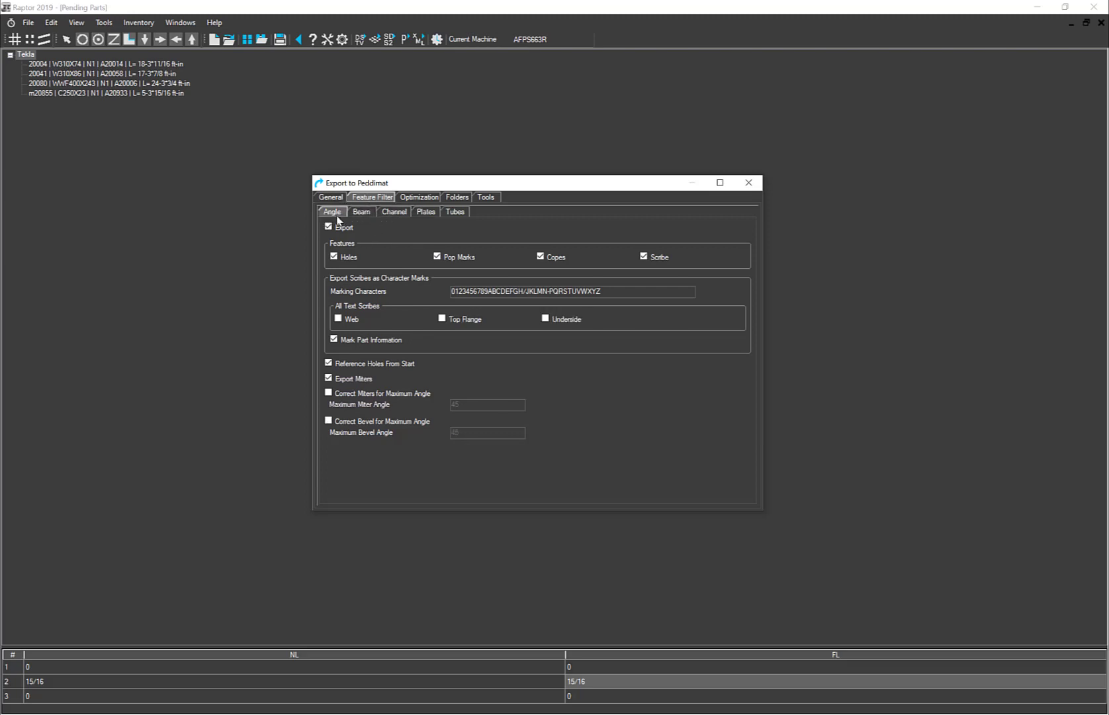
pyautogui.moveTo(403, 311)
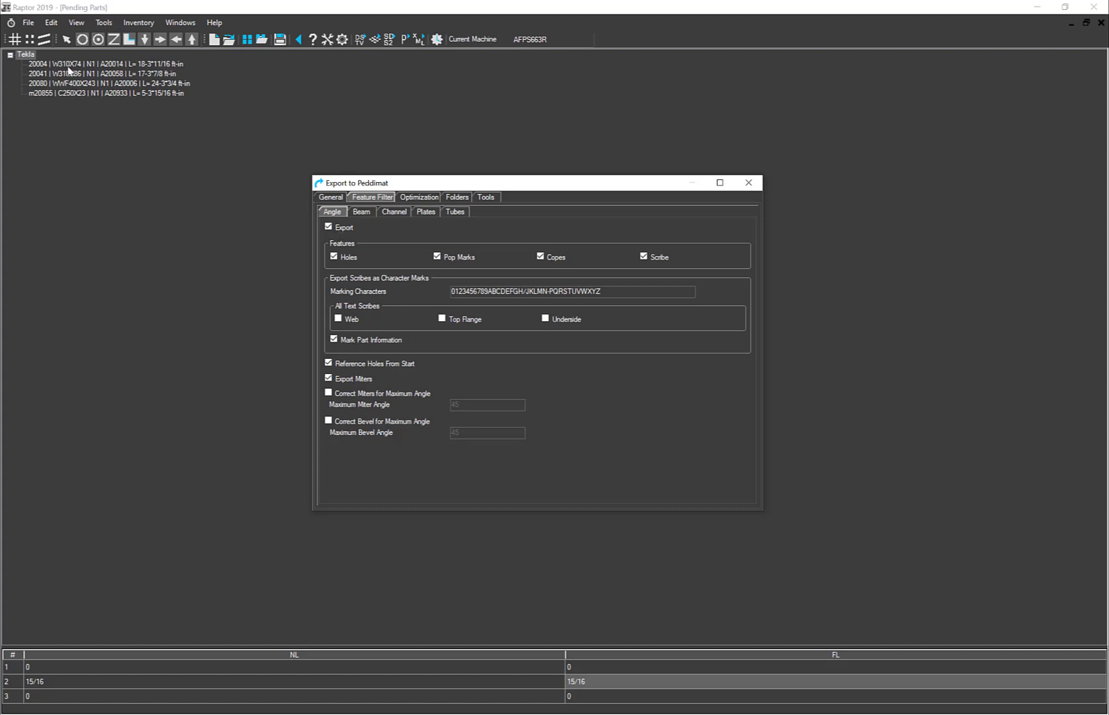
pyautogui.moveTo(69, 73)
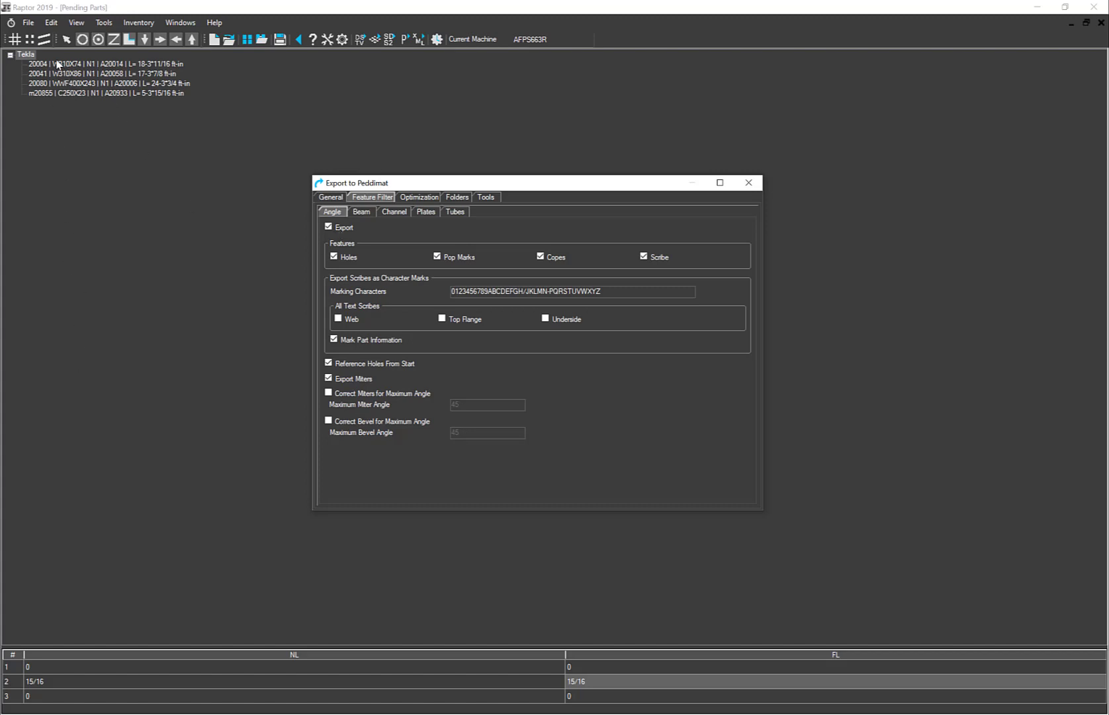
pyautogui.moveTo(307, 247)
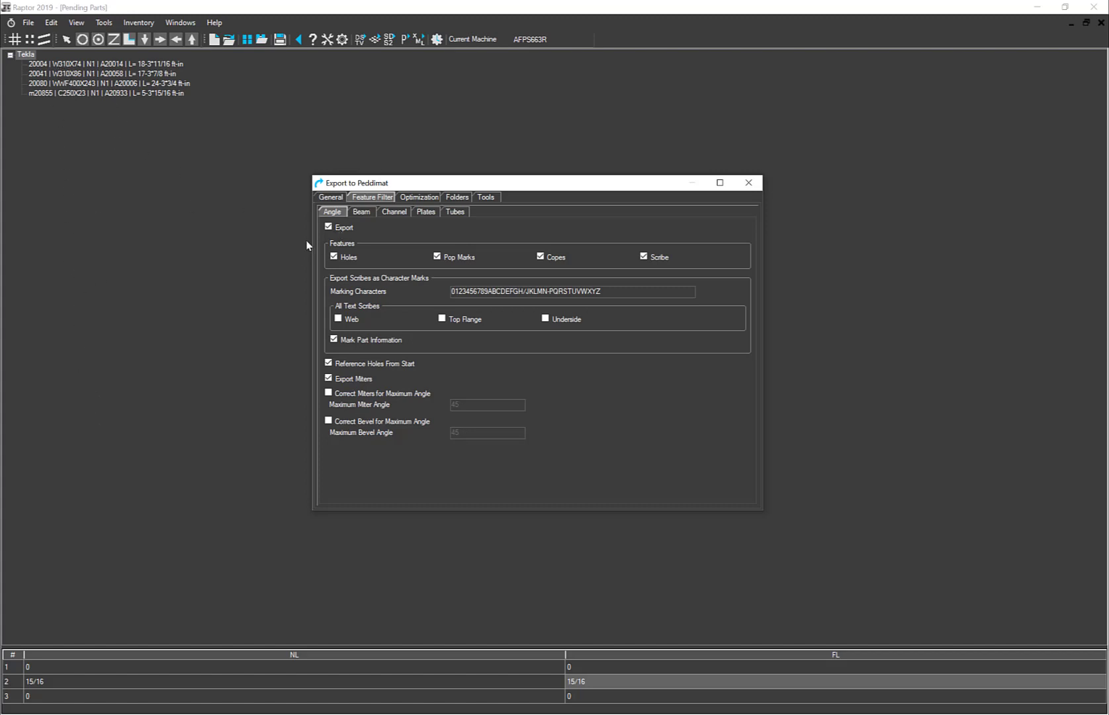
pyautogui.click(330, 227)
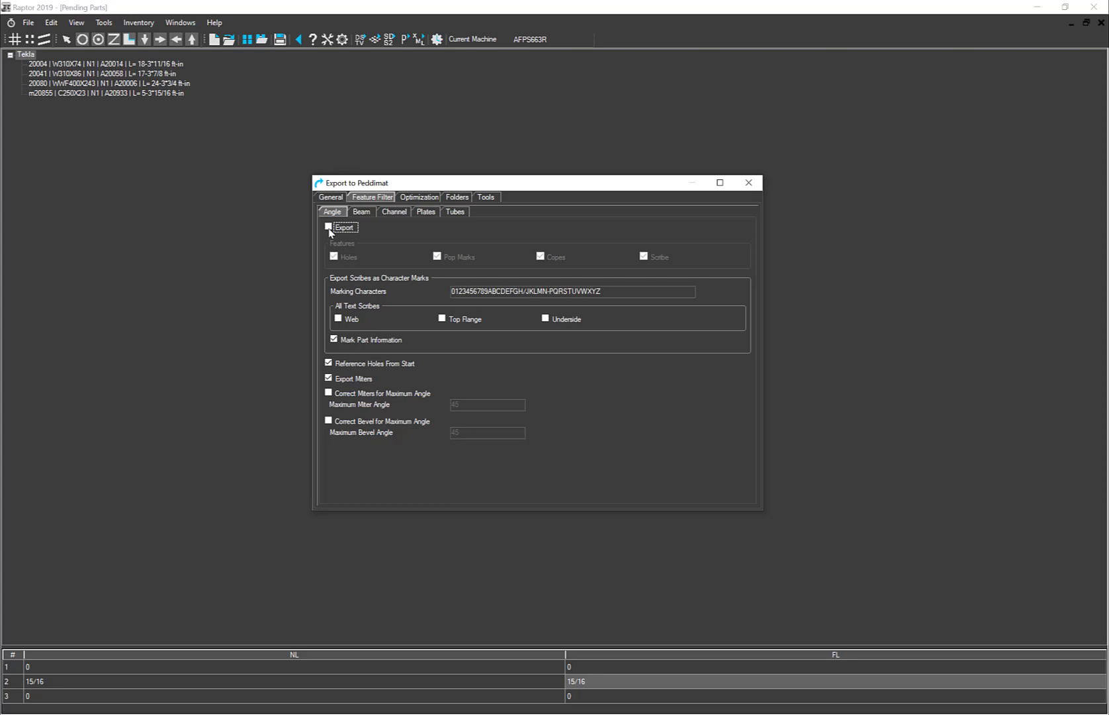
pyautogui.click(329, 228)
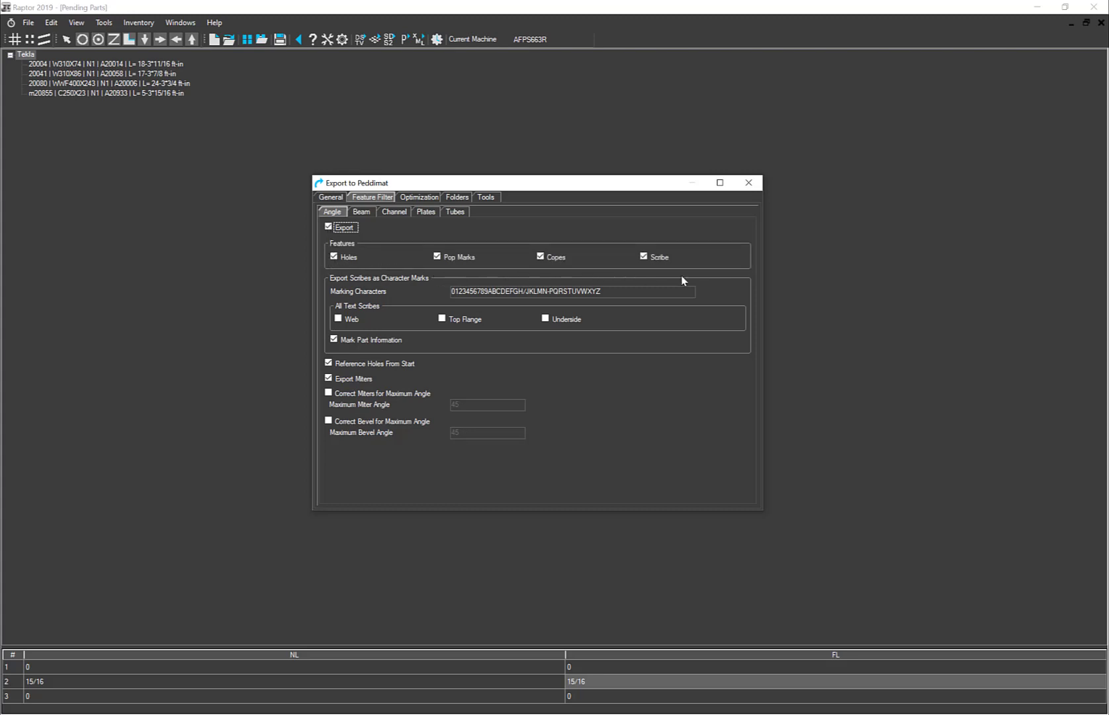
pyautogui.moveTo(427, 274)
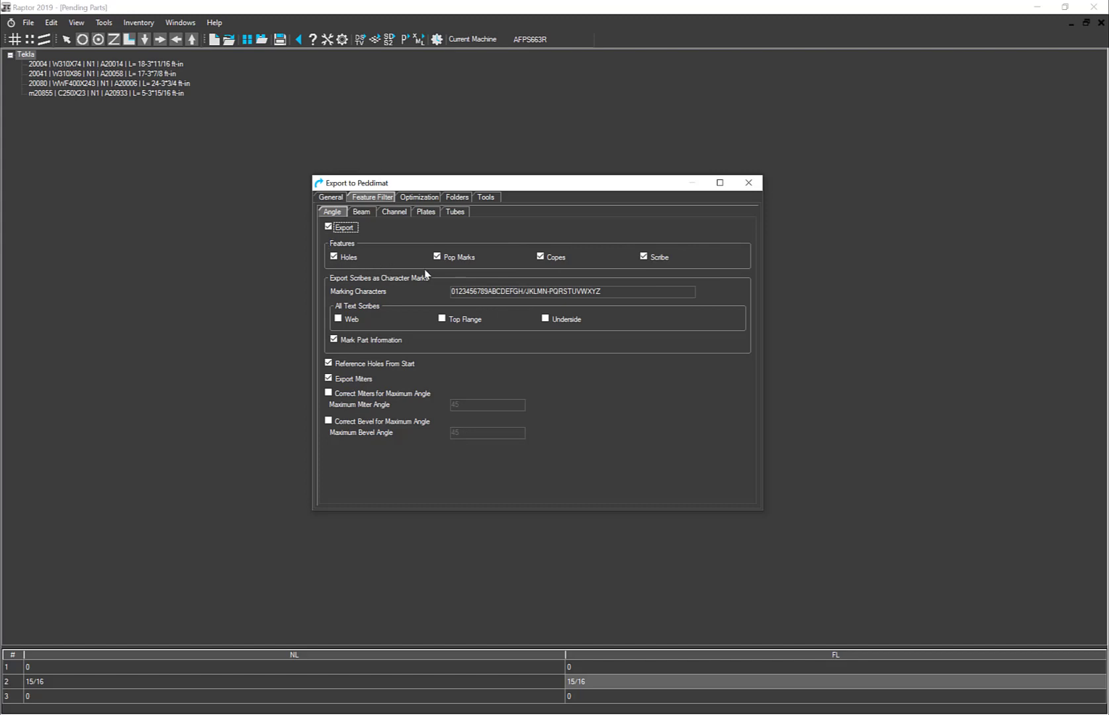
pyautogui.moveTo(632, 267)
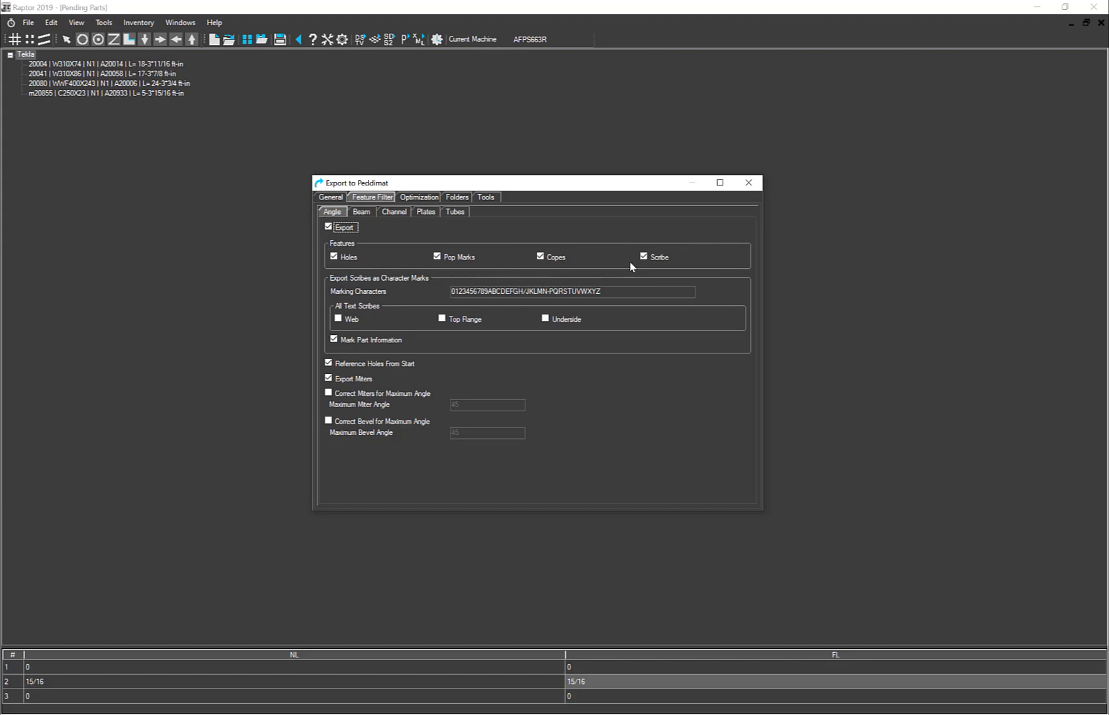
pyautogui.moveTo(619, 275)
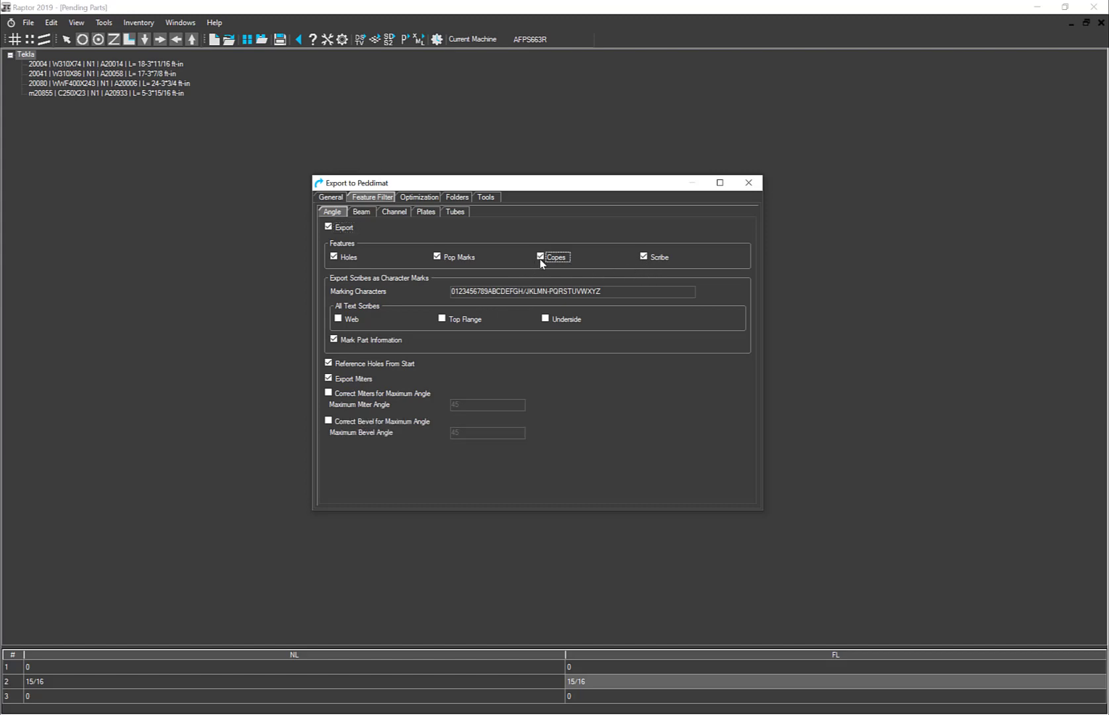
pyautogui.moveTo(407, 307)
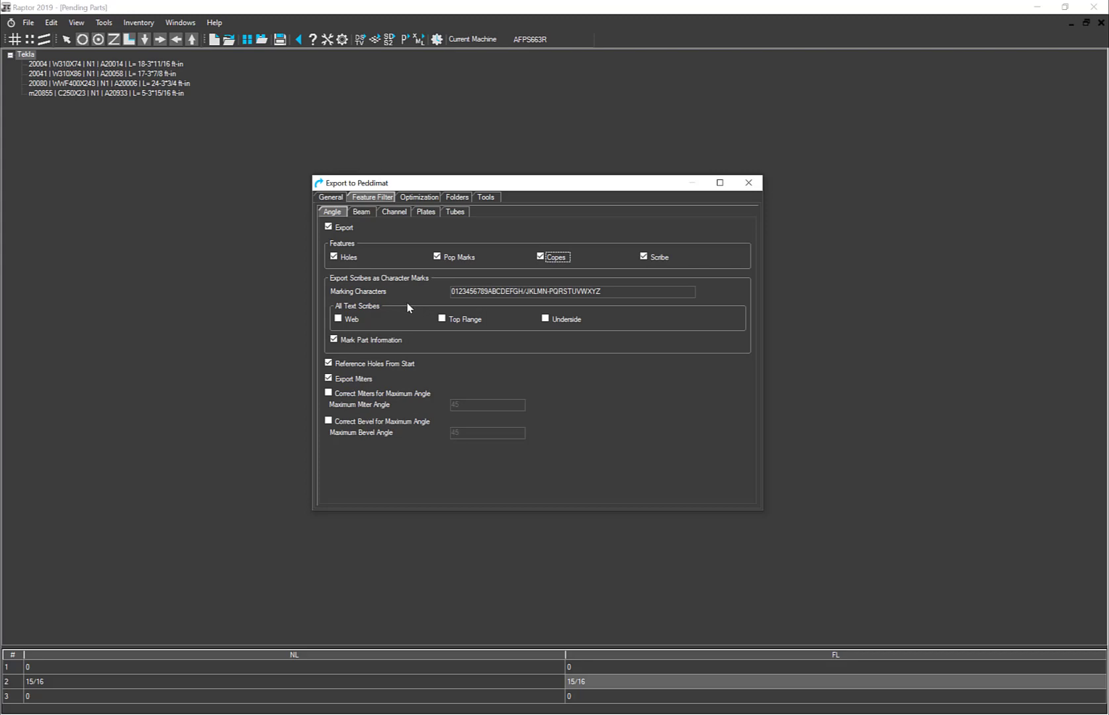
pyautogui.moveTo(397, 300)
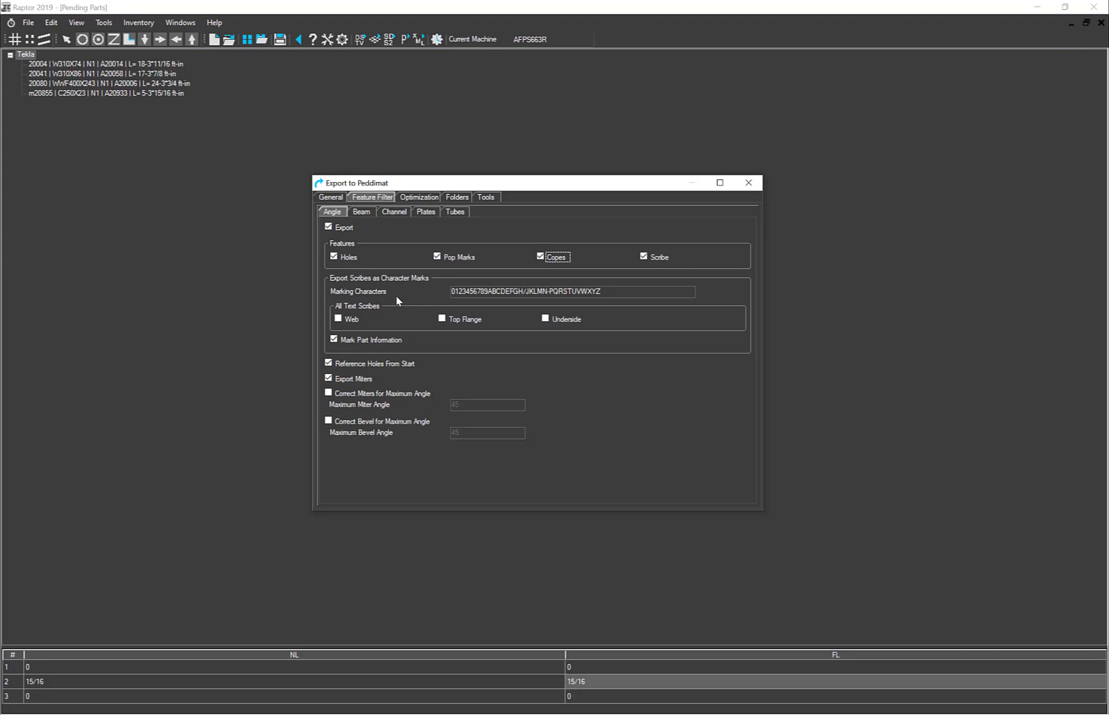
pyautogui.moveTo(411, 302)
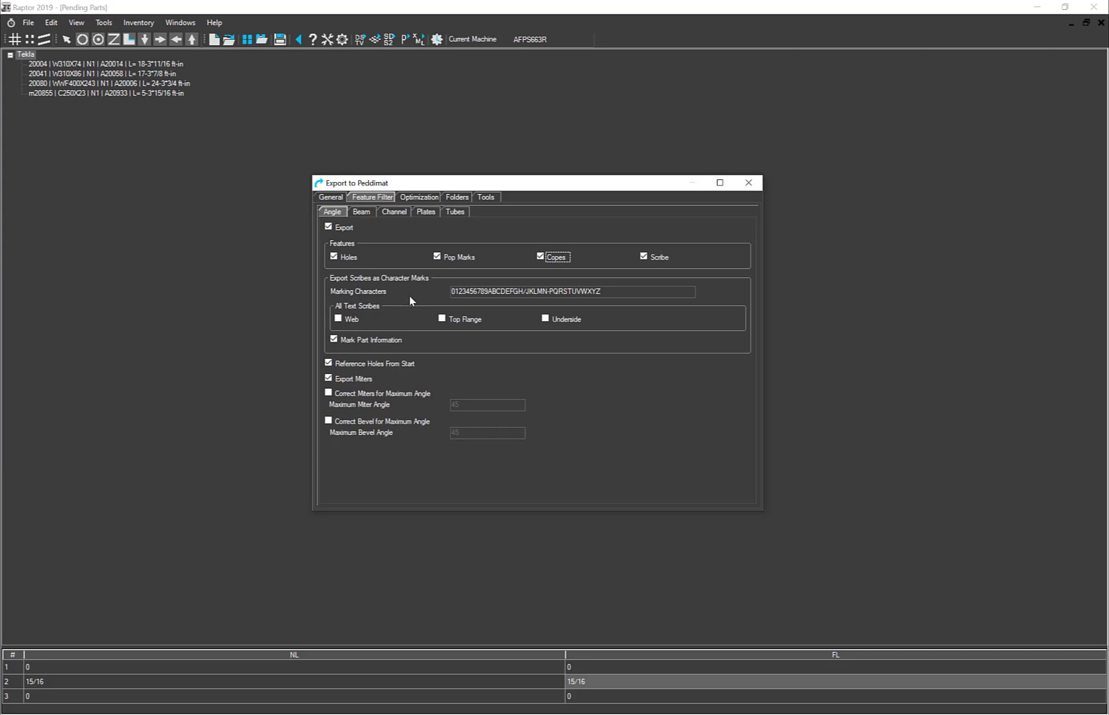
pyautogui.moveTo(494, 309)
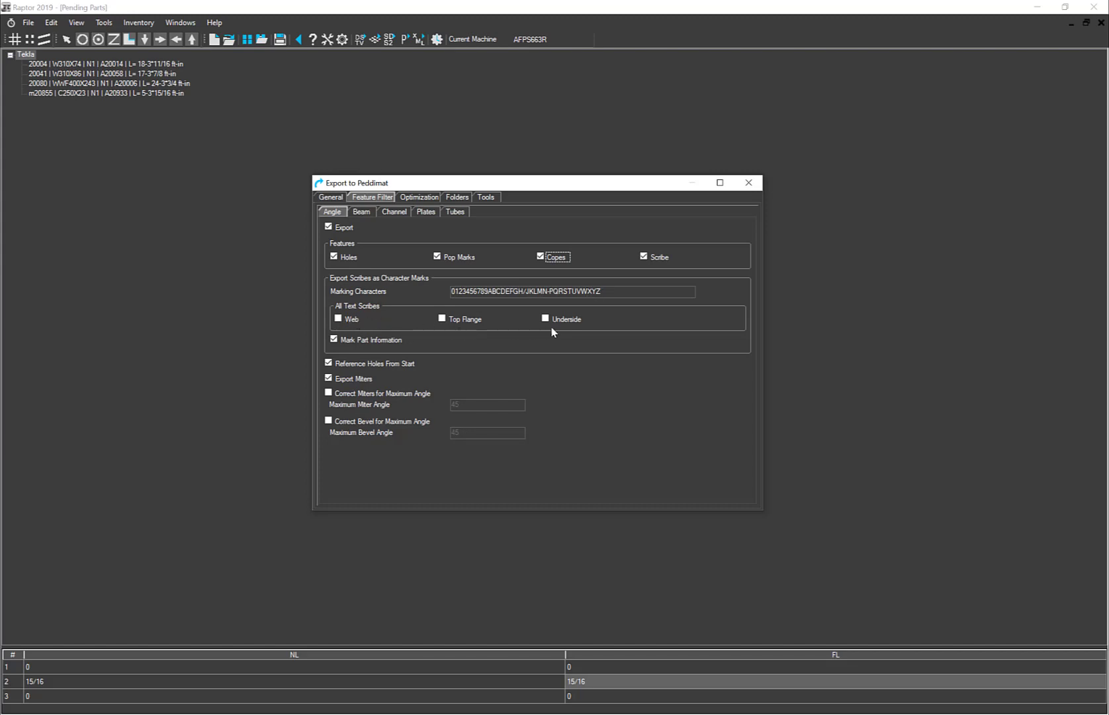
pyautogui.moveTo(593, 332)
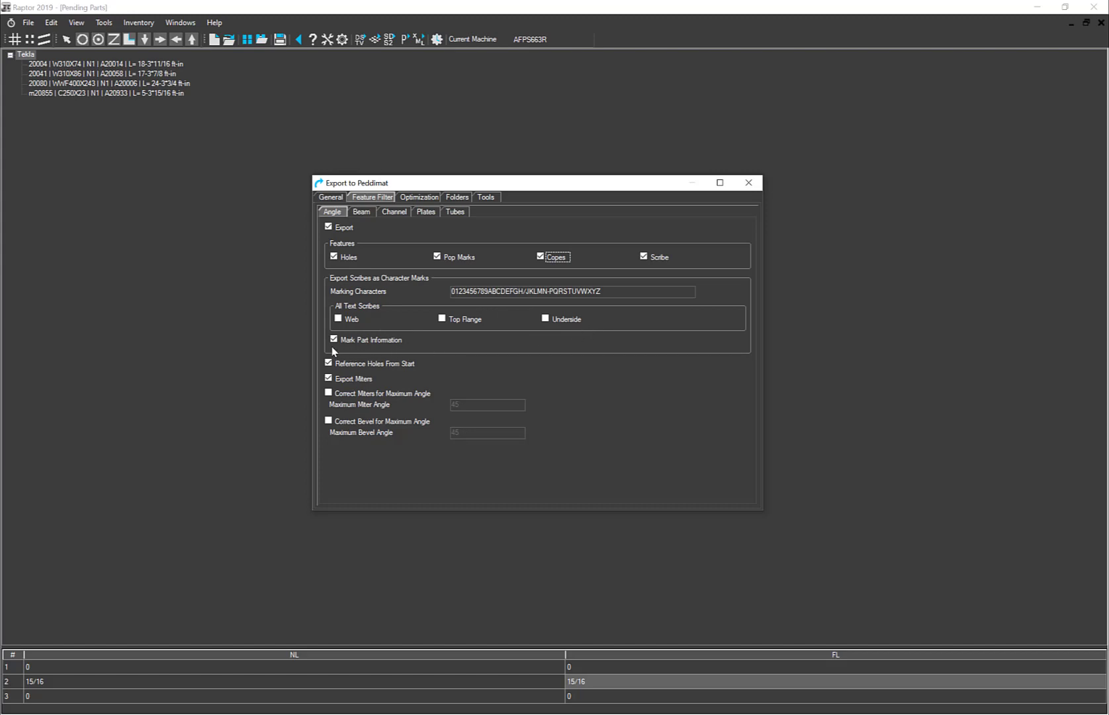
pyautogui.moveTo(359, 352)
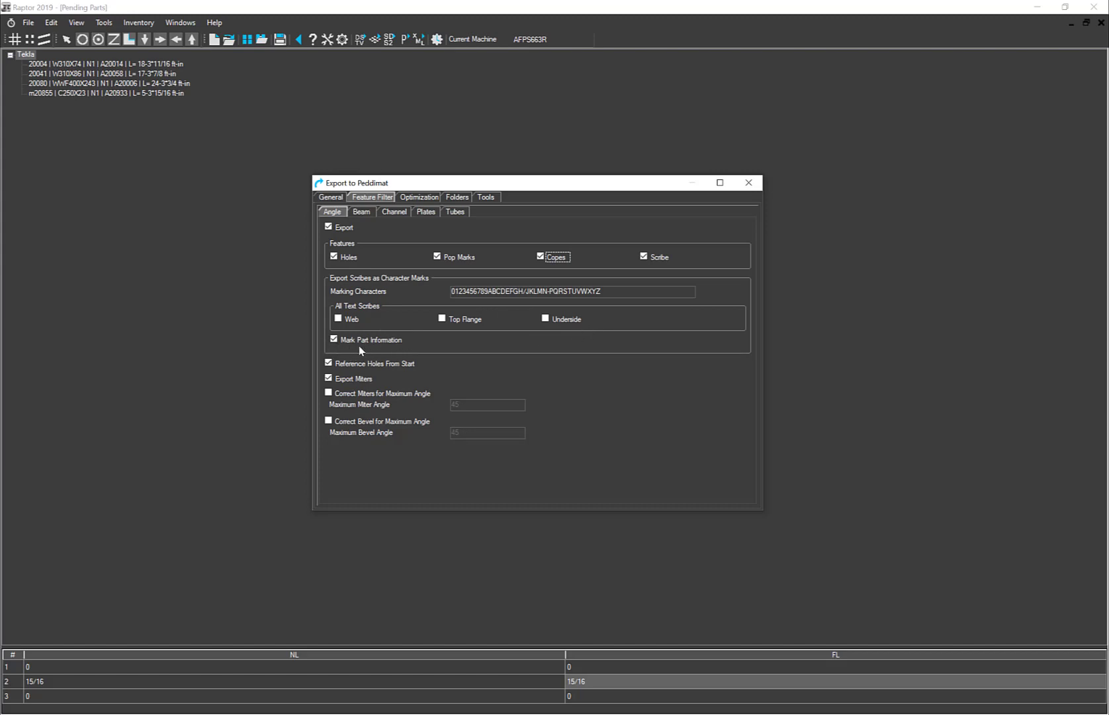
pyautogui.moveTo(398, 355)
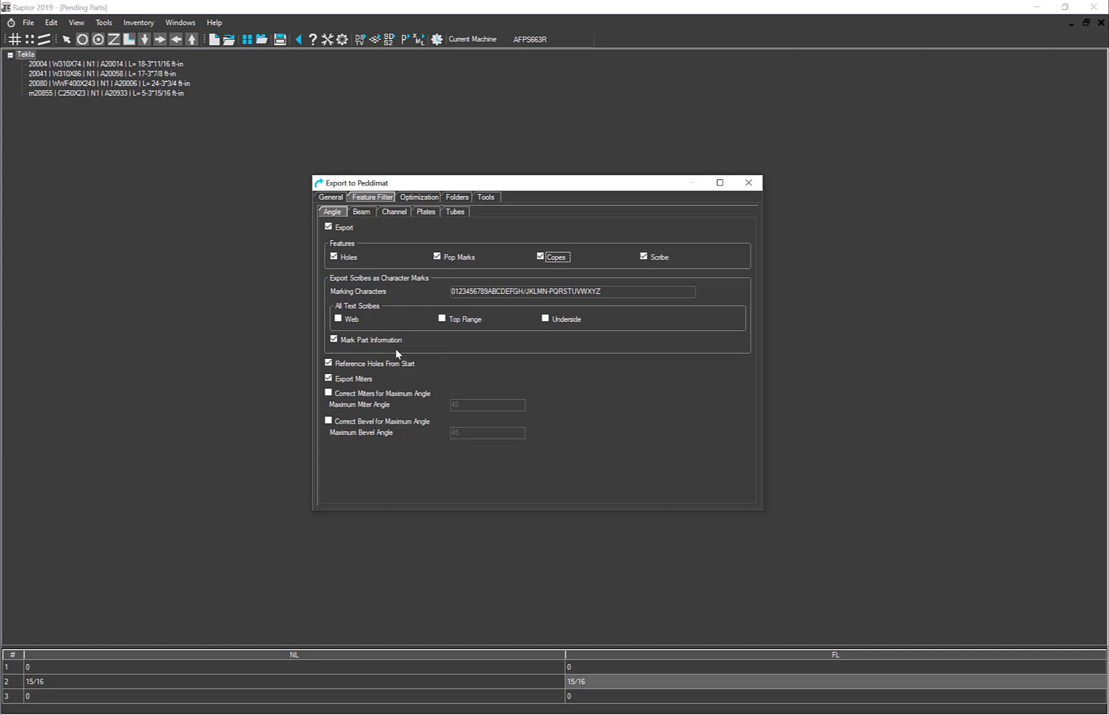
pyautogui.moveTo(406, 376)
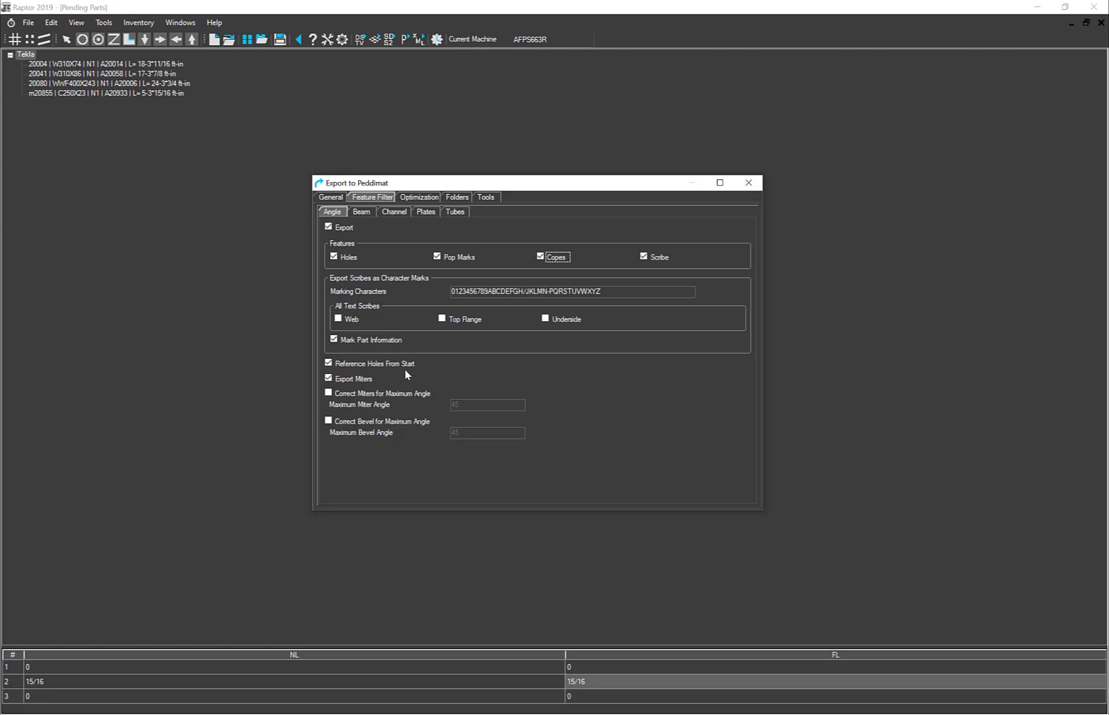
pyautogui.moveTo(342, 373)
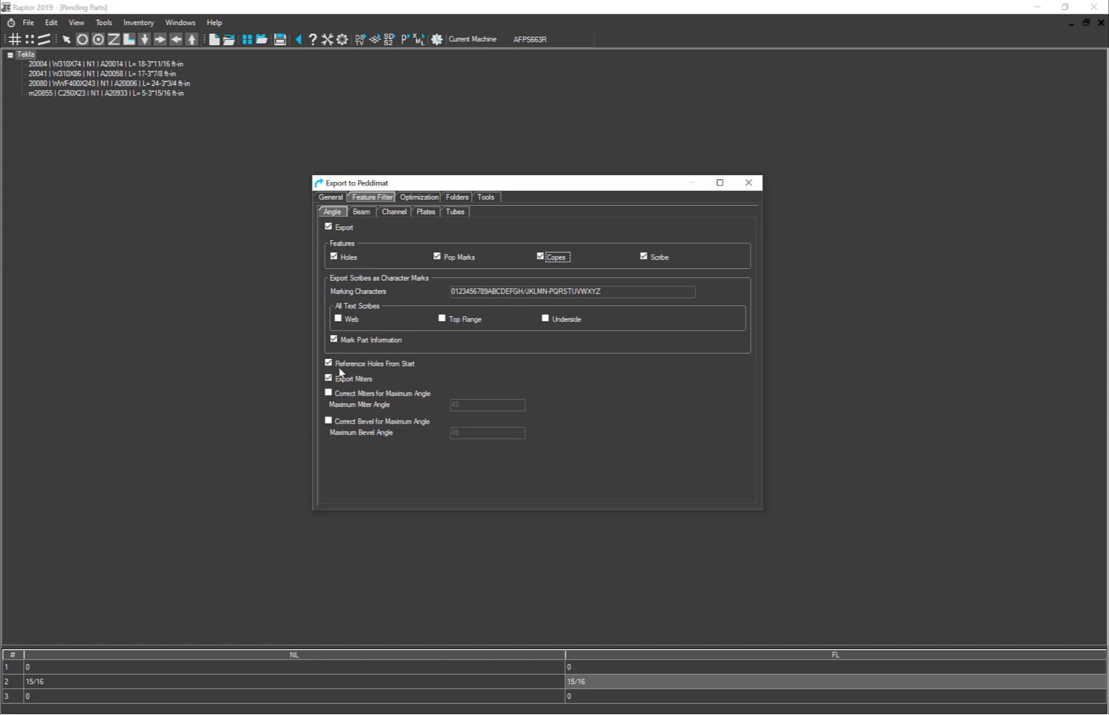
pyautogui.moveTo(346, 382)
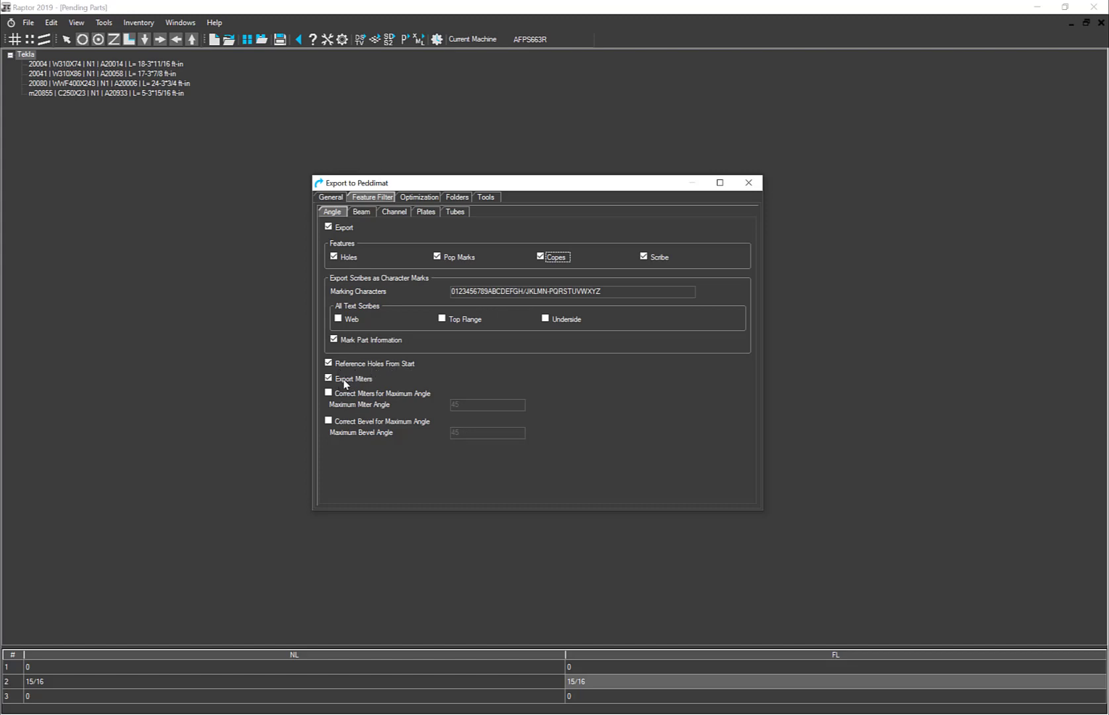
pyautogui.moveTo(373, 383)
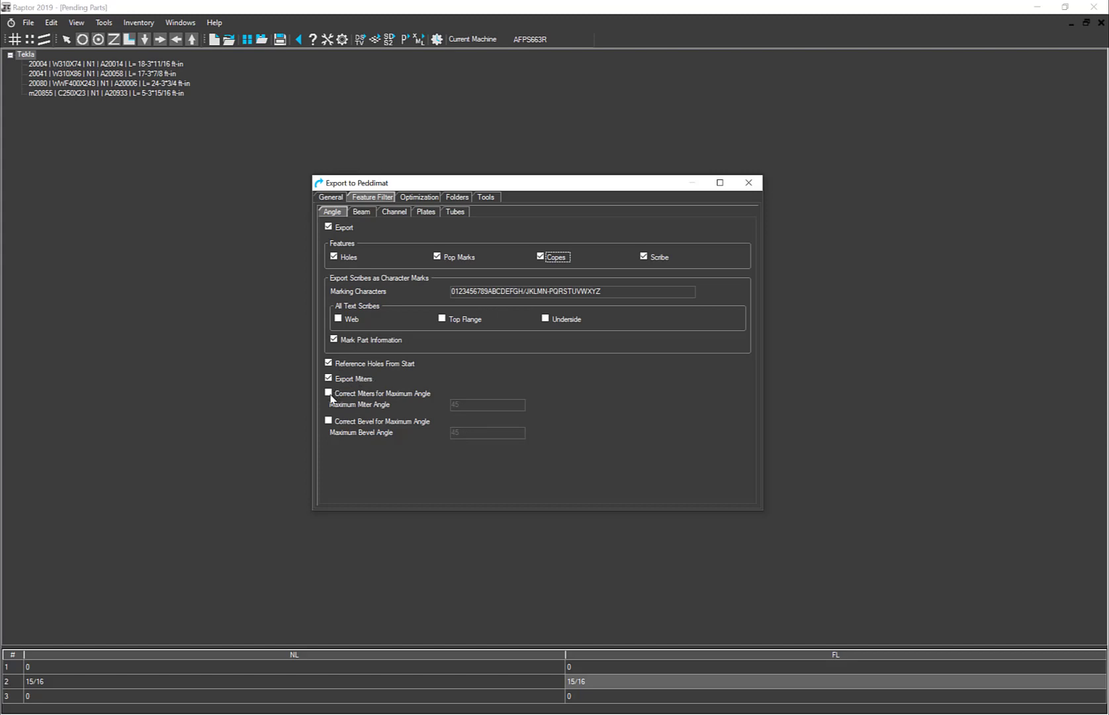
# Enable Correct Miters for Maximum Angle on angles, keeping Maximum Miter Angle 45.
pyautogui.click(328, 393)
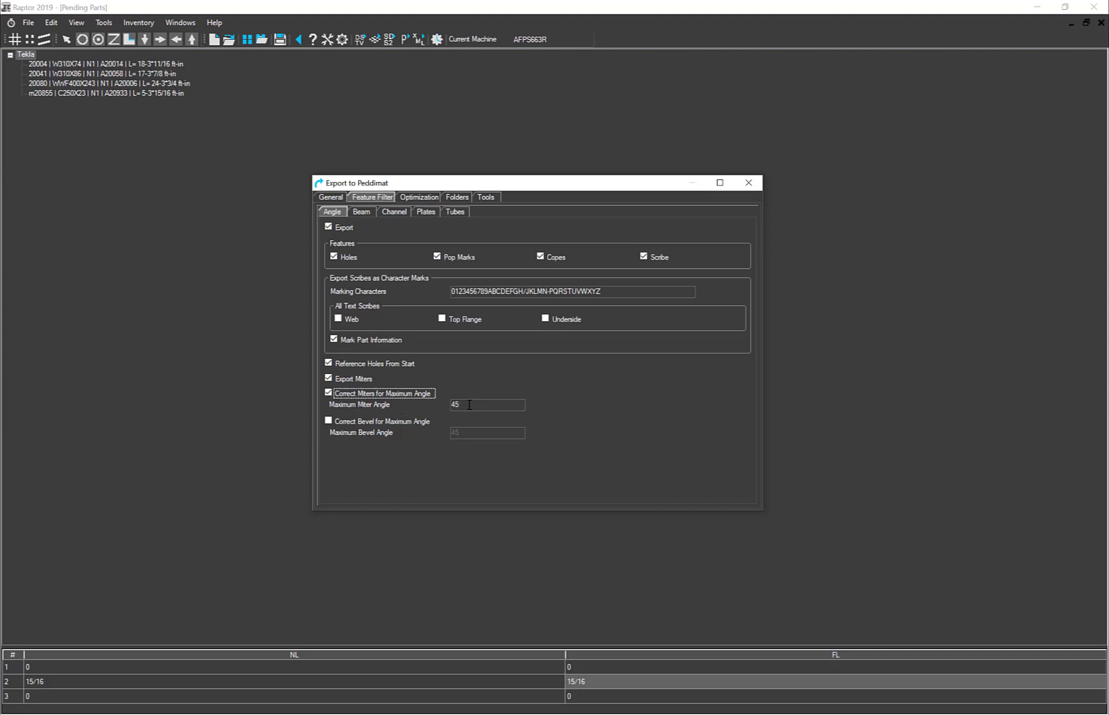
pyautogui.moveTo(463, 397)
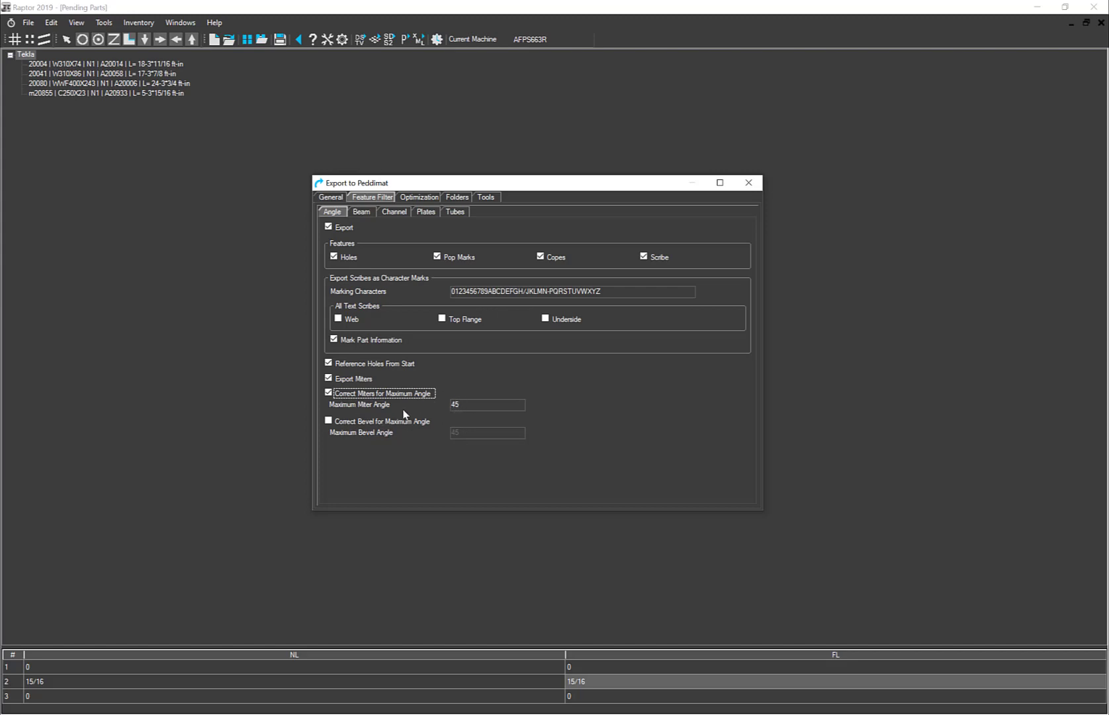
pyautogui.moveTo(380, 426)
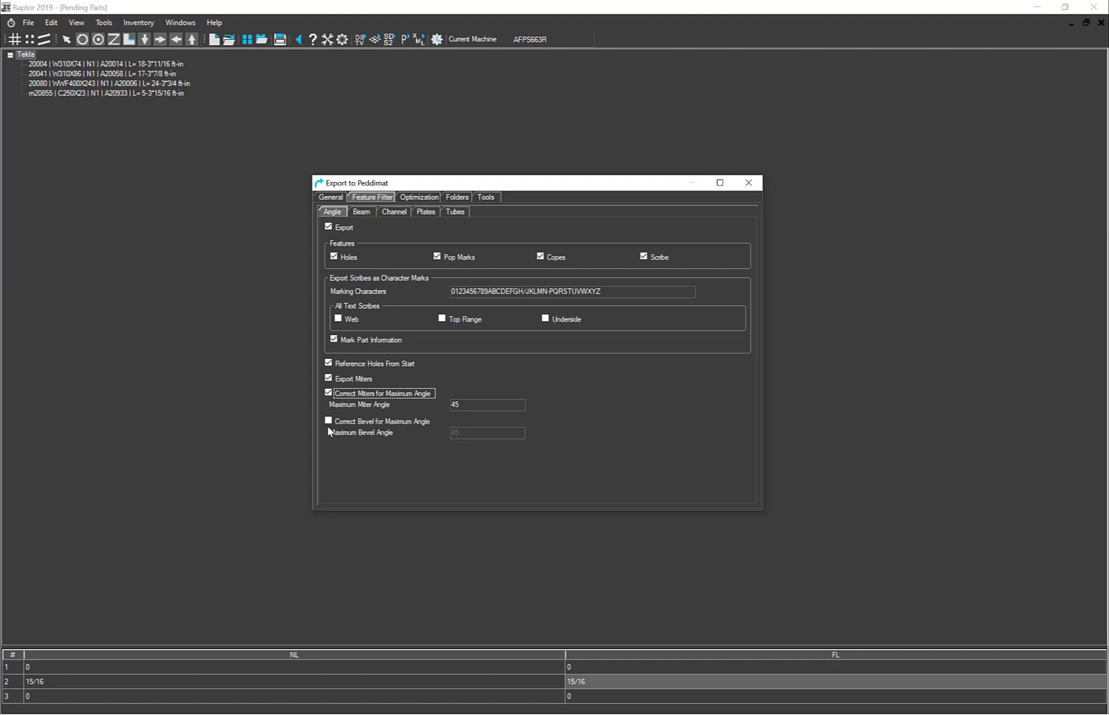
# Switch angles from miter correction to Correct Bevel for Maximum Angle at 45.
pyautogui.click(328, 394)
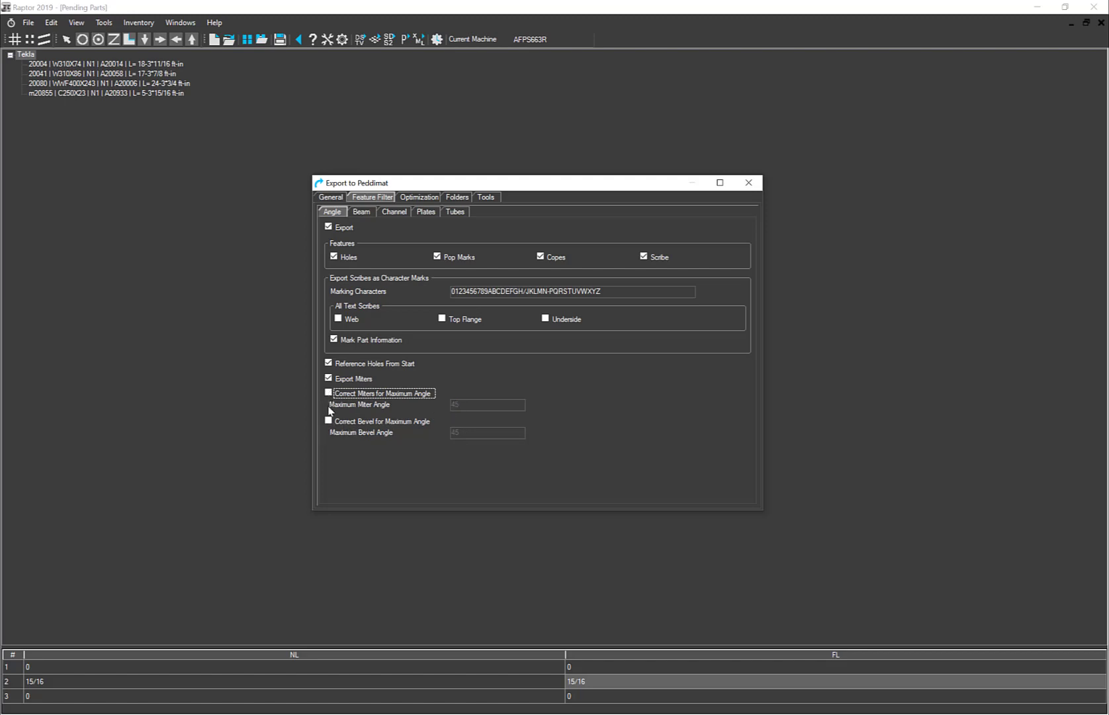
pyautogui.click(328, 421)
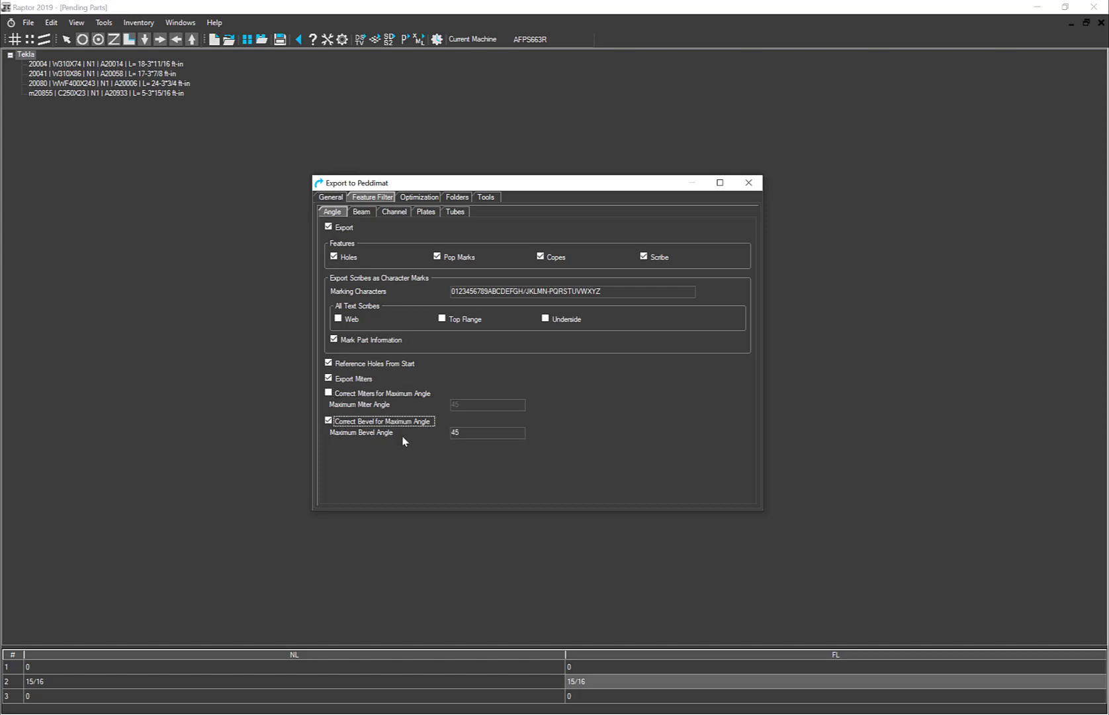
pyautogui.moveTo(421, 438)
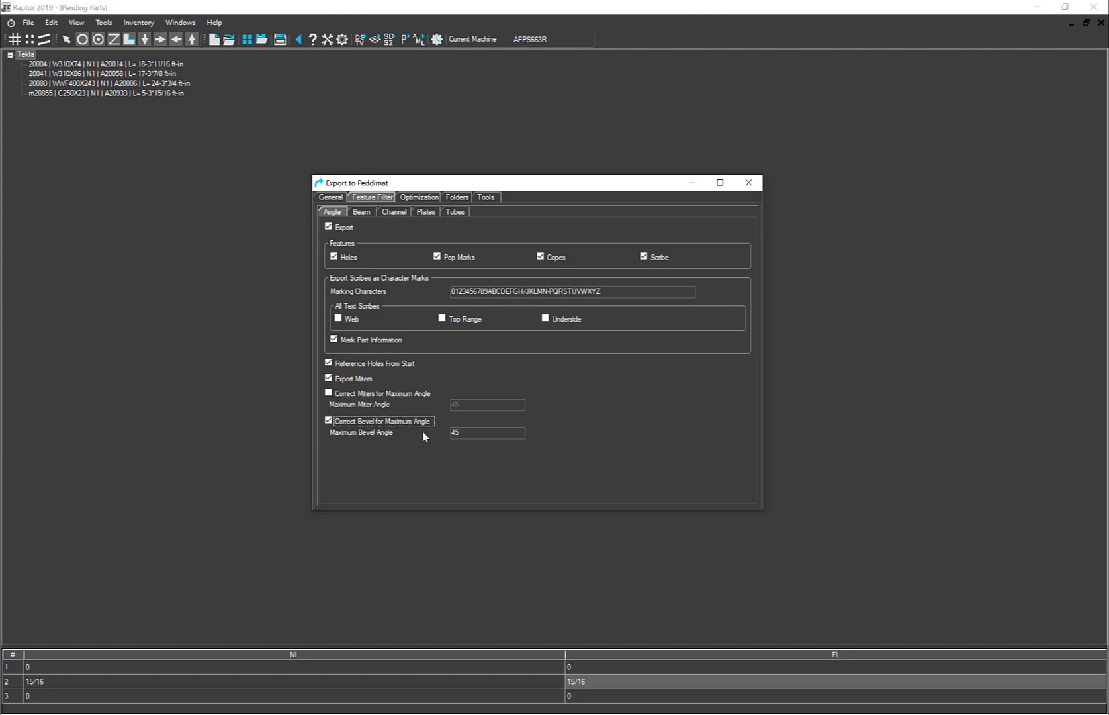
pyautogui.moveTo(420, 444)
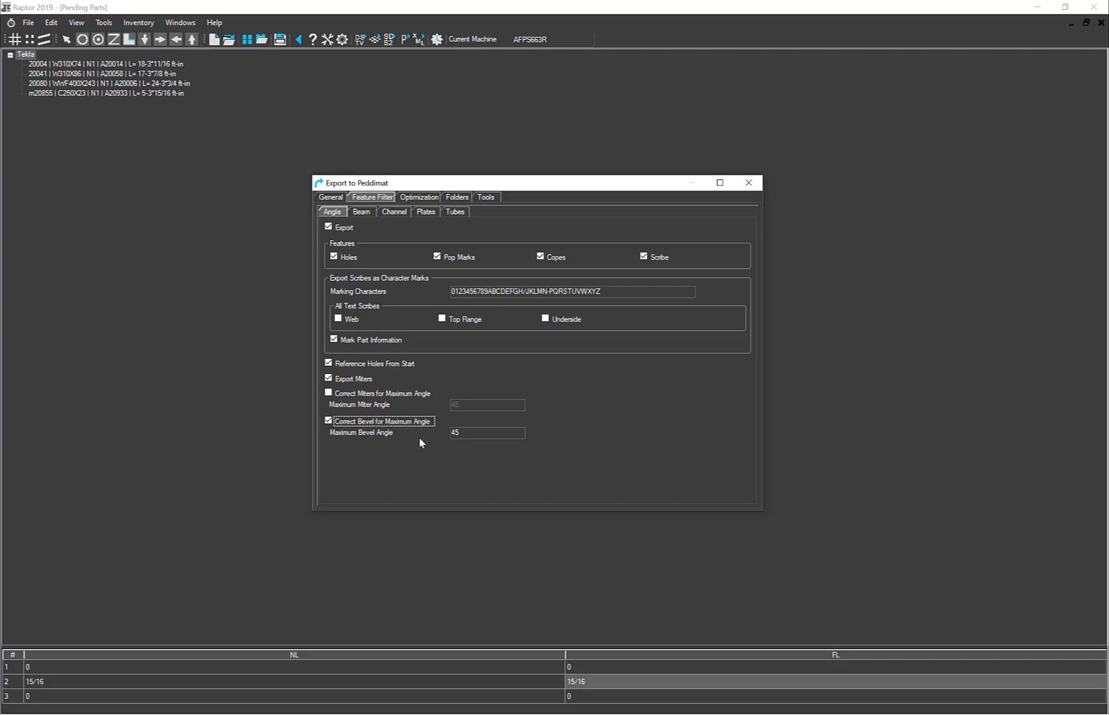
pyautogui.moveTo(452, 450)
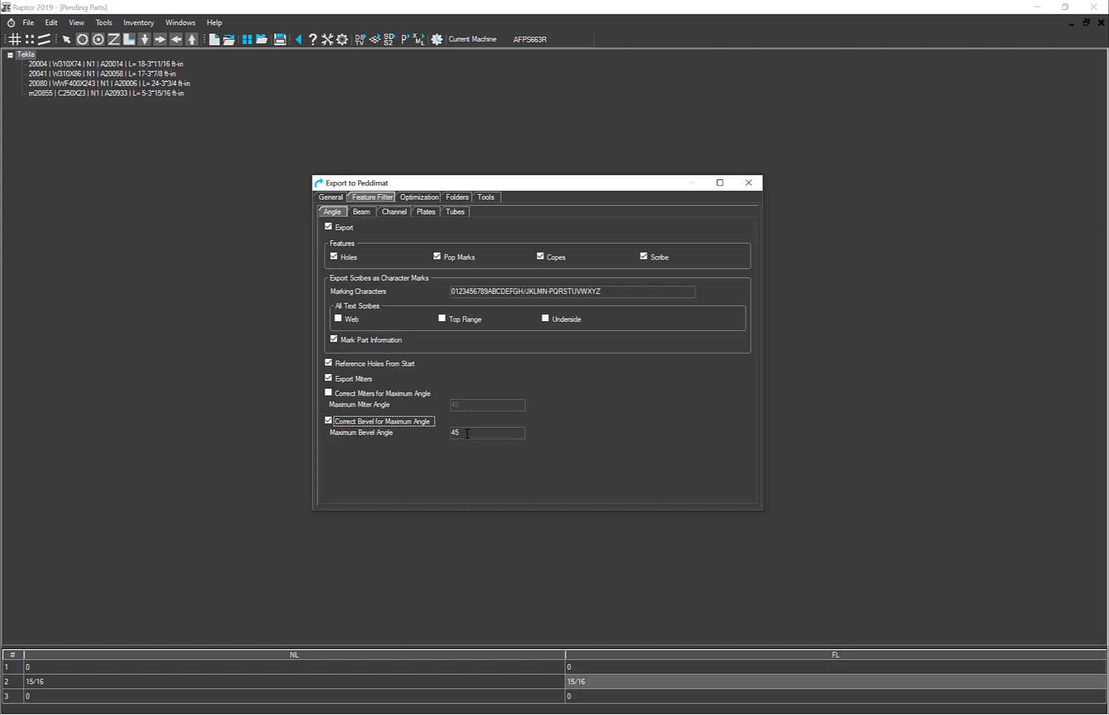
pyautogui.moveTo(378, 443)
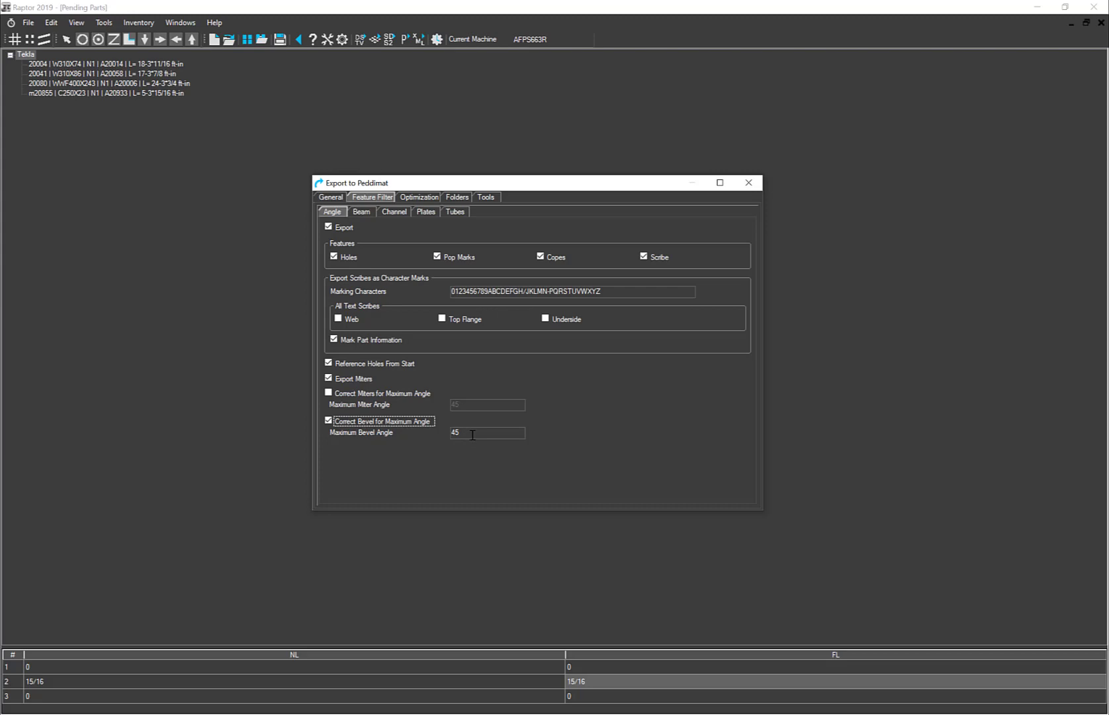
# Show the Beam feature-filter settings with bevel correction at 45.
pyautogui.click(361, 212)
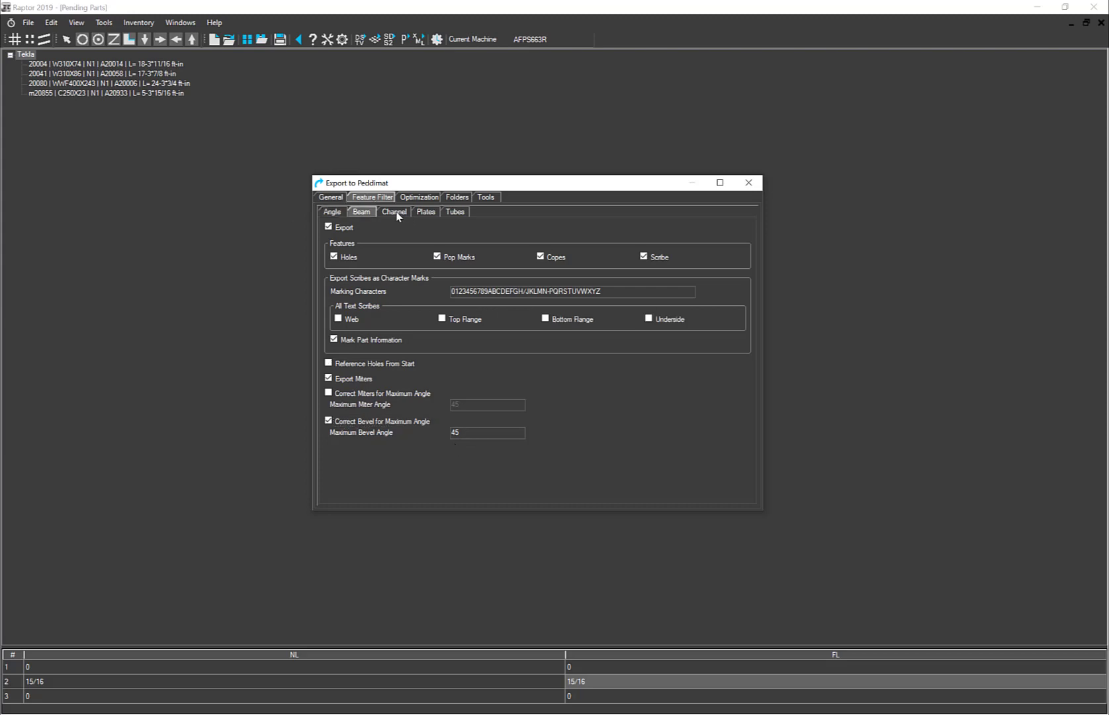
pyautogui.click(456, 211)
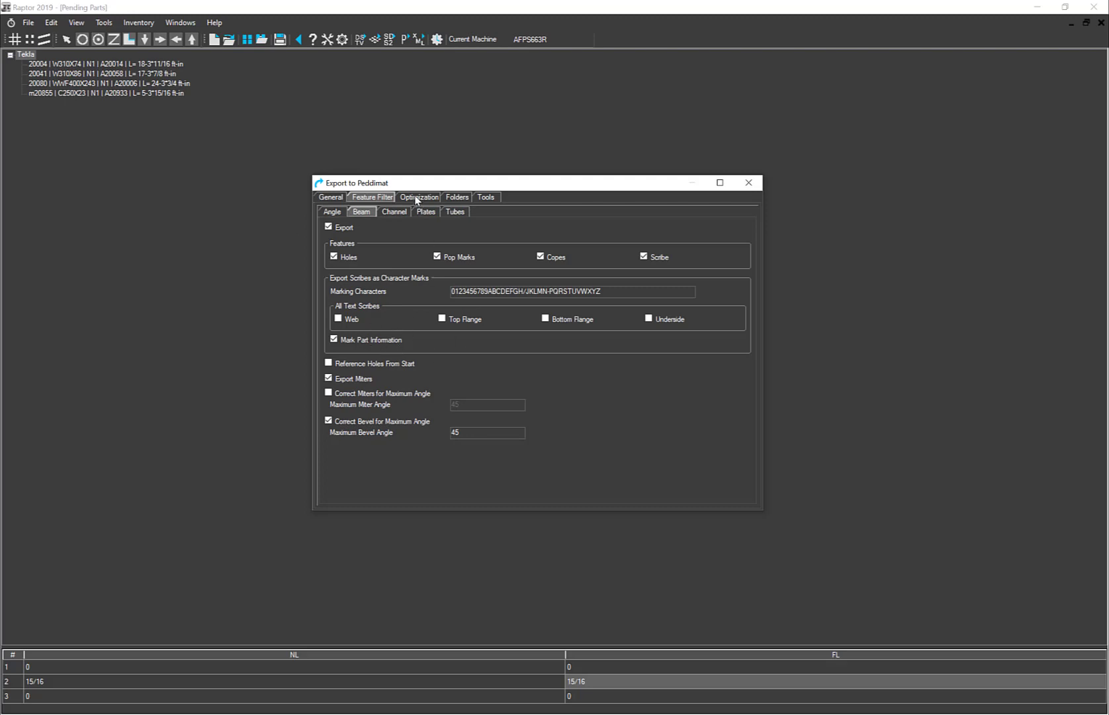
# On the Optimization settings, enable Combine Identical Copes for ABC1250 copers.
pyautogui.click(418, 197)
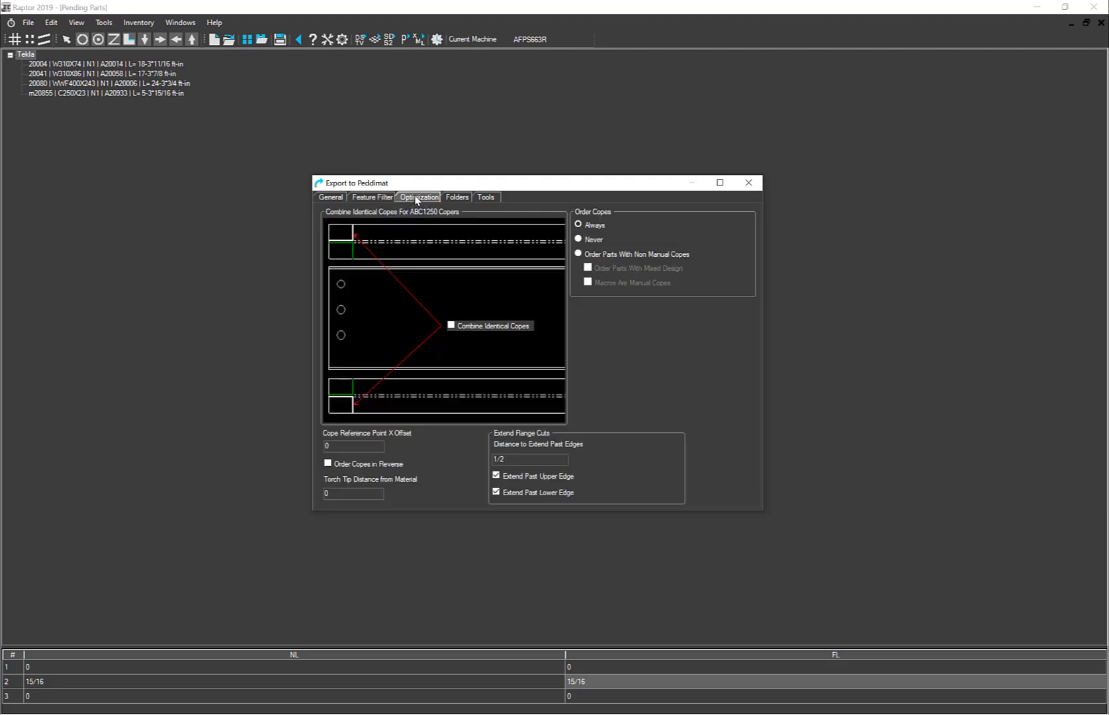
pyautogui.moveTo(422, 185)
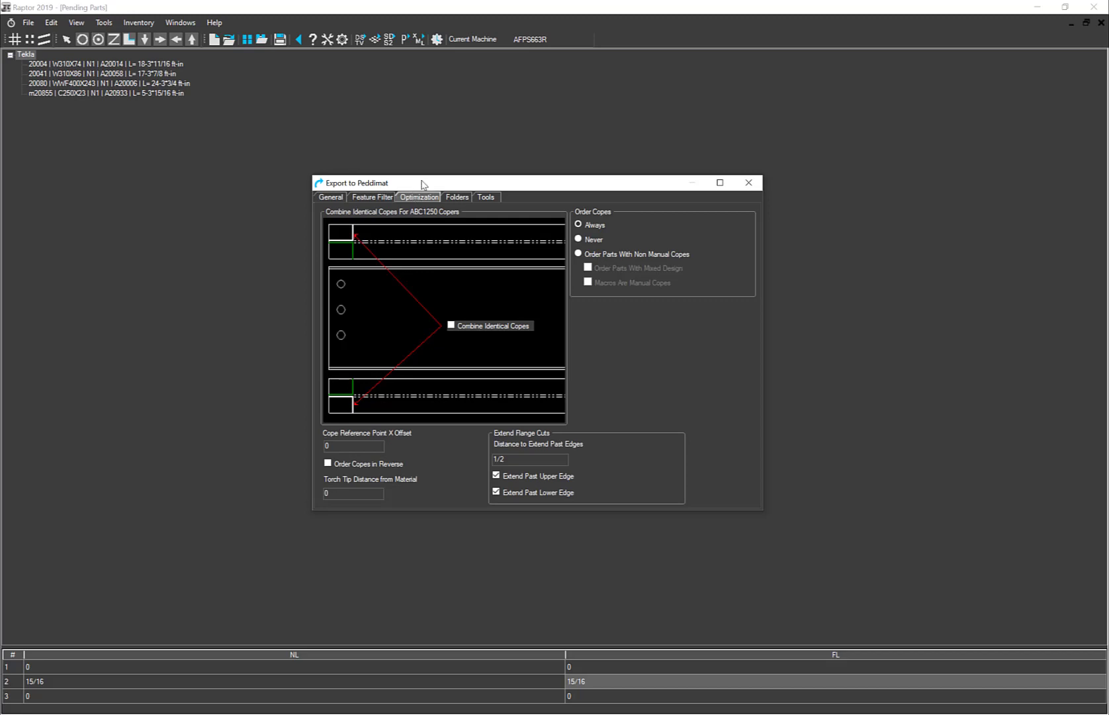
pyautogui.moveTo(408, 232)
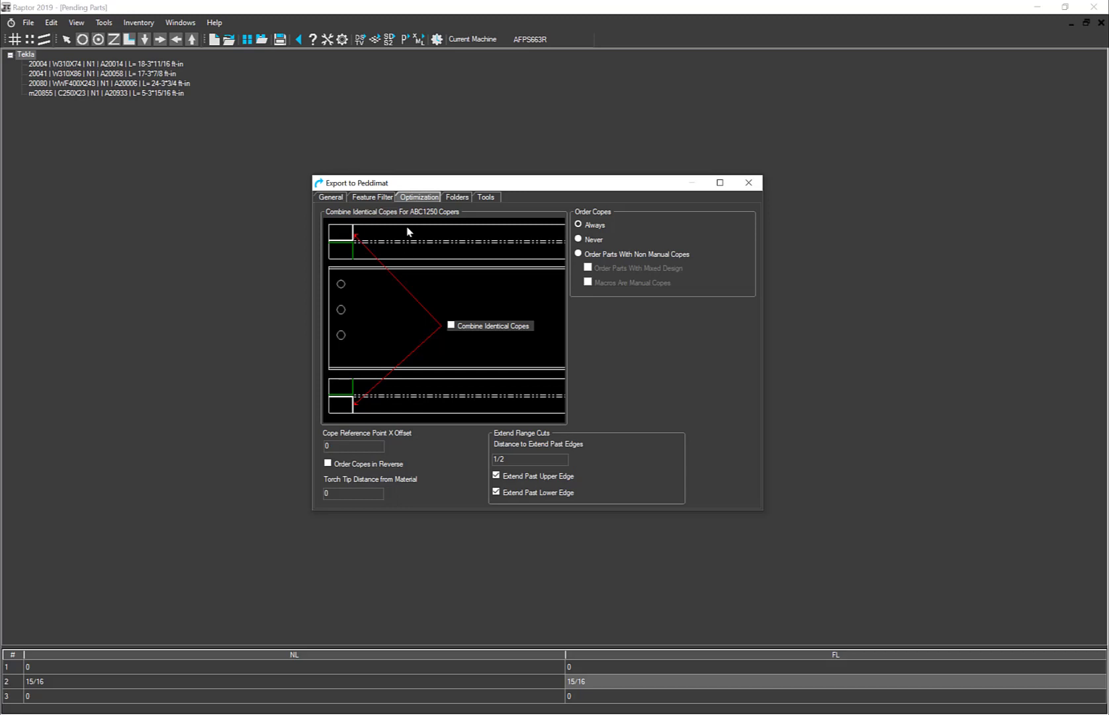
pyautogui.moveTo(454, 340)
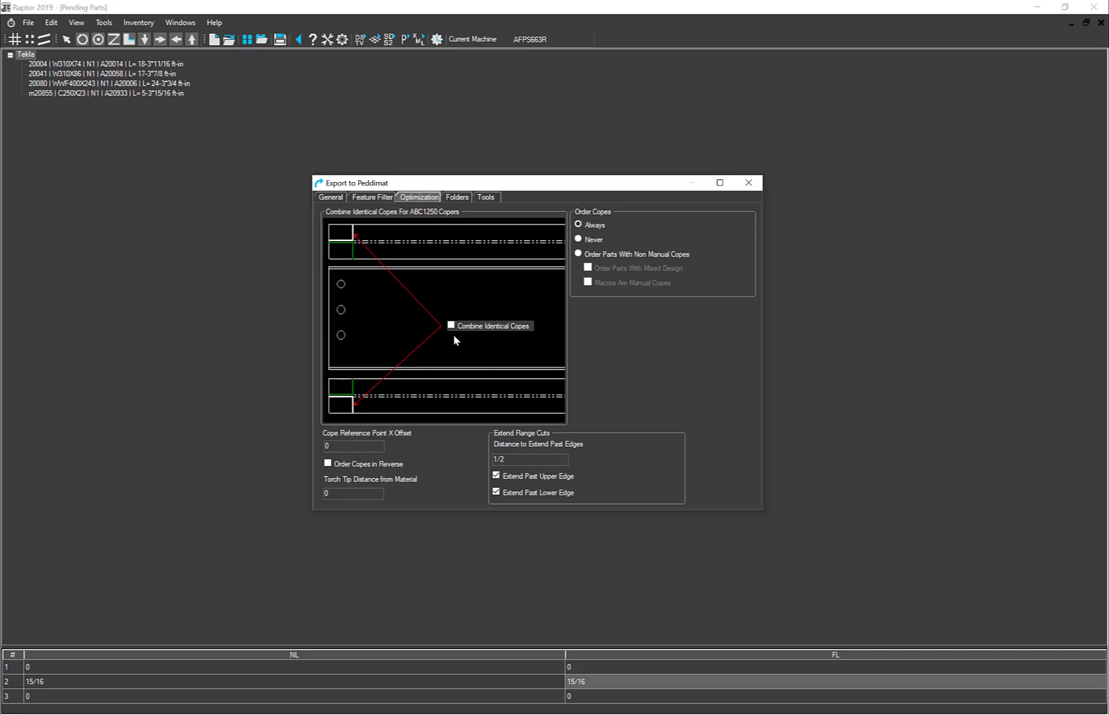
pyautogui.moveTo(451, 332)
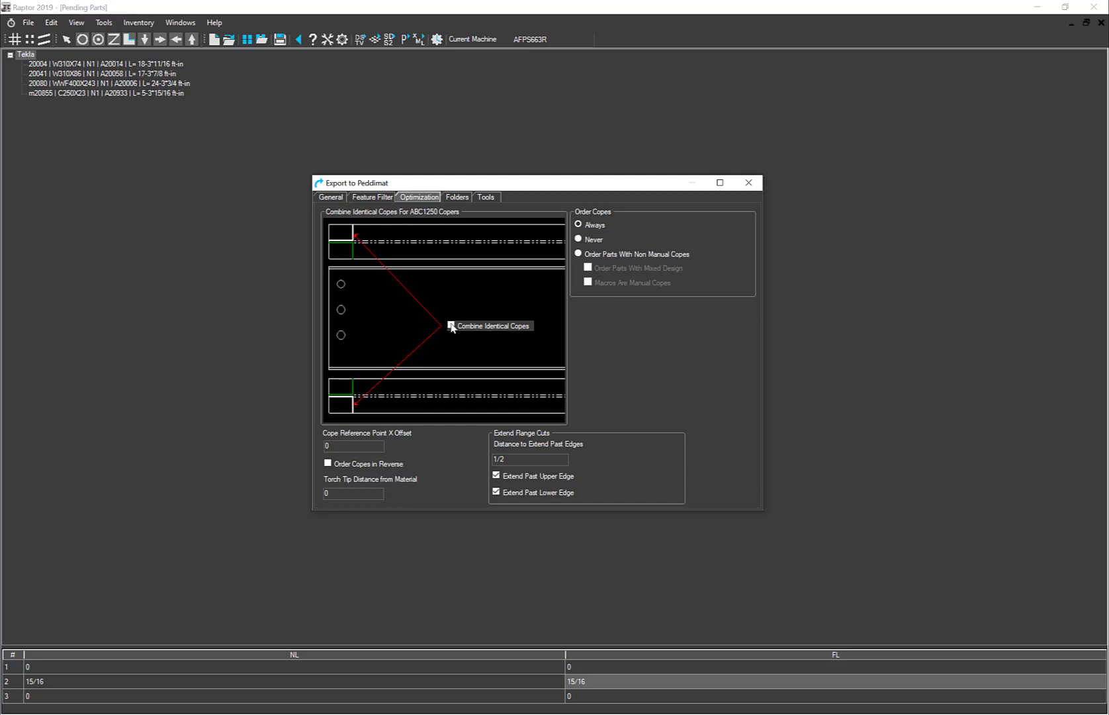
pyautogui.moveTo(389, 288)
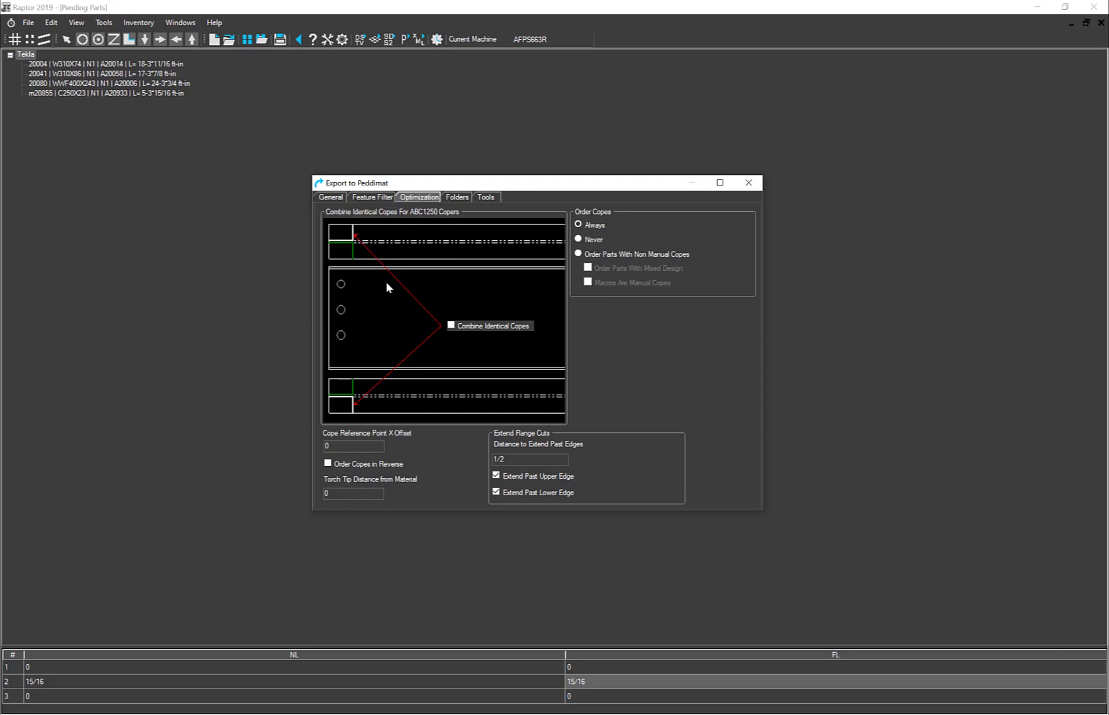
pyautogui.moveTo(354, 242)
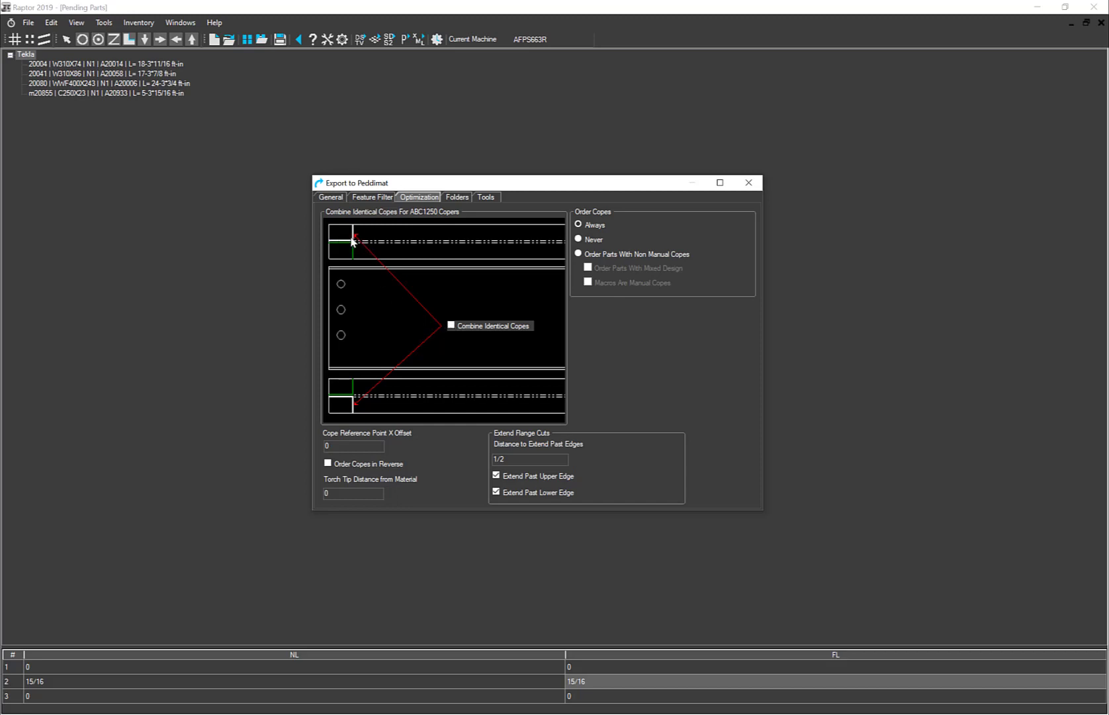
pyautogui.moveTo(340, 404)
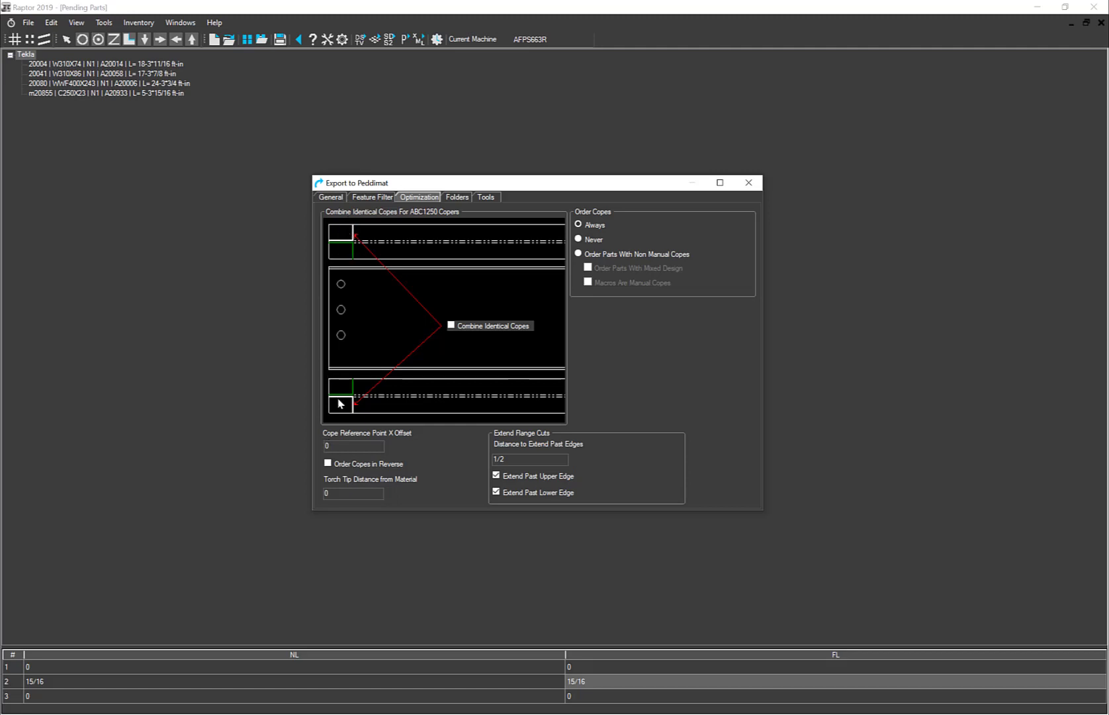
pyautogui.moveTo(476, 349)
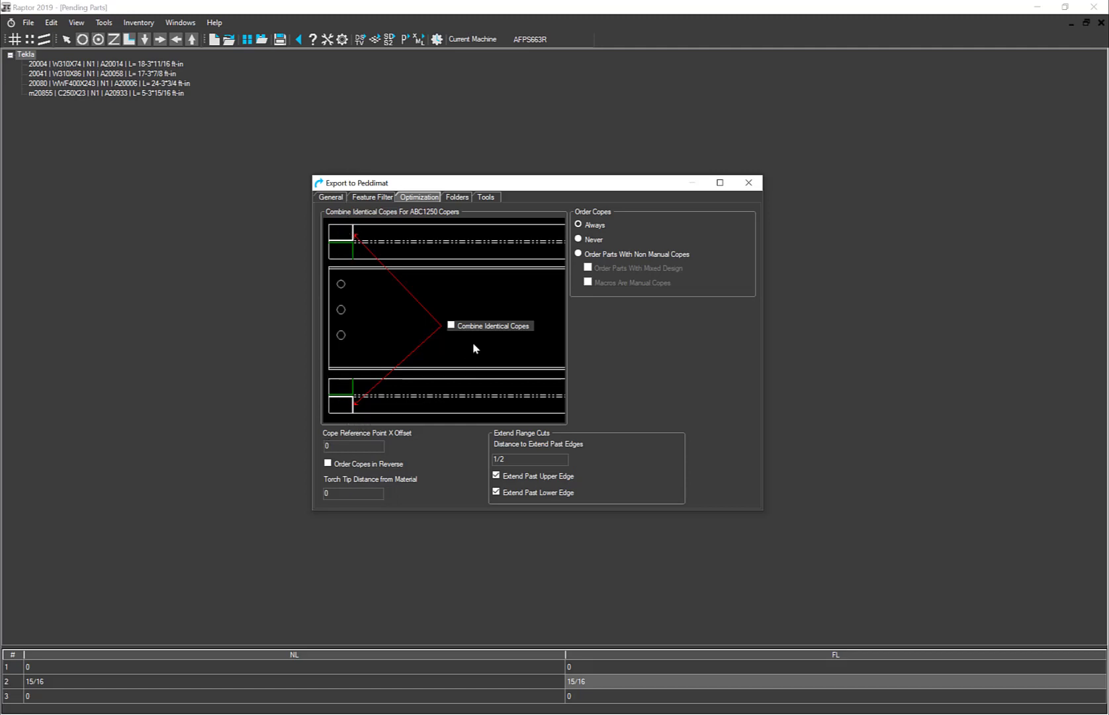
pyautogui.click(450, 325)
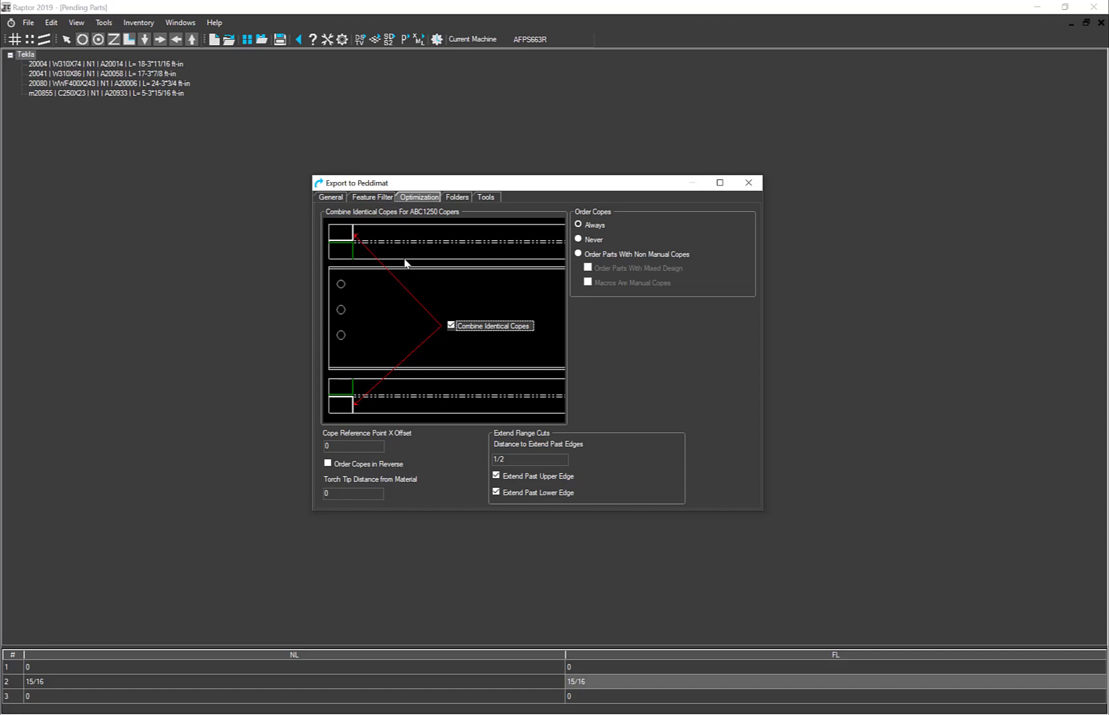
pyautogui.moveTo(354, 232)
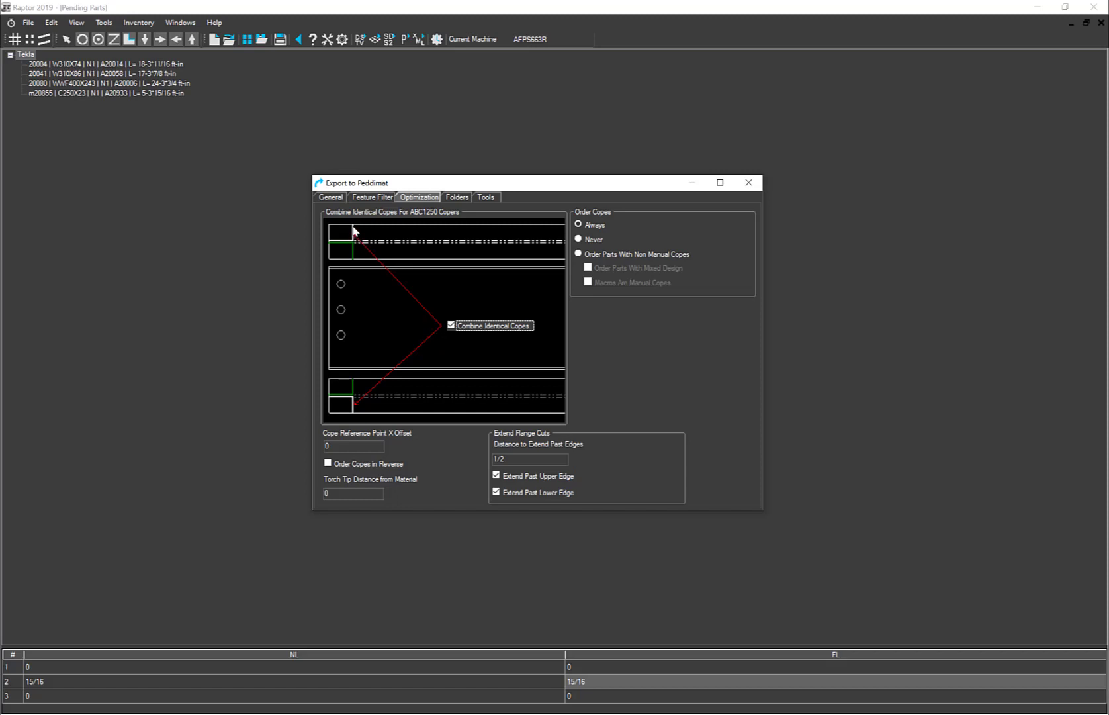
pyautogui.moveTo(357, 419)
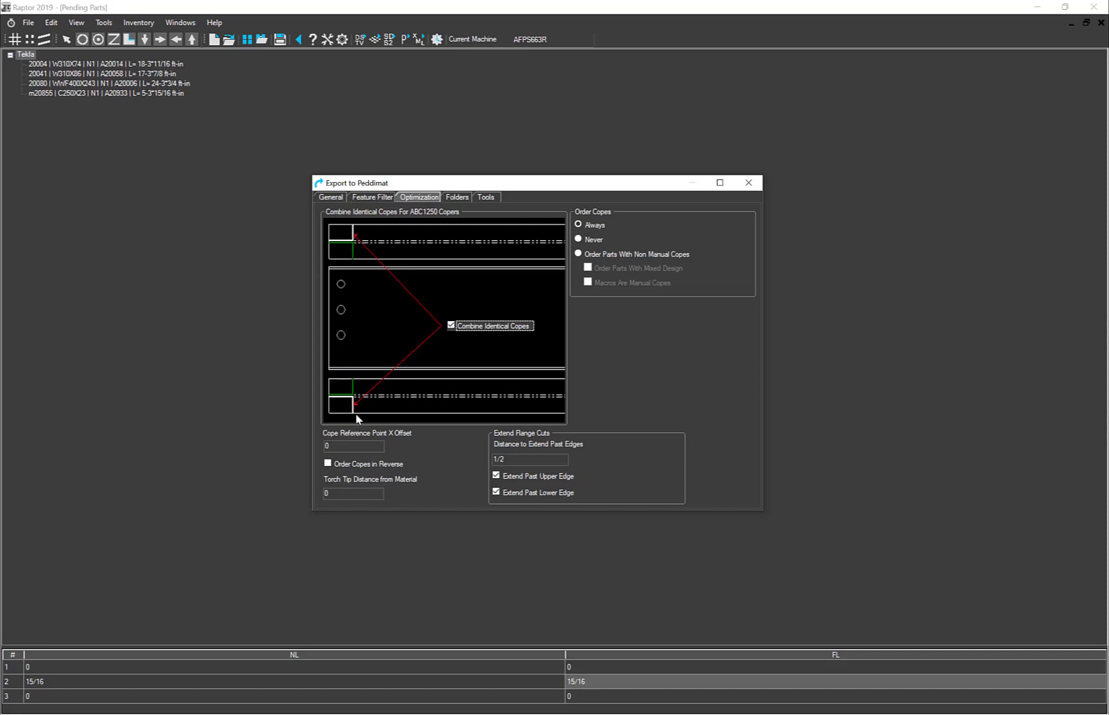
pyautogui.moveTo(450, 344)
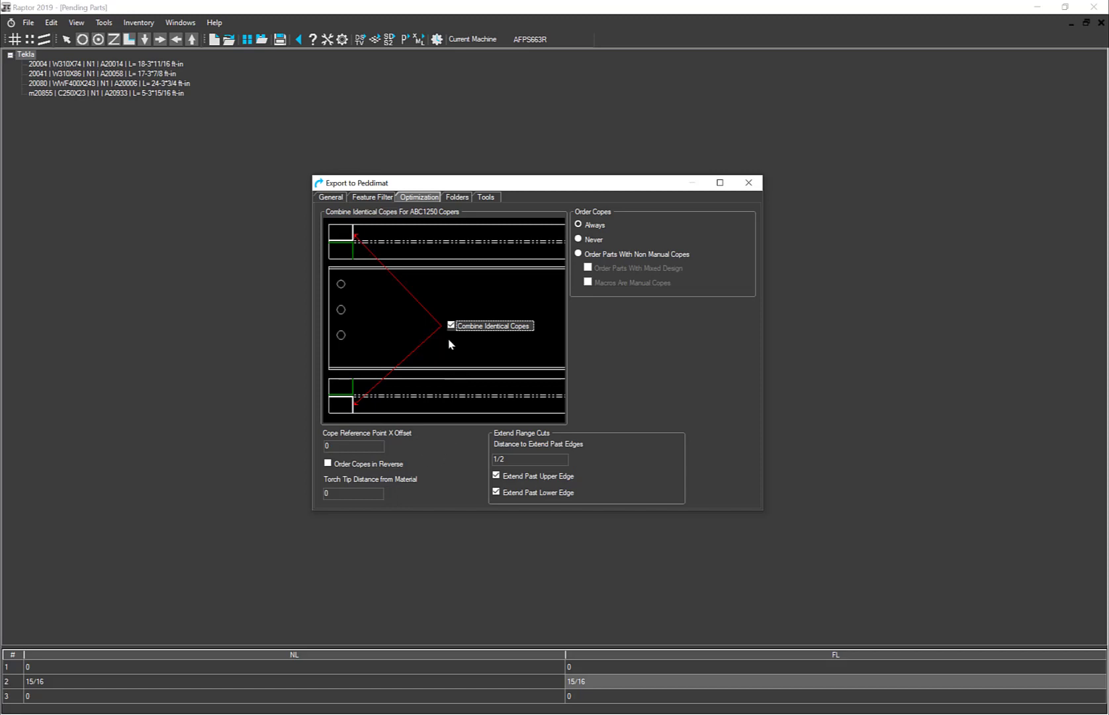
# Disable Combine Identical Copes and set Order Copes to parts with non-manual copes.
pyautogui.click(450, 326)
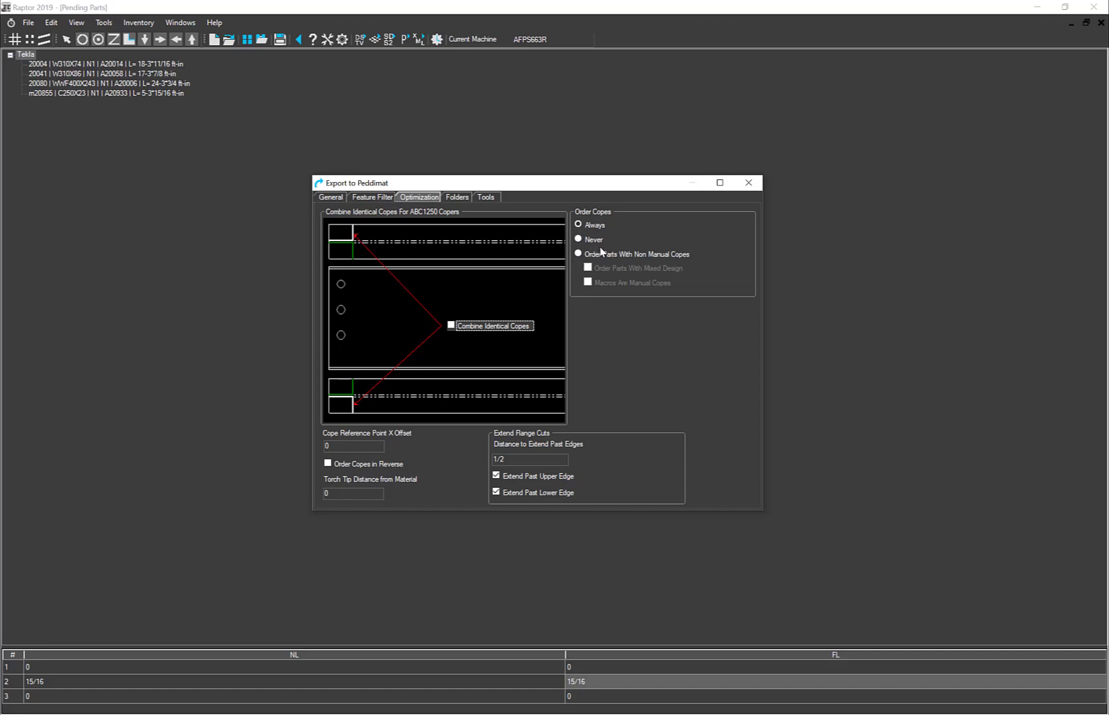
pyautogui.moveTo(604, 253)
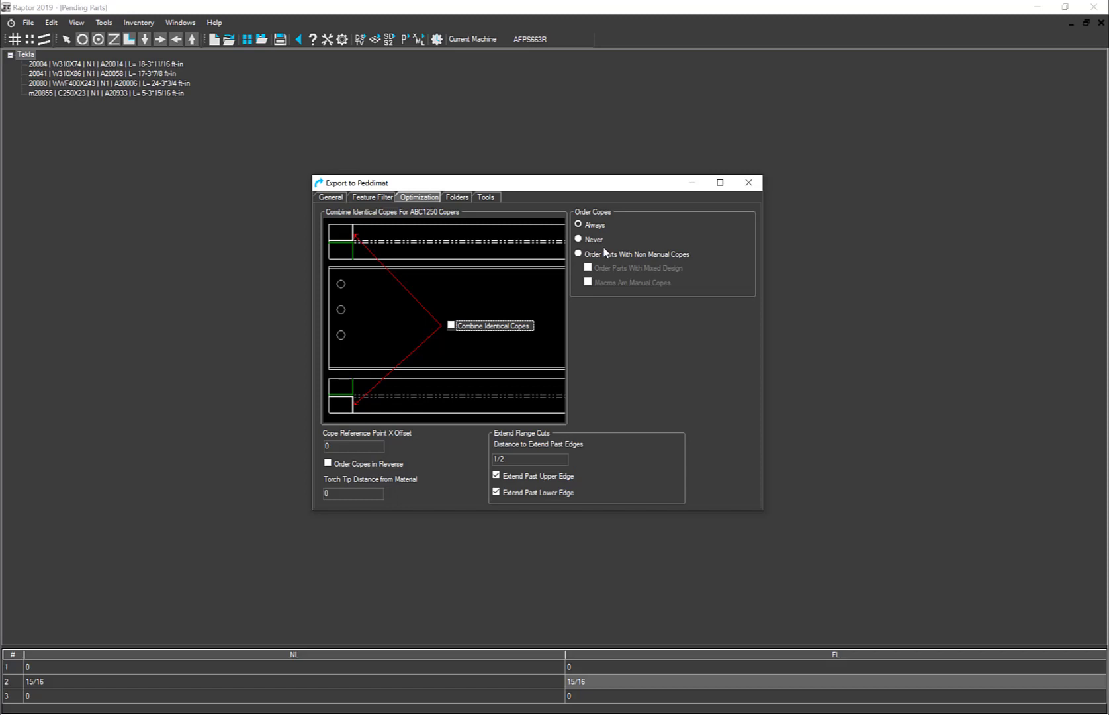
pyautogui.moveTo(581, 269)
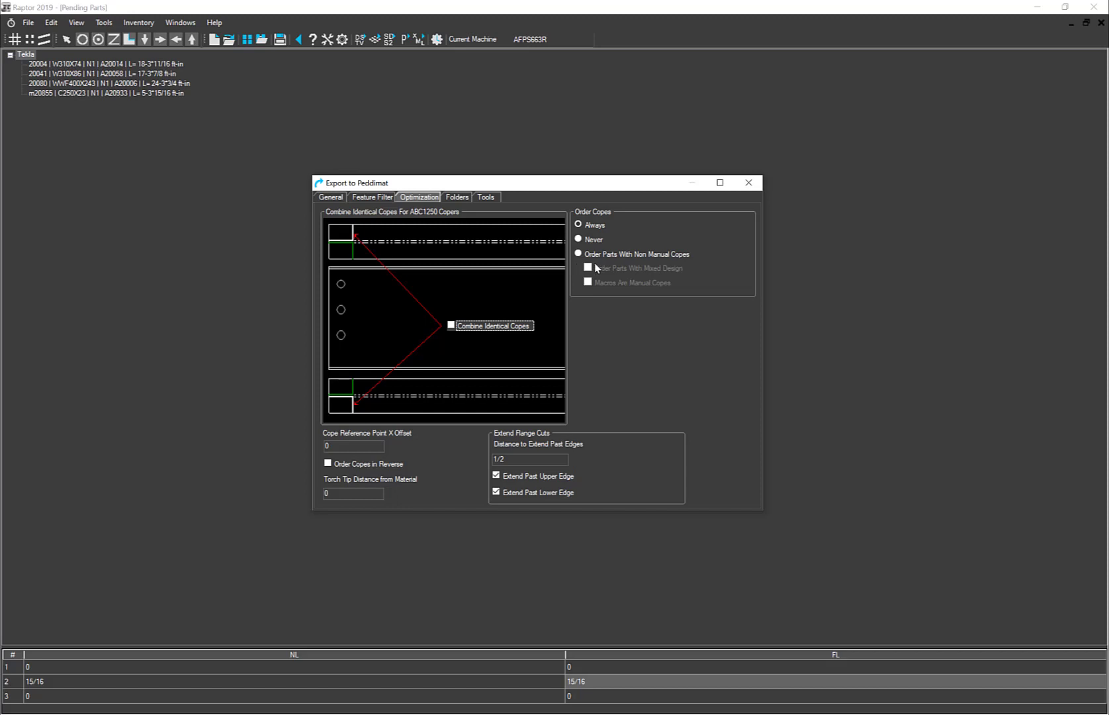
pyautogui.moveTo(629, 265)
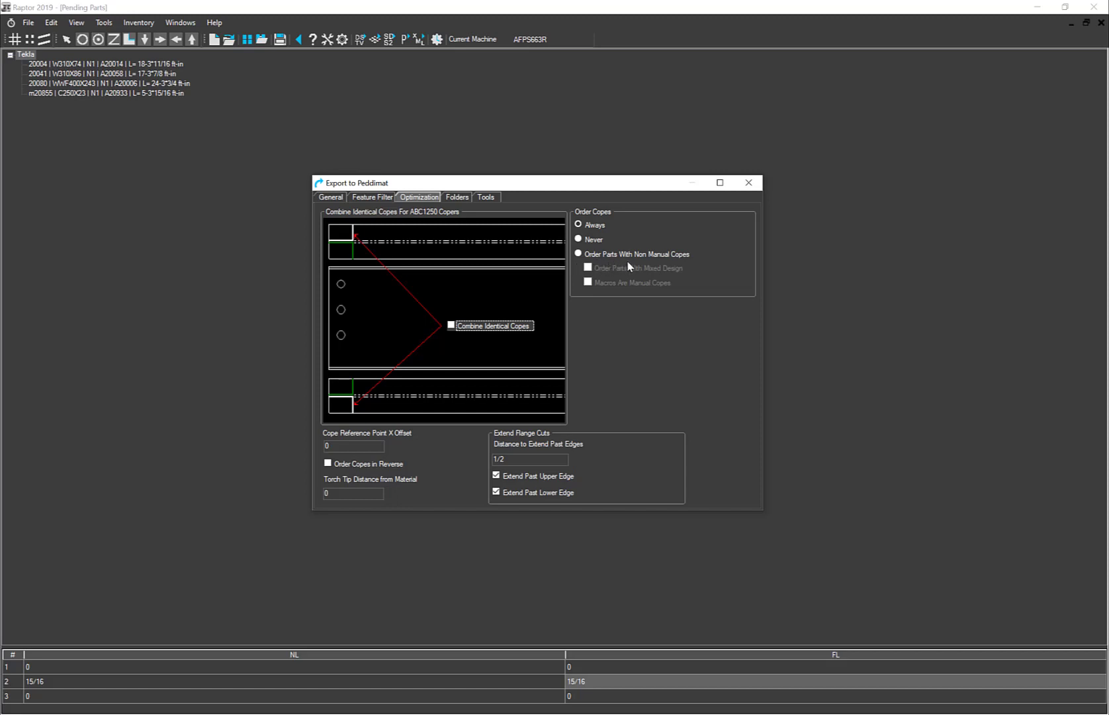
pyautogui.moveTo(668, 268)
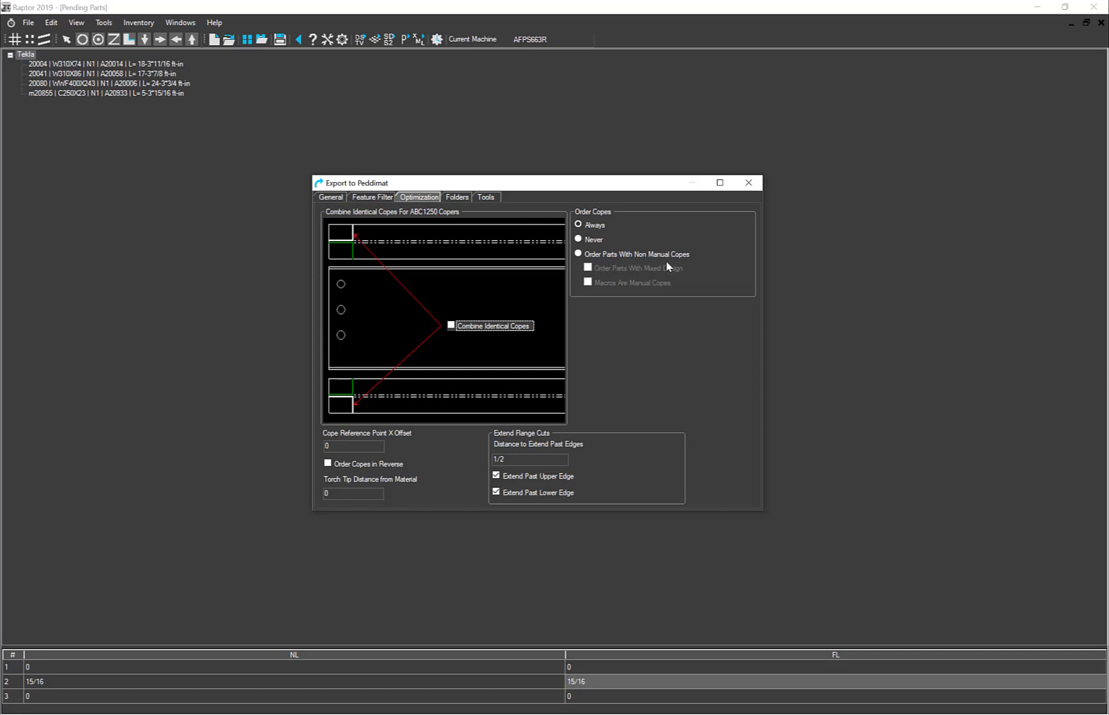
pyautogui.moveTo(666, 274)
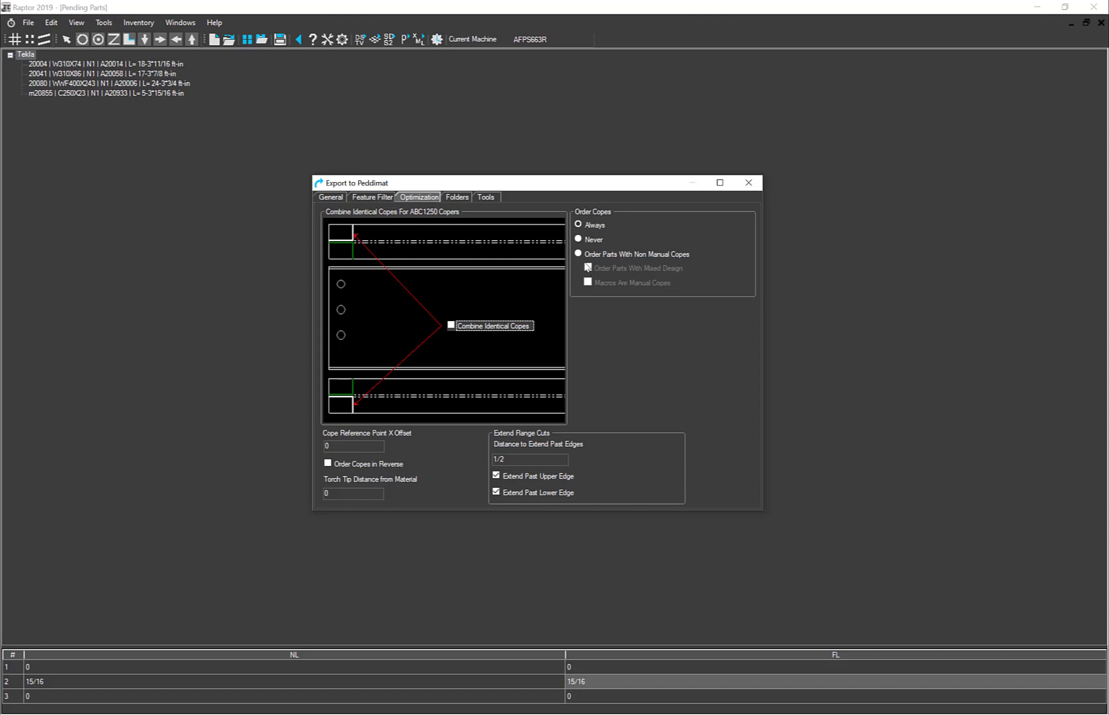
pyautogui.click(578, 254)
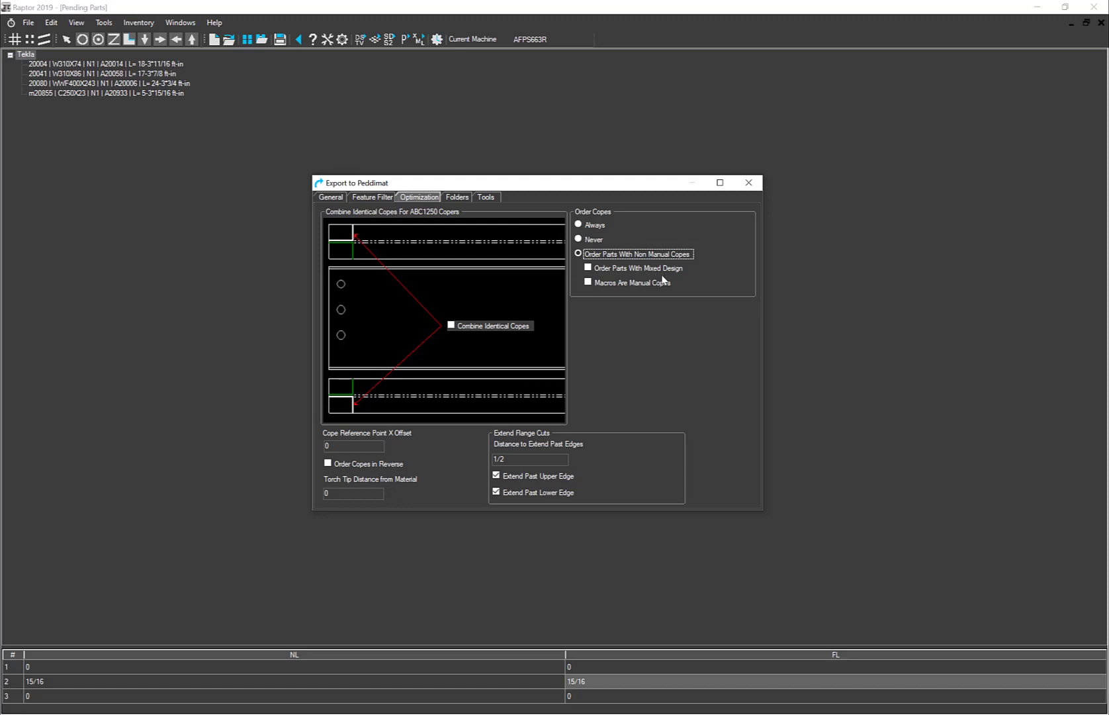
pyautogui.moveTo(588, 297)
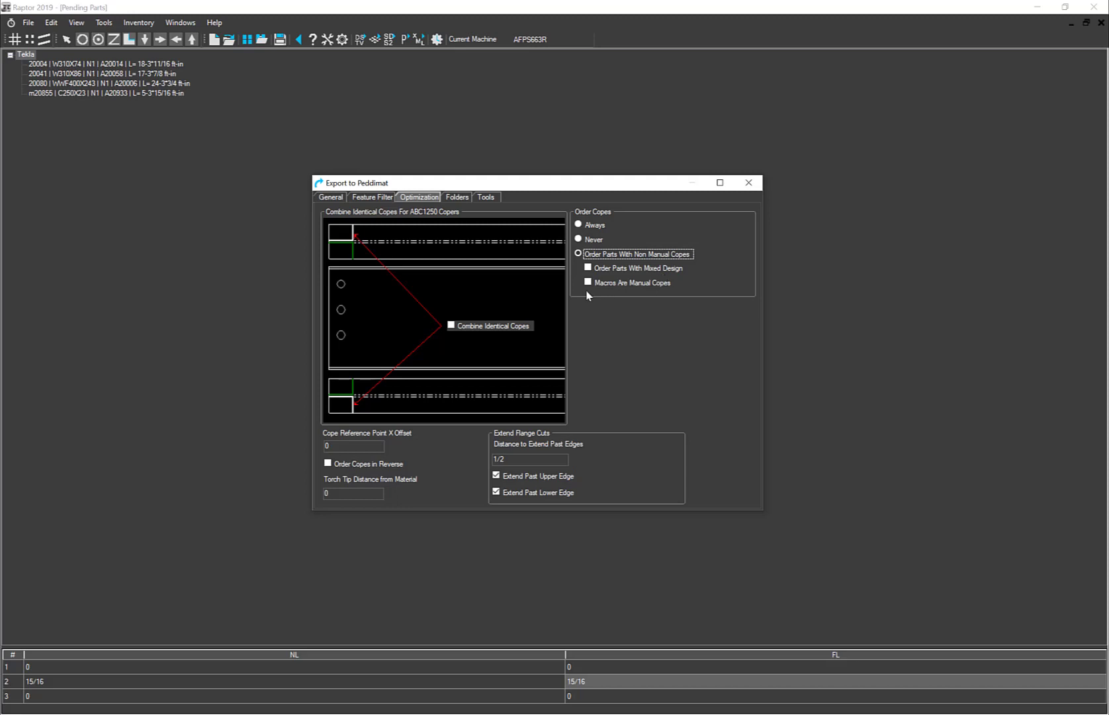
pyautogui.moveTo(683, 293)
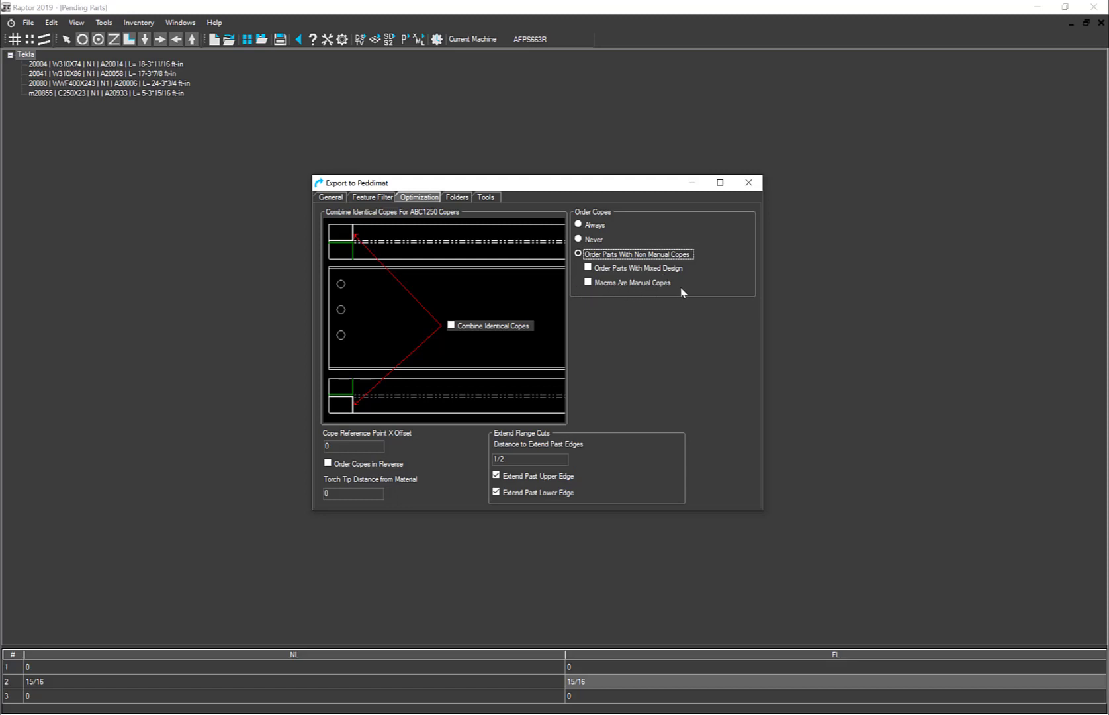
pyautogui.moveTo(678, 290)
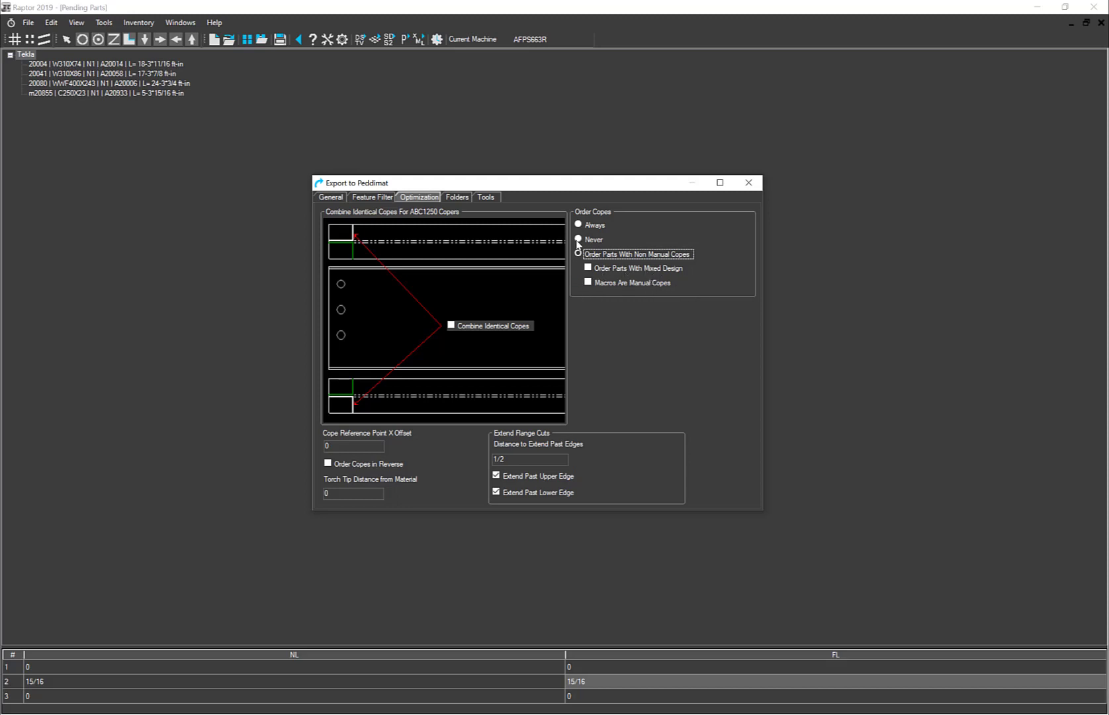
# Set Order Copes to Never, then back to Always.
pyautogui.click(579, 225)
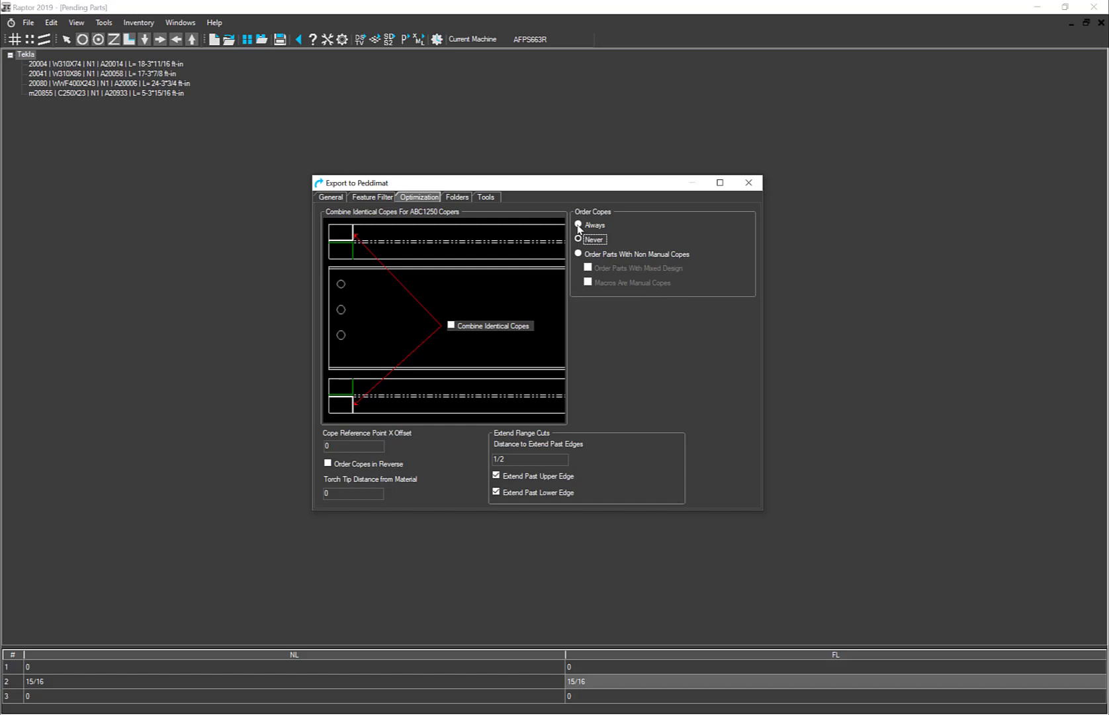
pyautogui.click(579, 224)
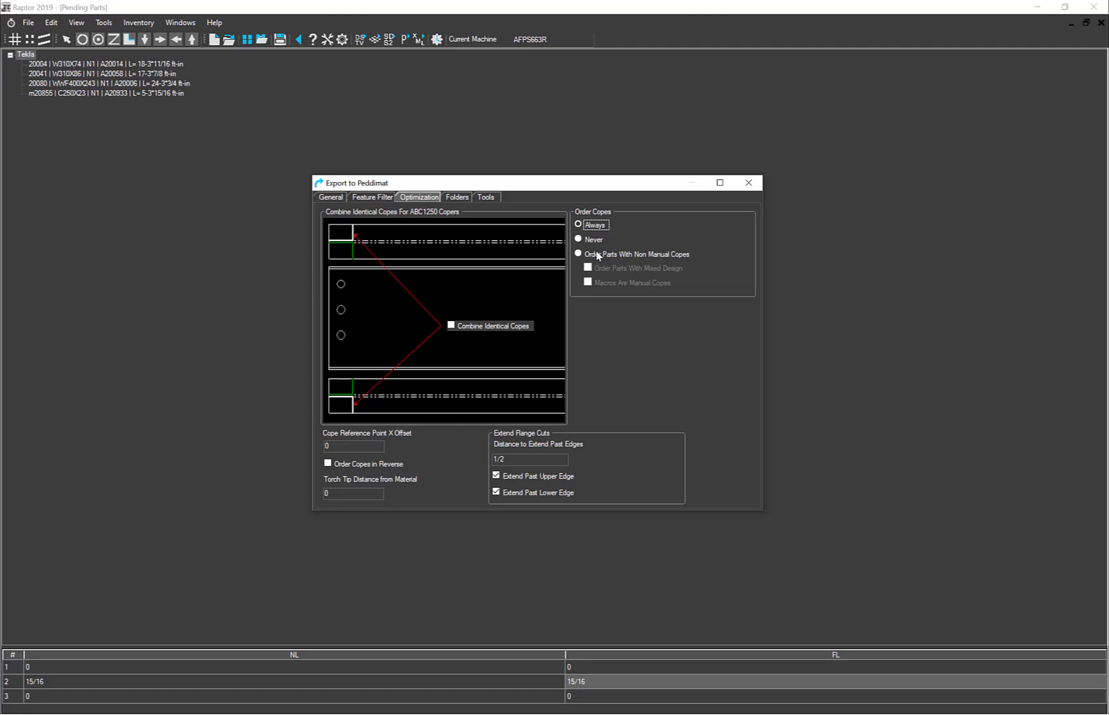
pyautogui.moveTo(408, 479)
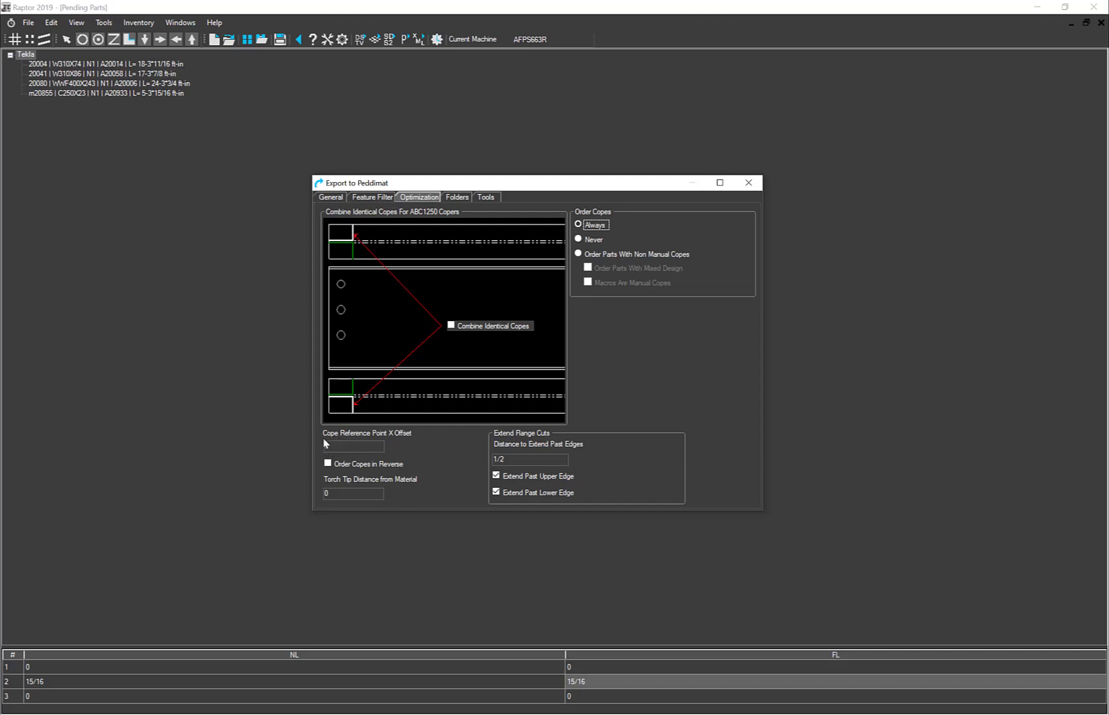
pyautogui.click(353, 446)
pyautogui.write('0')
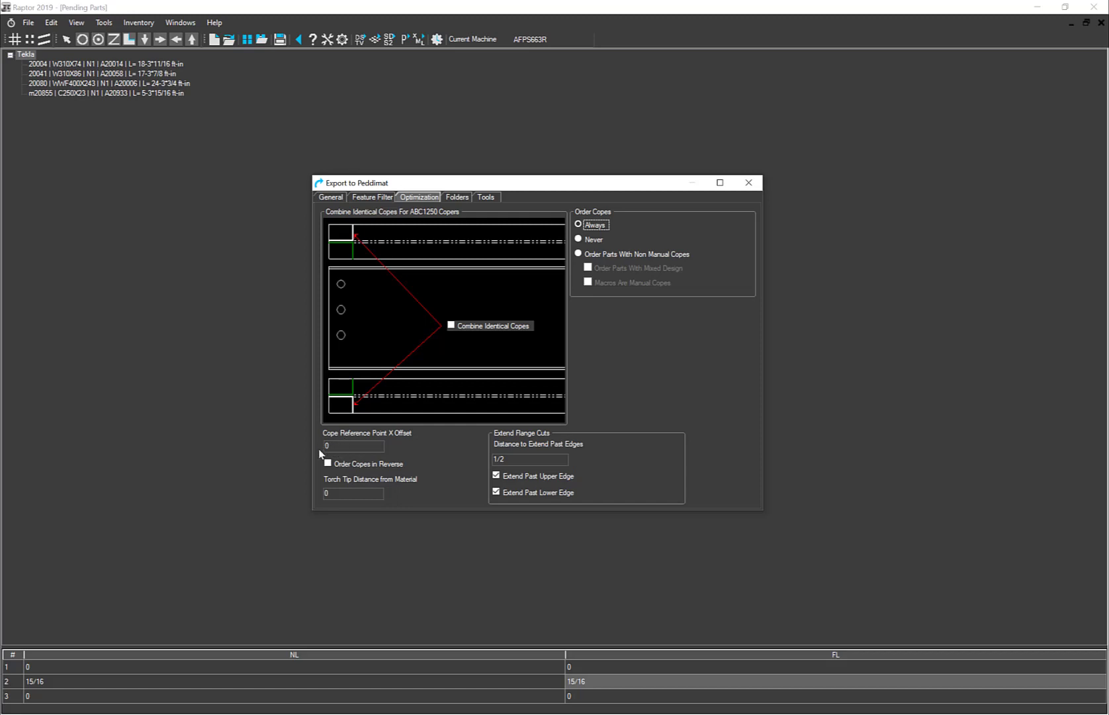
pyautogui.click(353, 447)
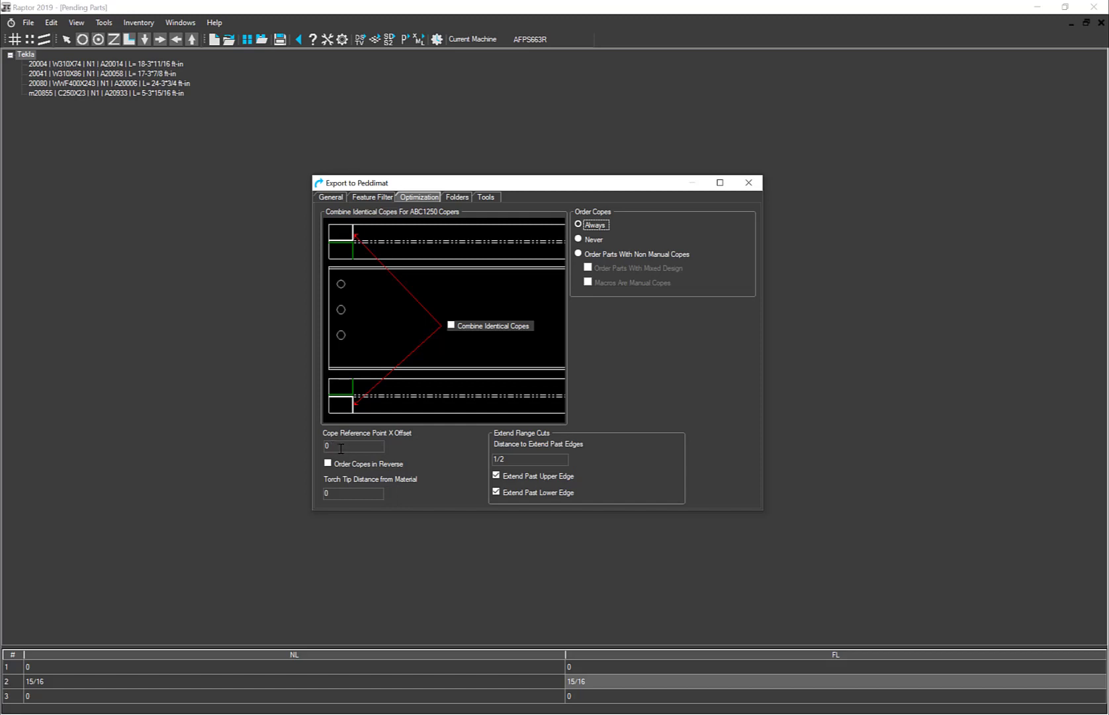
pyautogui.moveTo(389, 493)
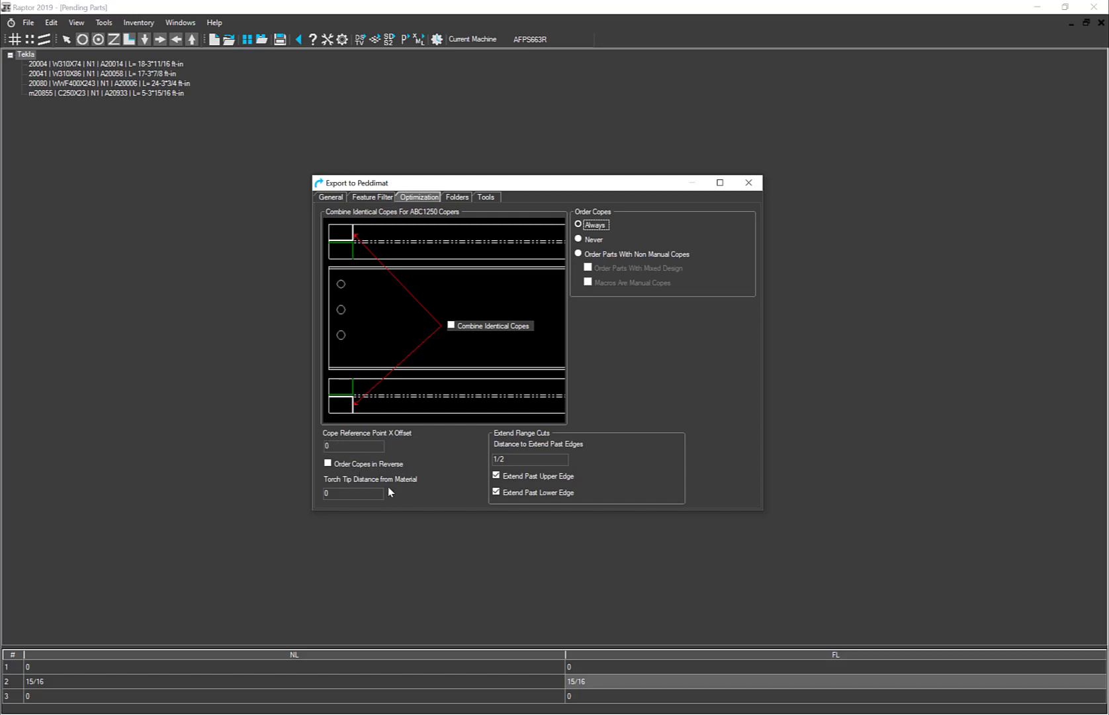
pyautogui.moveTo(327, 474)
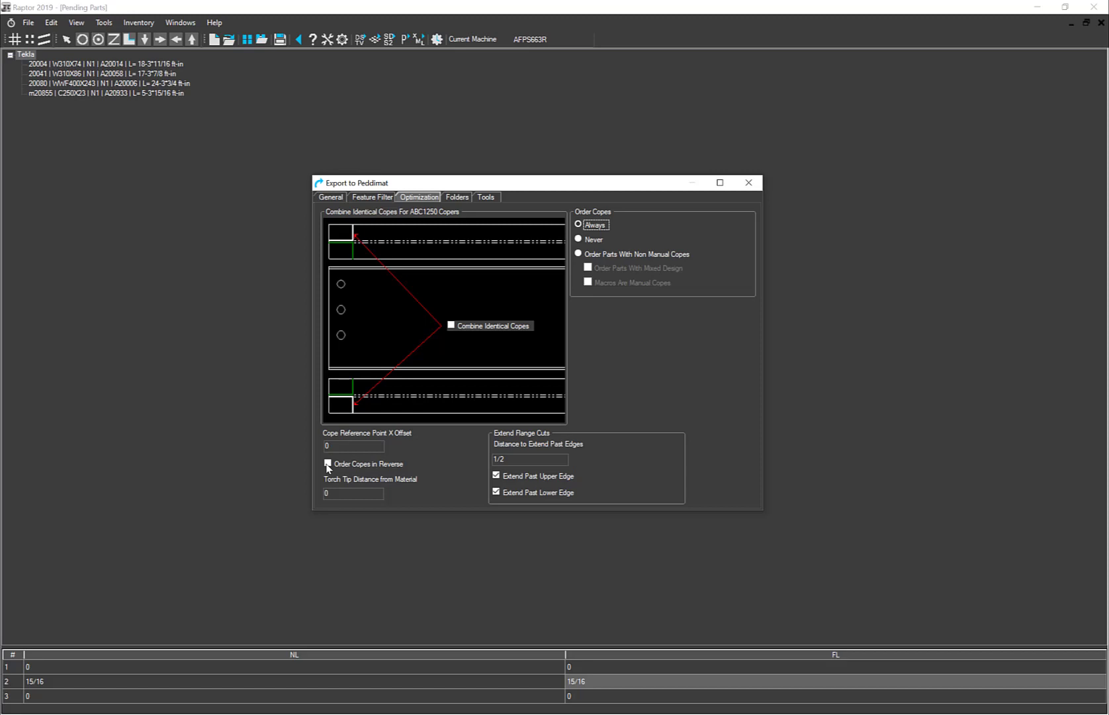
pyautogui.click(327, 464)
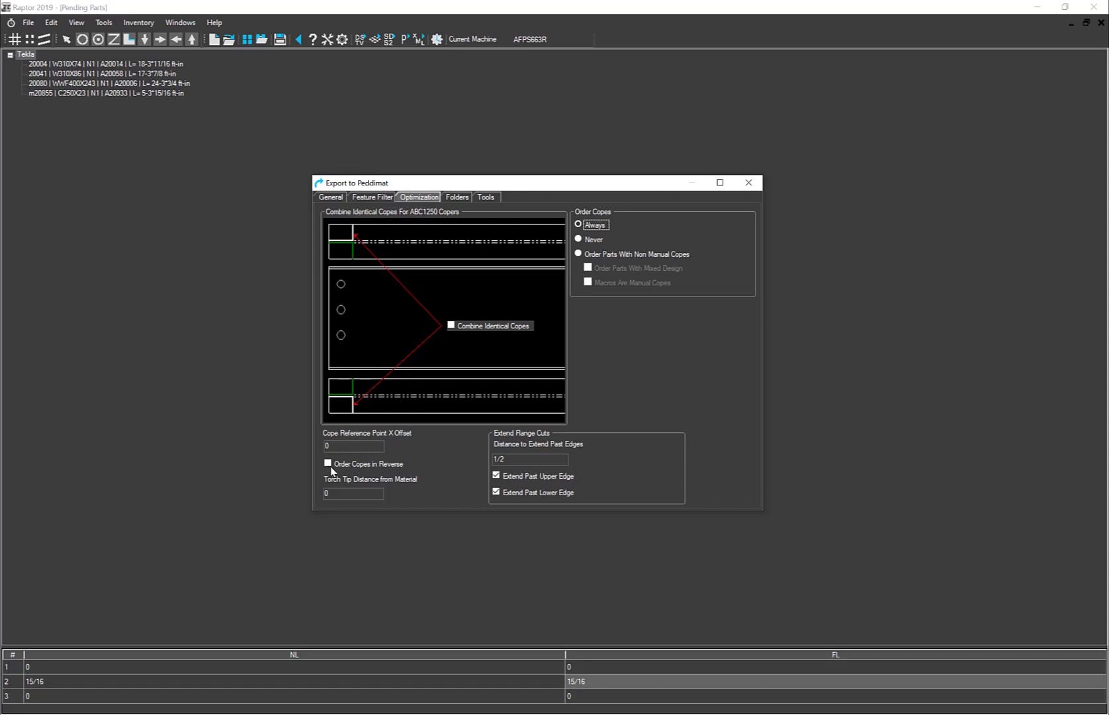
pyautogui.moveTo(376, 507)
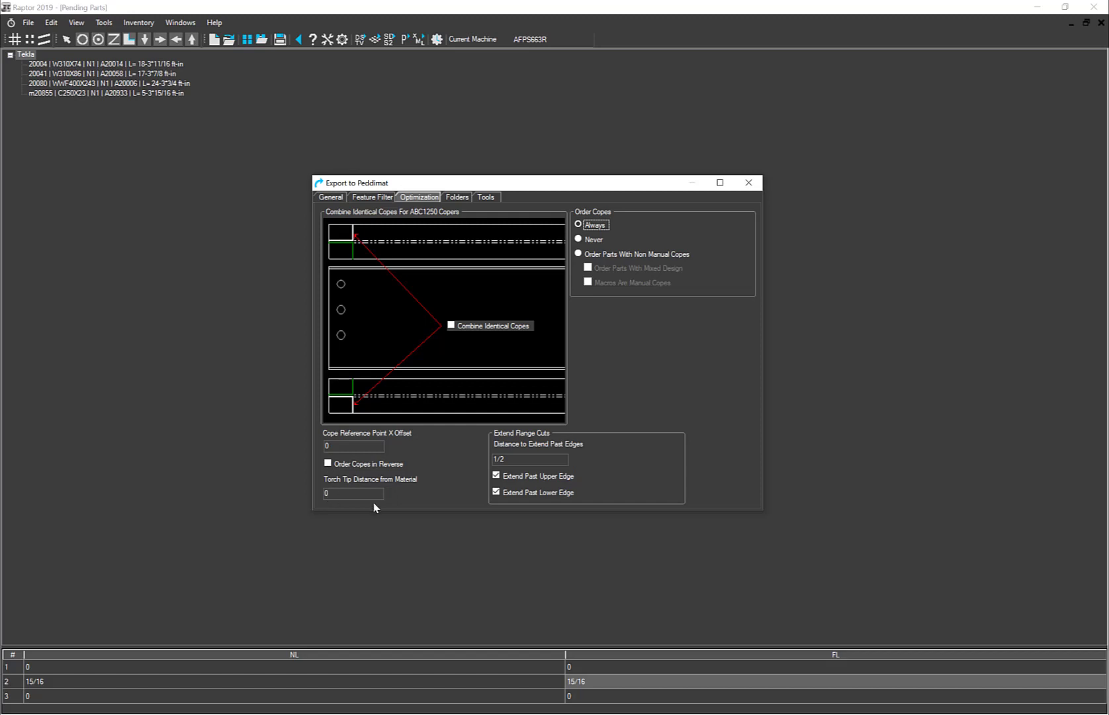
pyautogui.moveTo(337, 485)
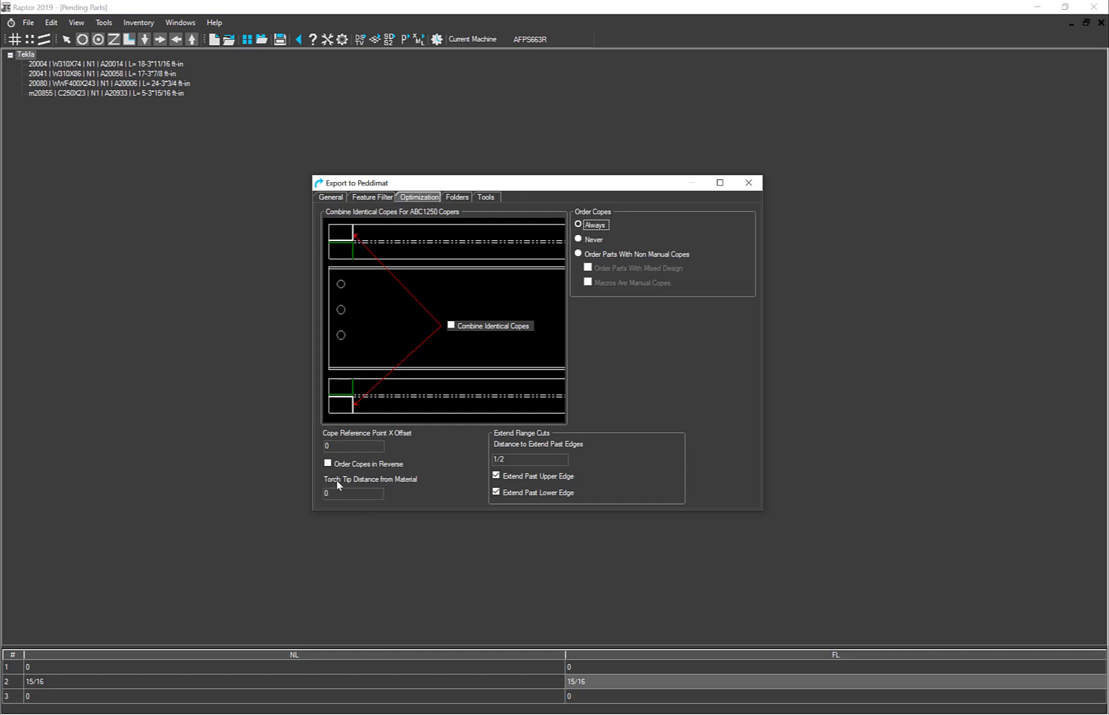
pyautogui.moveTo(327, 504)
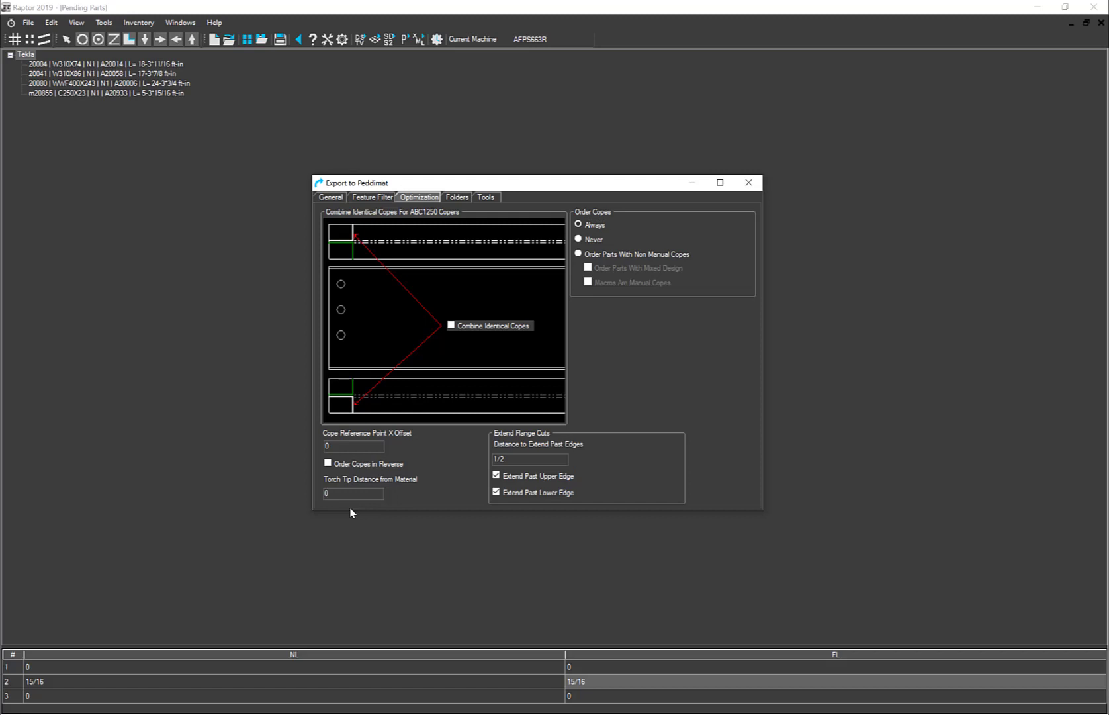
pyautogui.click(352, 493)
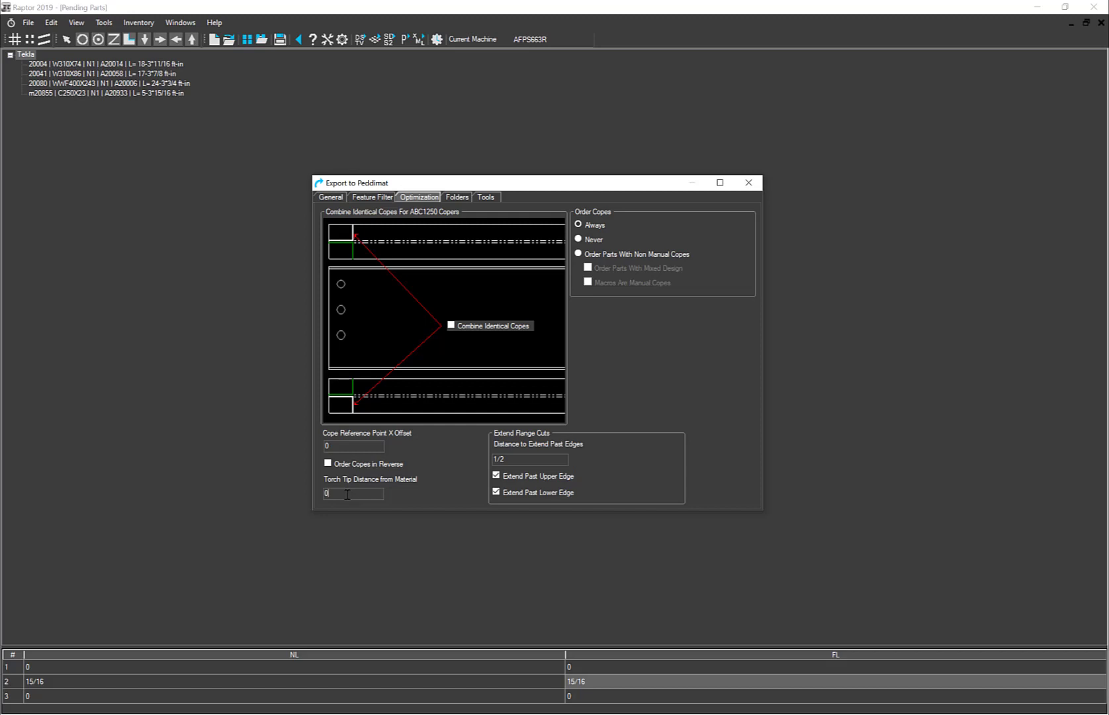
pyautogui.moveTo(406, 499)
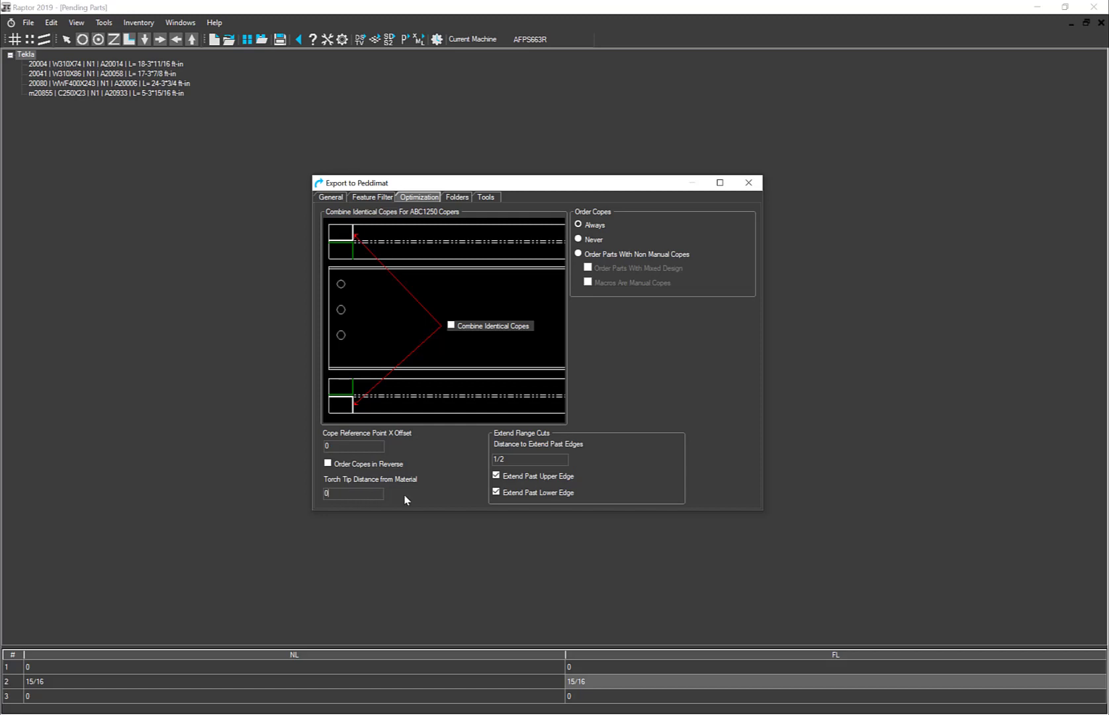
pyautogui.moveTo(566, 452)
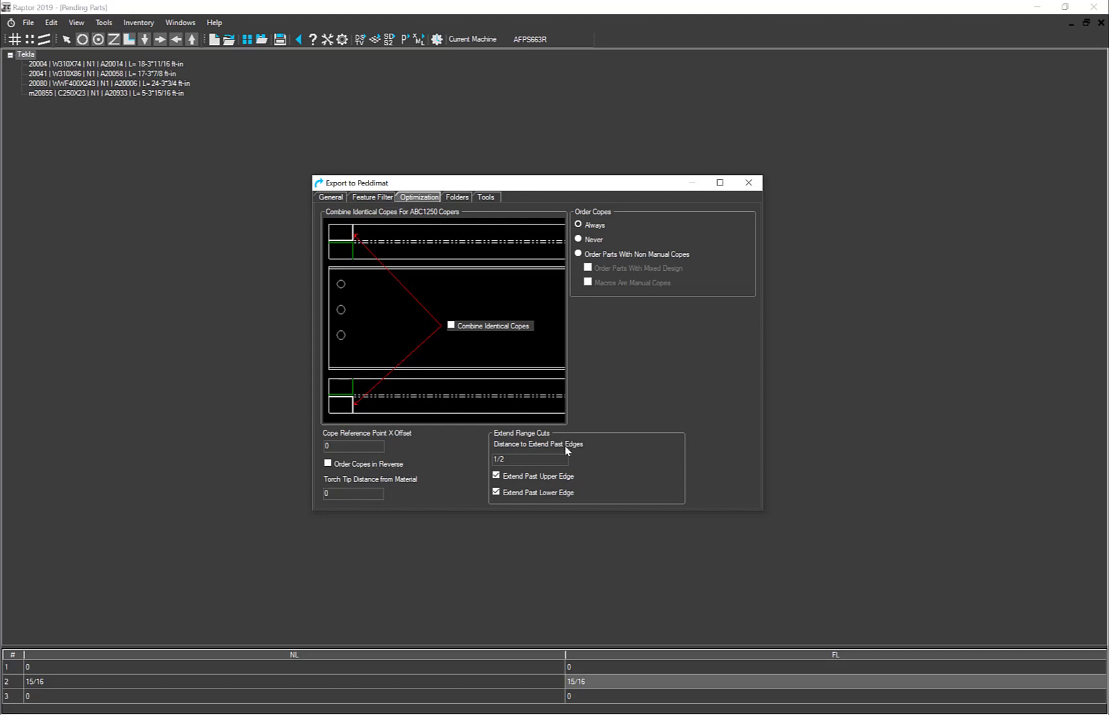
pyautogui.moveTo(472, 465)
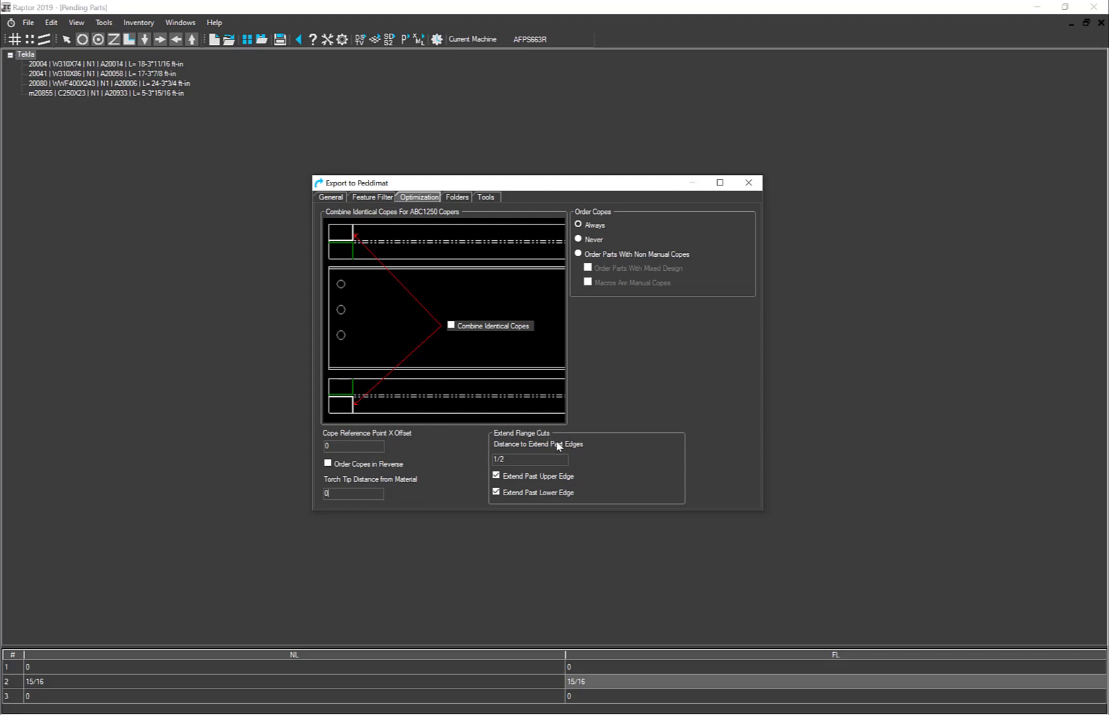
pyautogui.moveTo(502, 472)
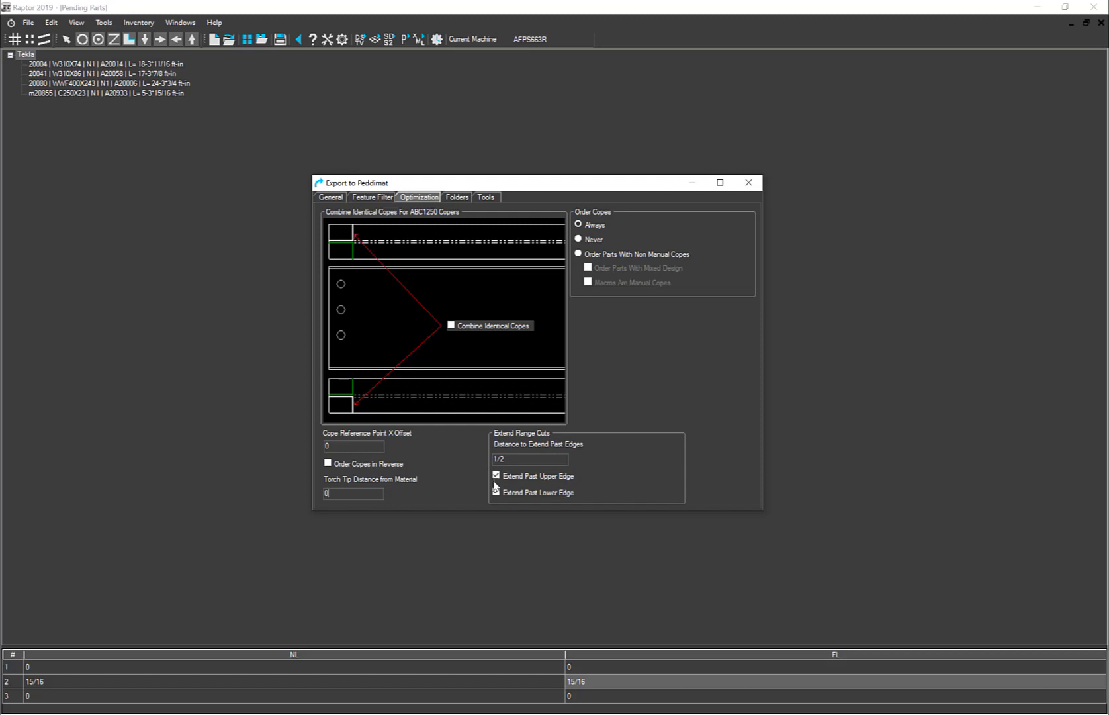
pyautogui.click(496, 488)
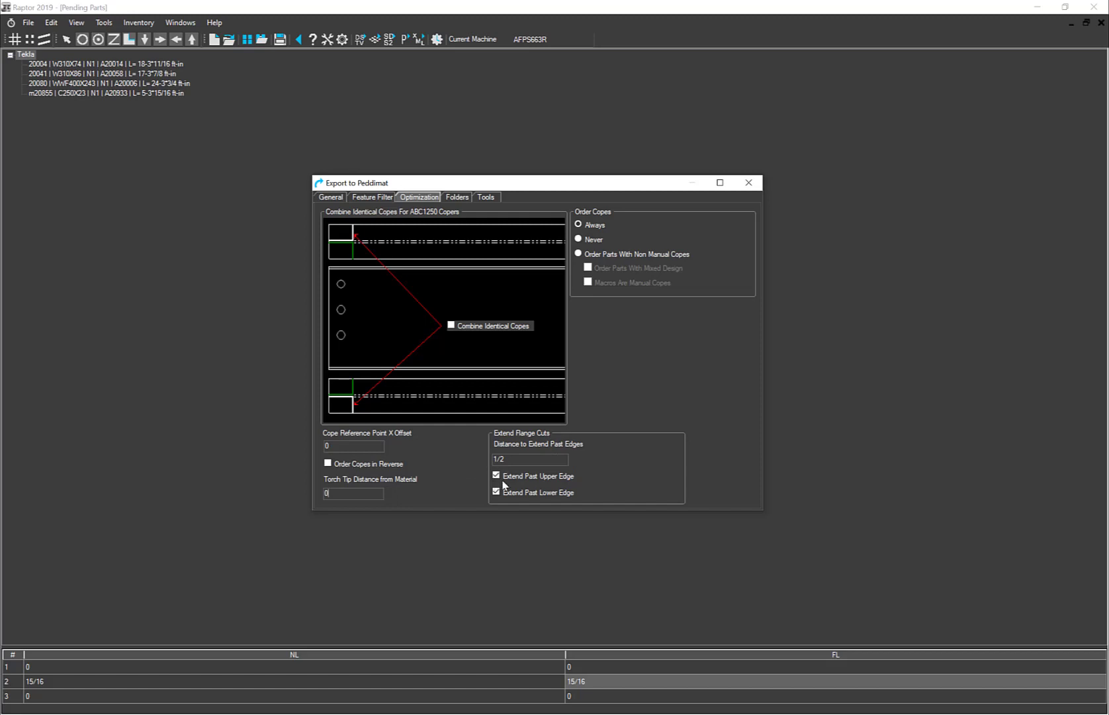
pyautogui.click(495, 489)
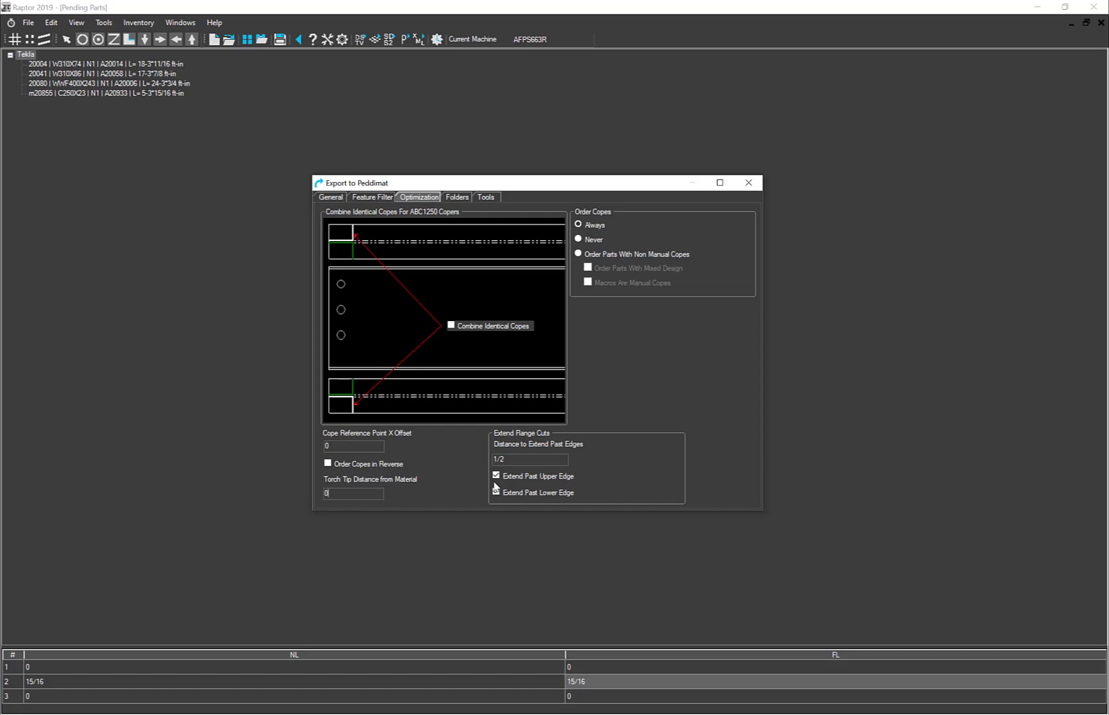
pyautogui.click(496, 492)
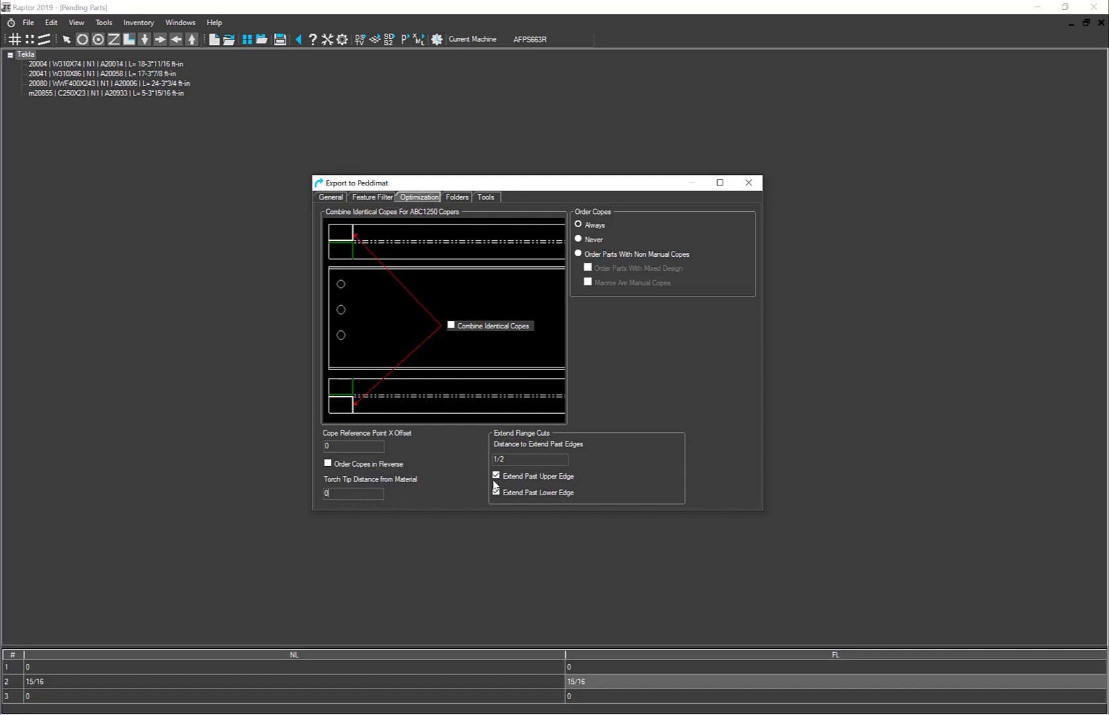
pyautogui.click(496, 493)
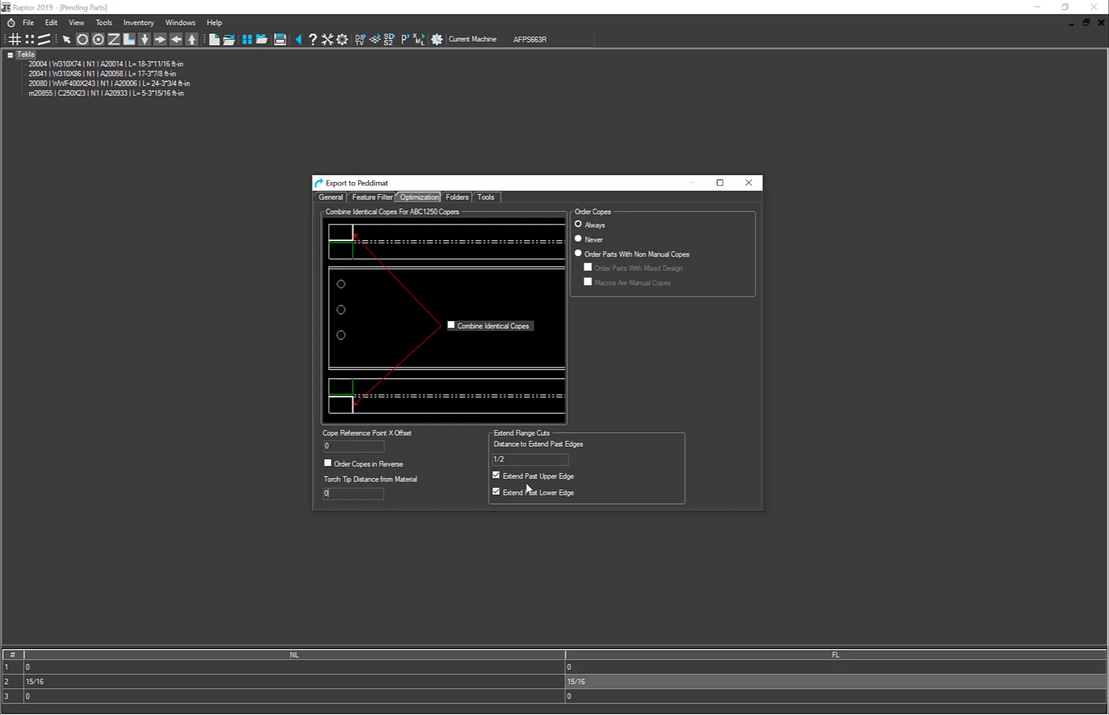
pyautogui.moveTo(532, 490)
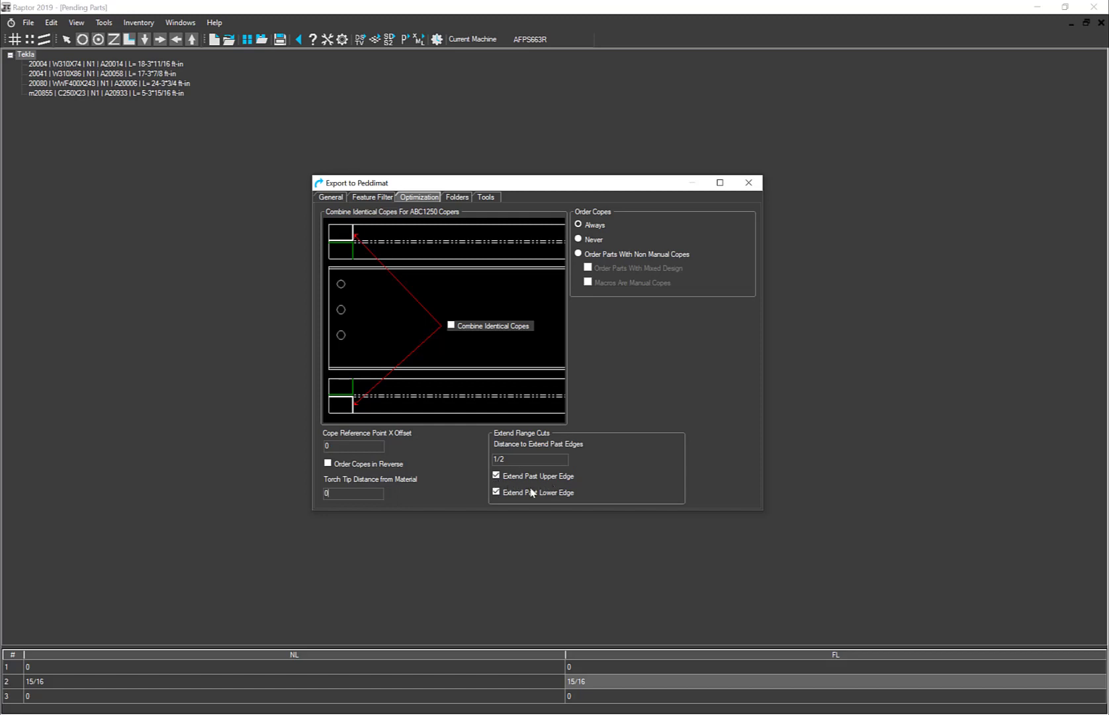
pyautogui.moveTo(535, 504)
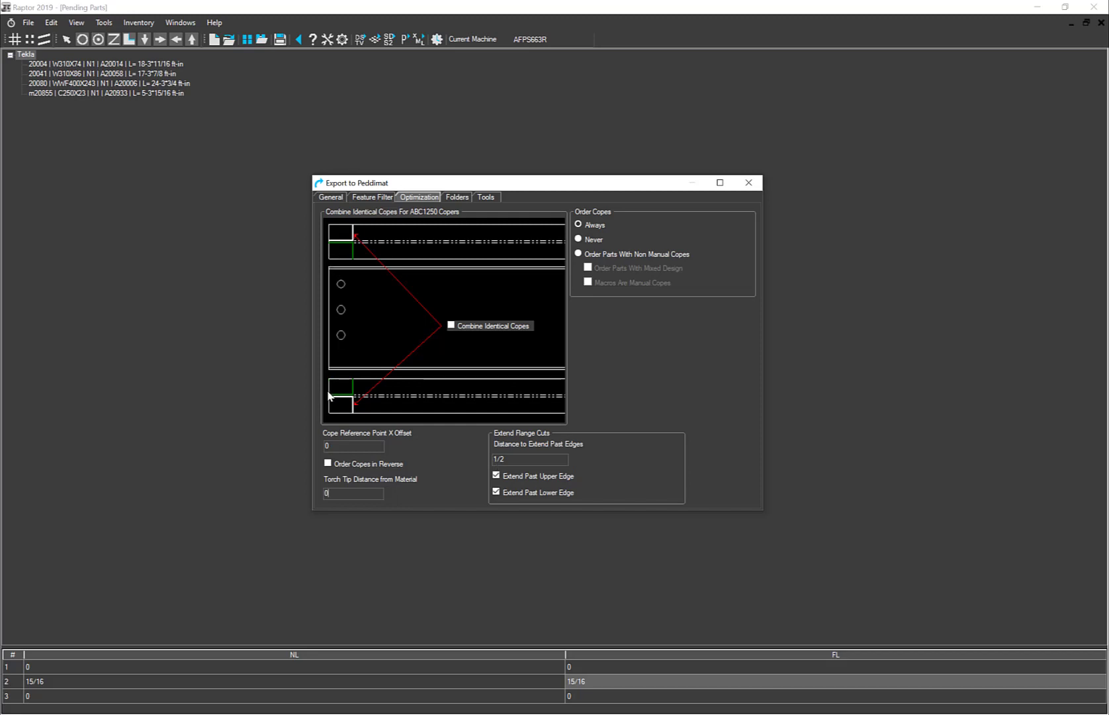
pyautogui.moveTo(358, 382)
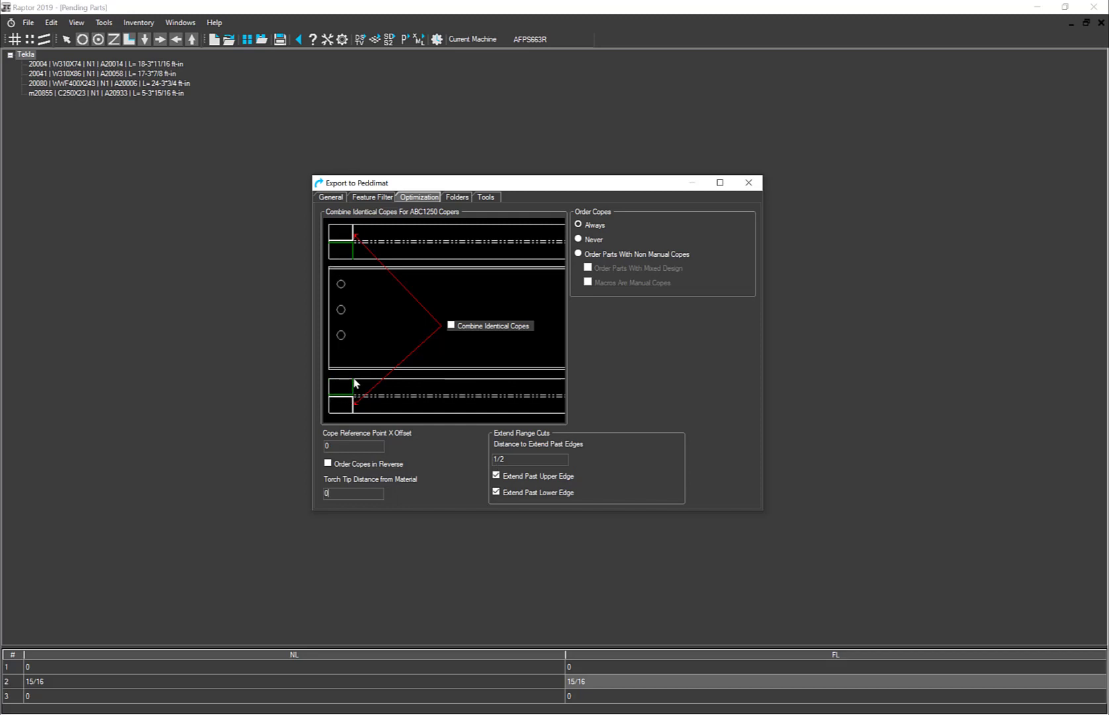
pyautogui.moveTo(356, 373)
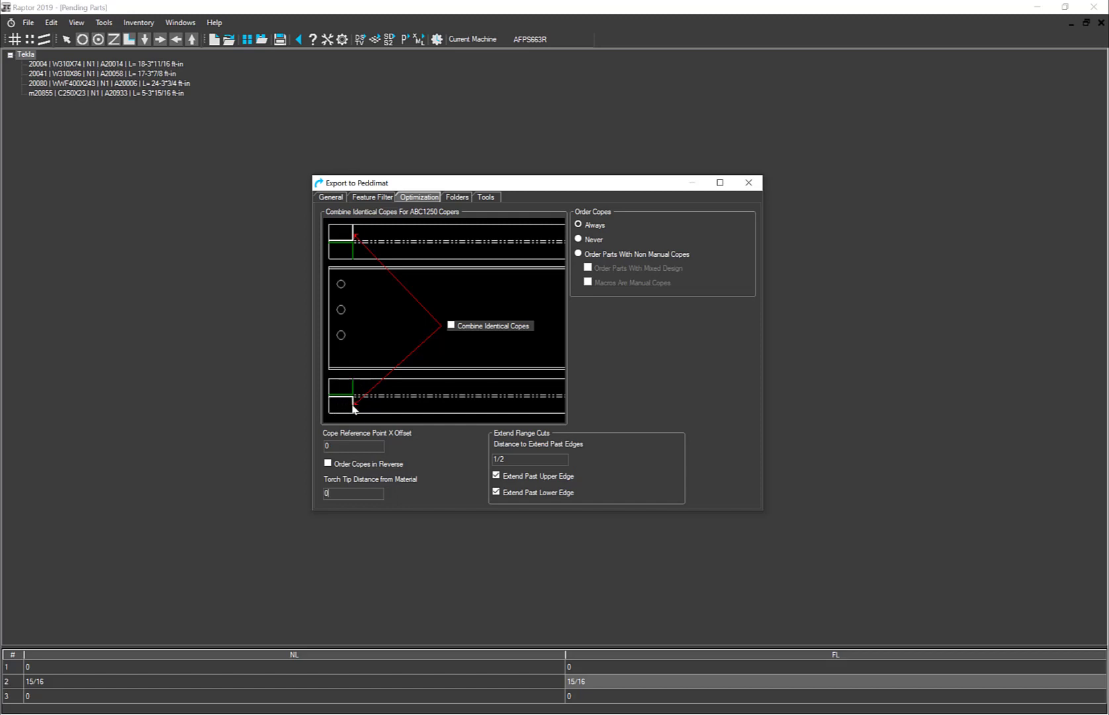
pyautogui.moveTo(478, 468)
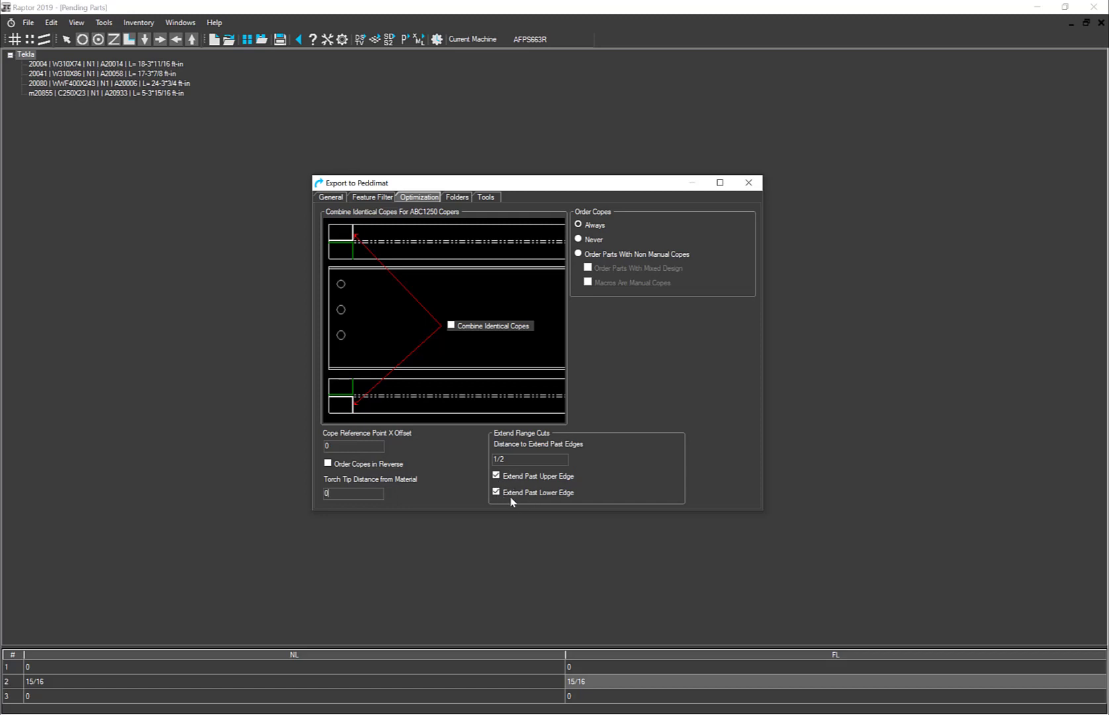
pyautogui.click(497, 492)
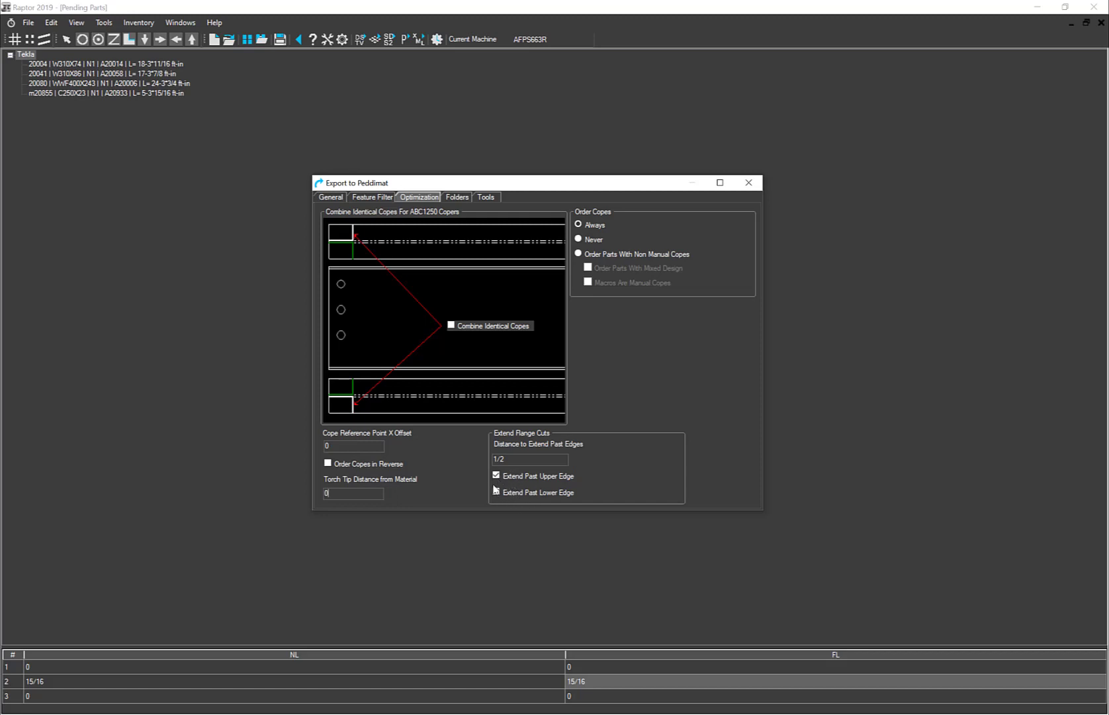
pyautogui.click(495, 492)
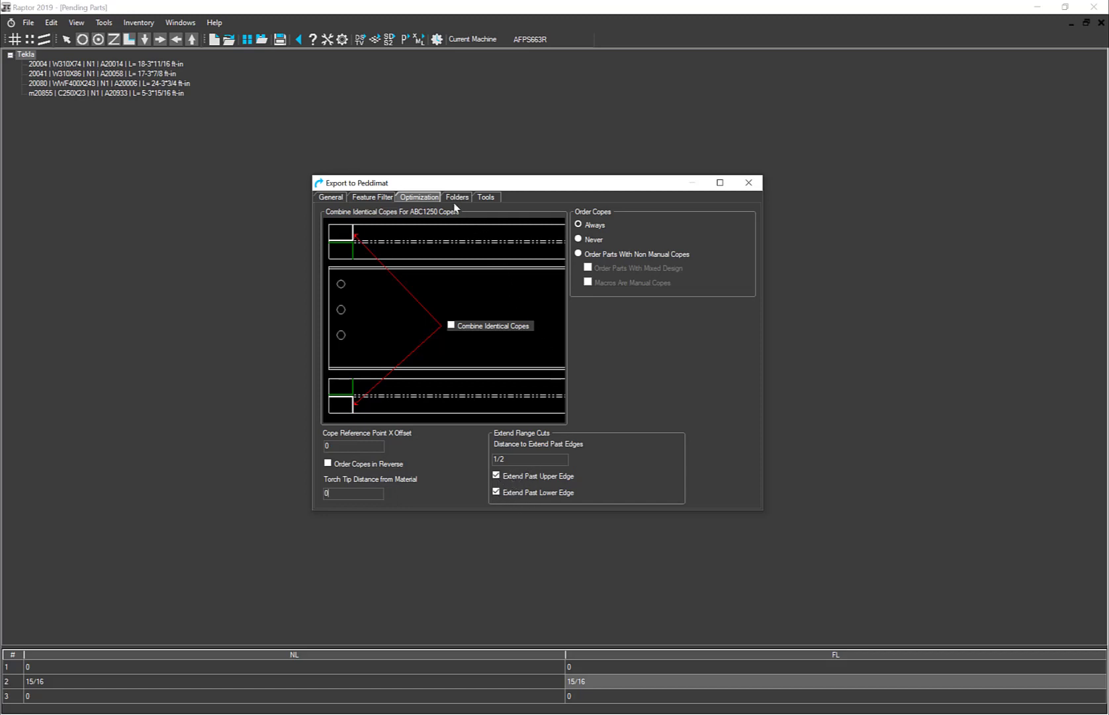
# Show the Folders settings and cancel out of browsing for a new Part File Directory.
pyautogui.click(456, 197)
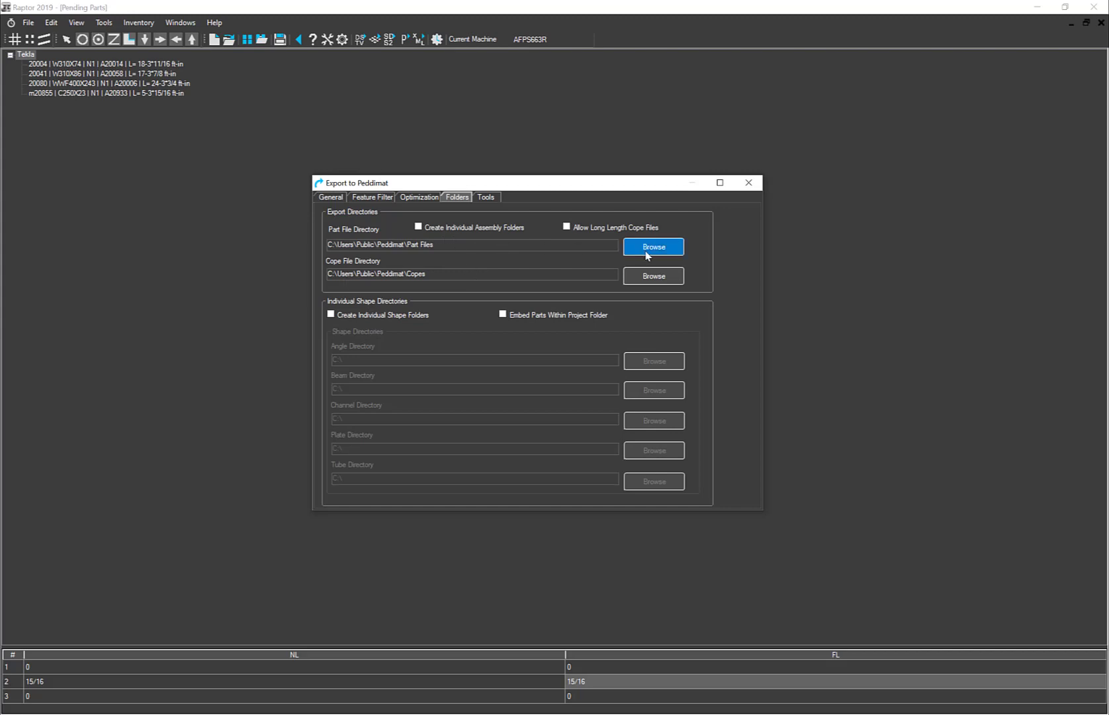
pyautogui.click(652, 246)
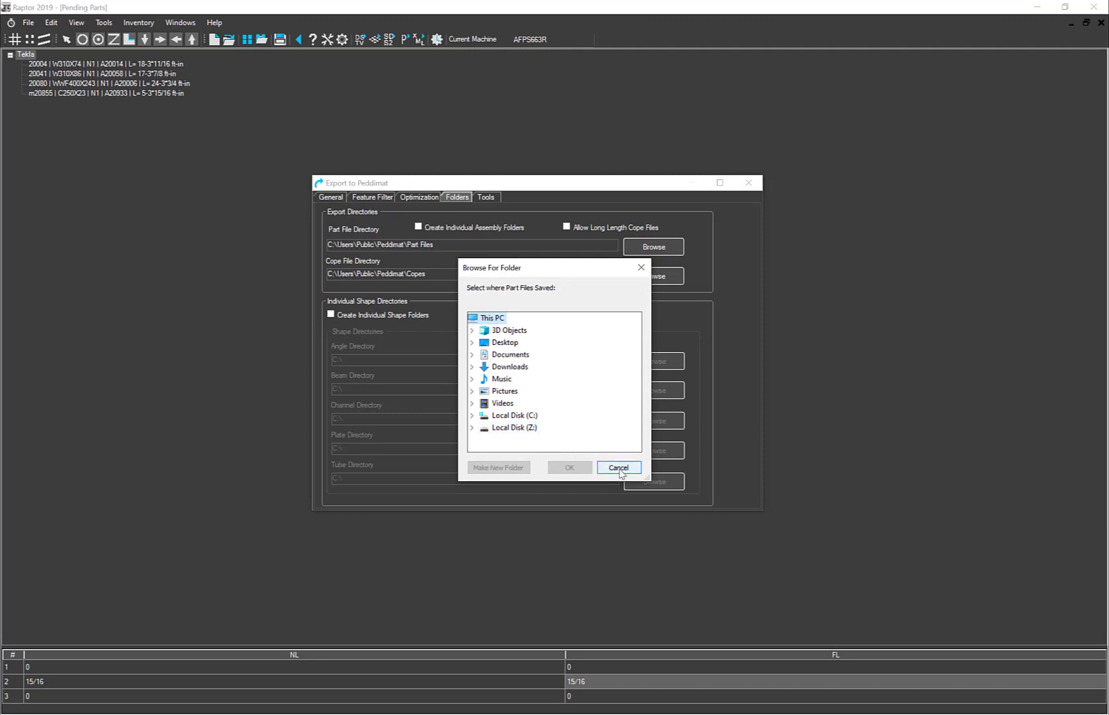
pyautogui.click(617, 468)
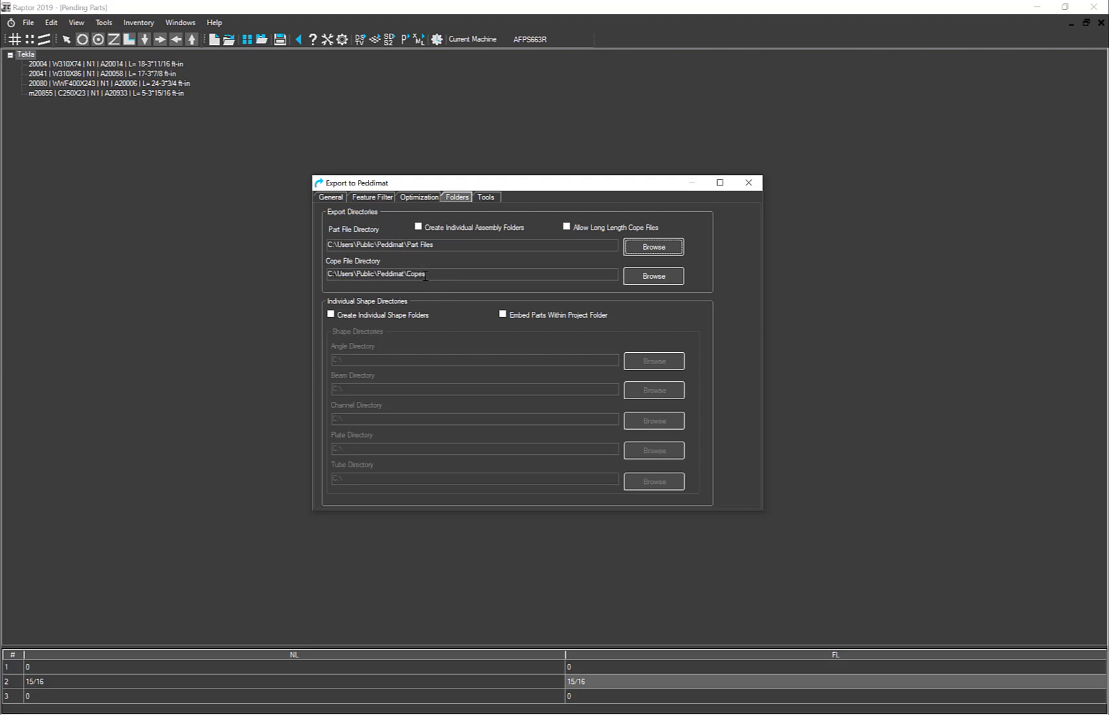
pyautogui.moveTo(463, 289)
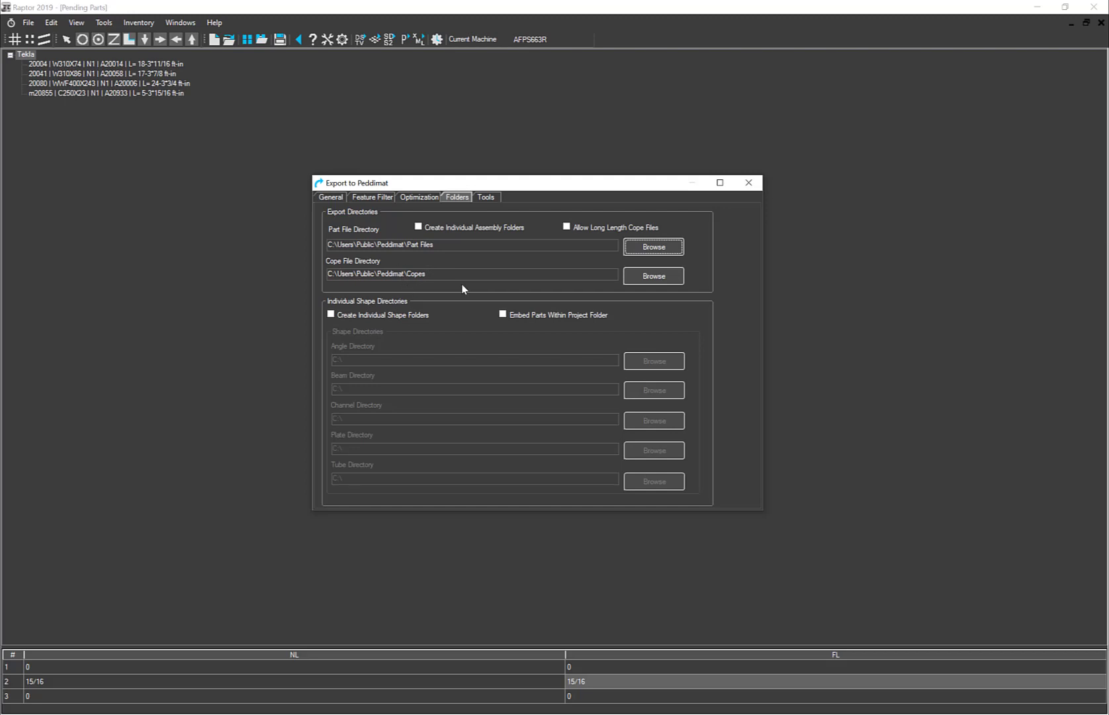
pyautogui.moveTo(448, 241)
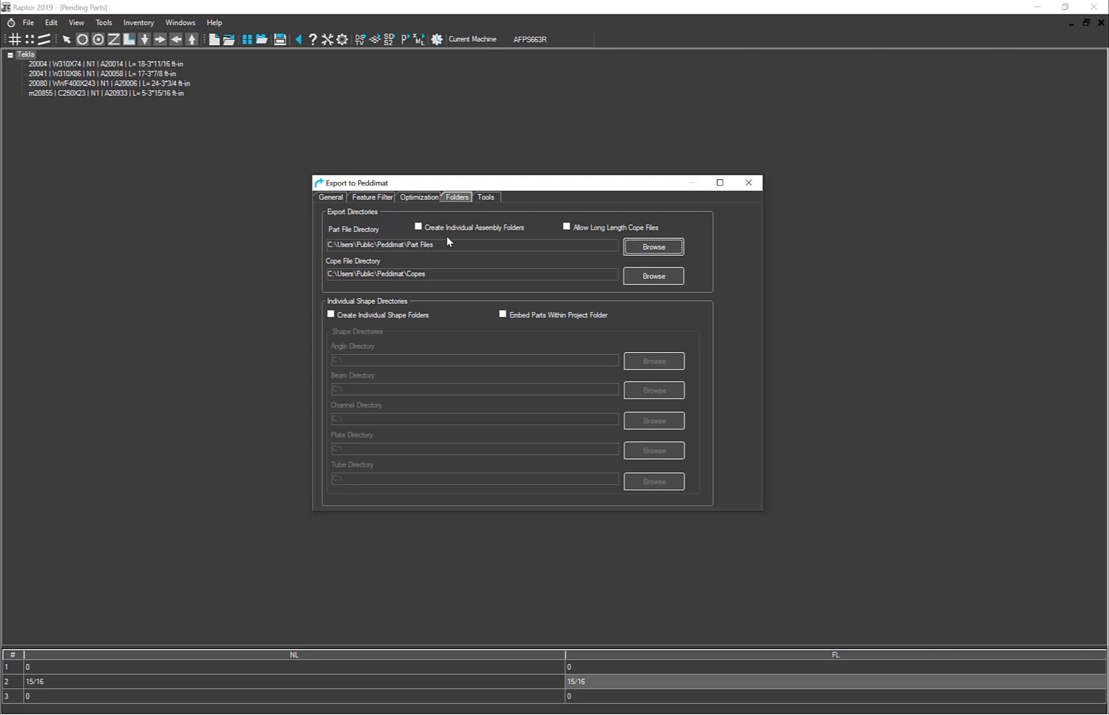
pyautogui.moveTo(511, 241)
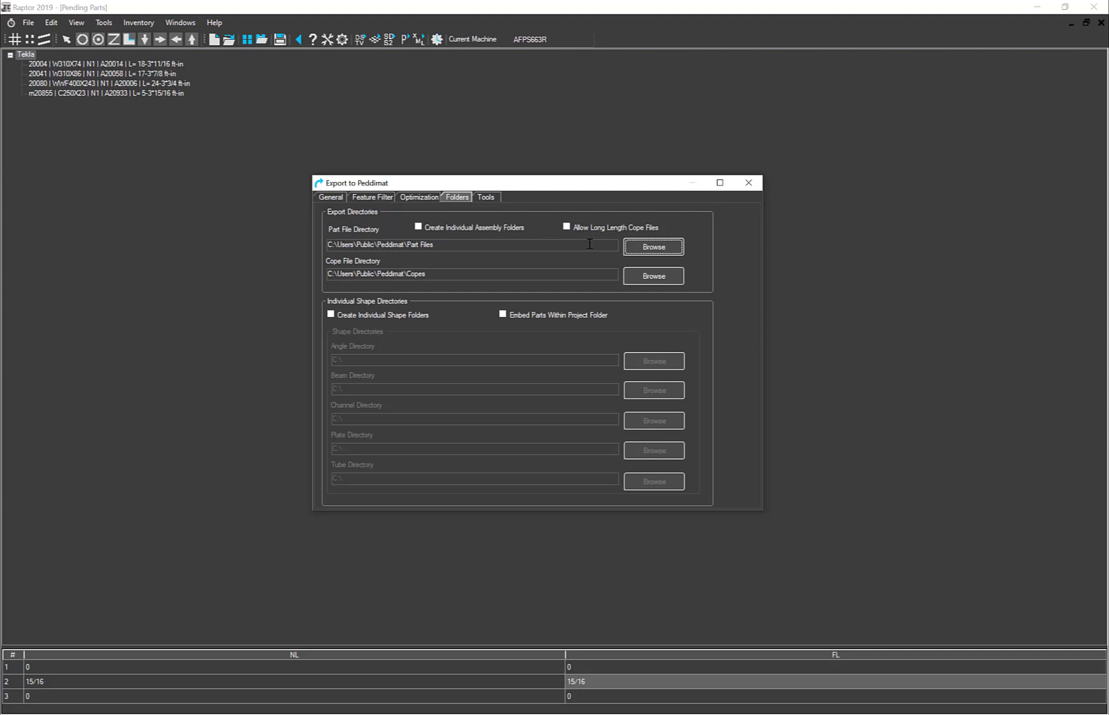
pyautogui.moveTo(568, 237)
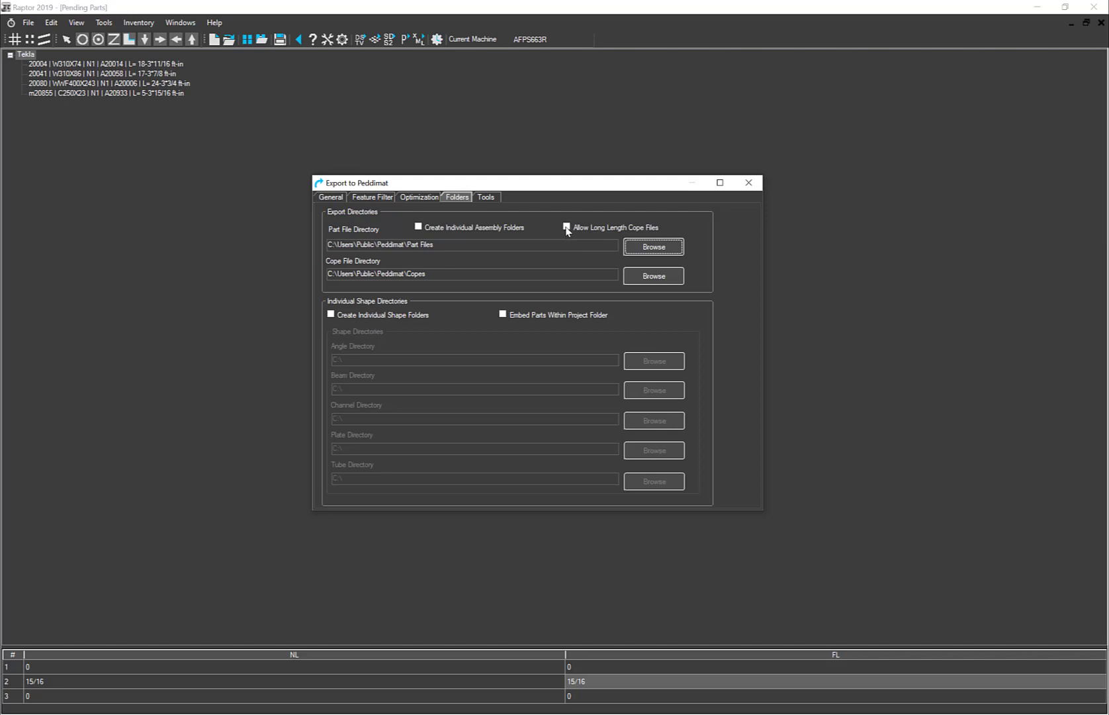
pyautogui.click(567, 227)
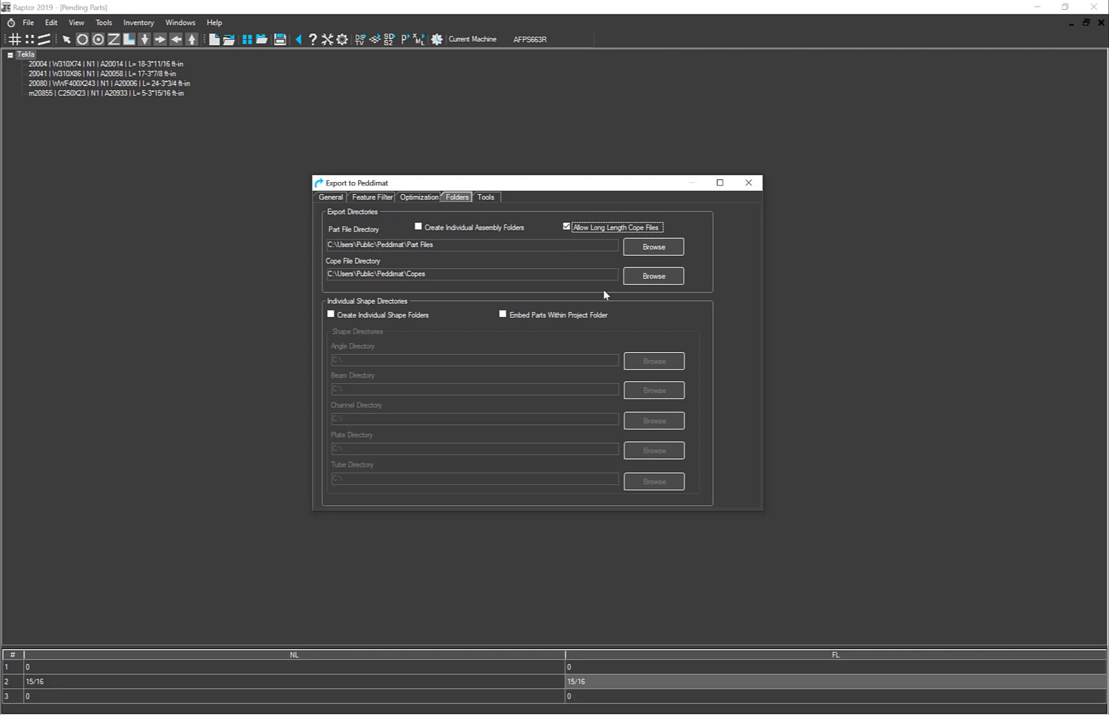
pyautogui.moveTo(558, 265)
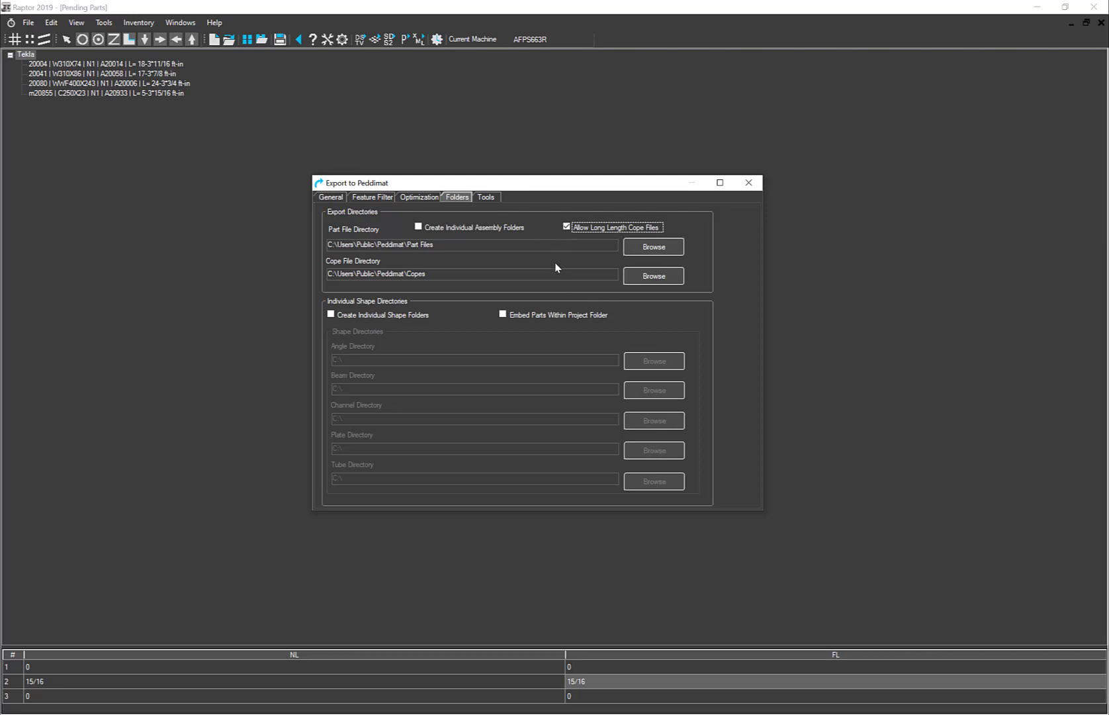
pyautogui.moveTo(629, 241)
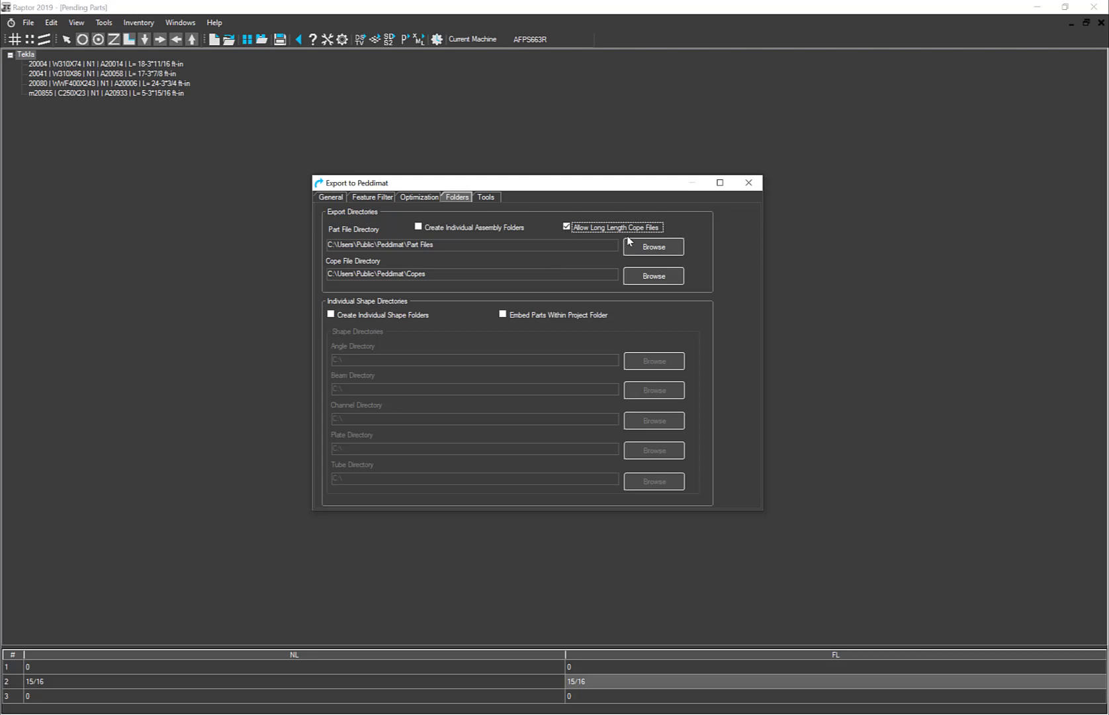
pyautogui.moveTo(610, 242)
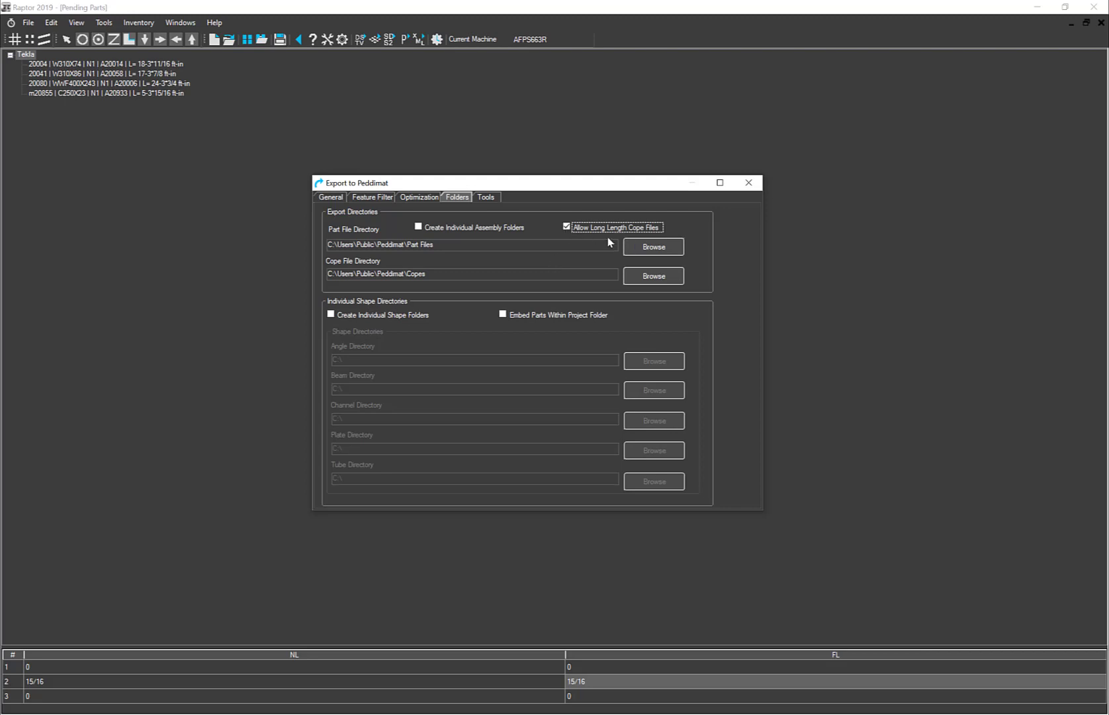
pyautogui.moveTo(568, 245)
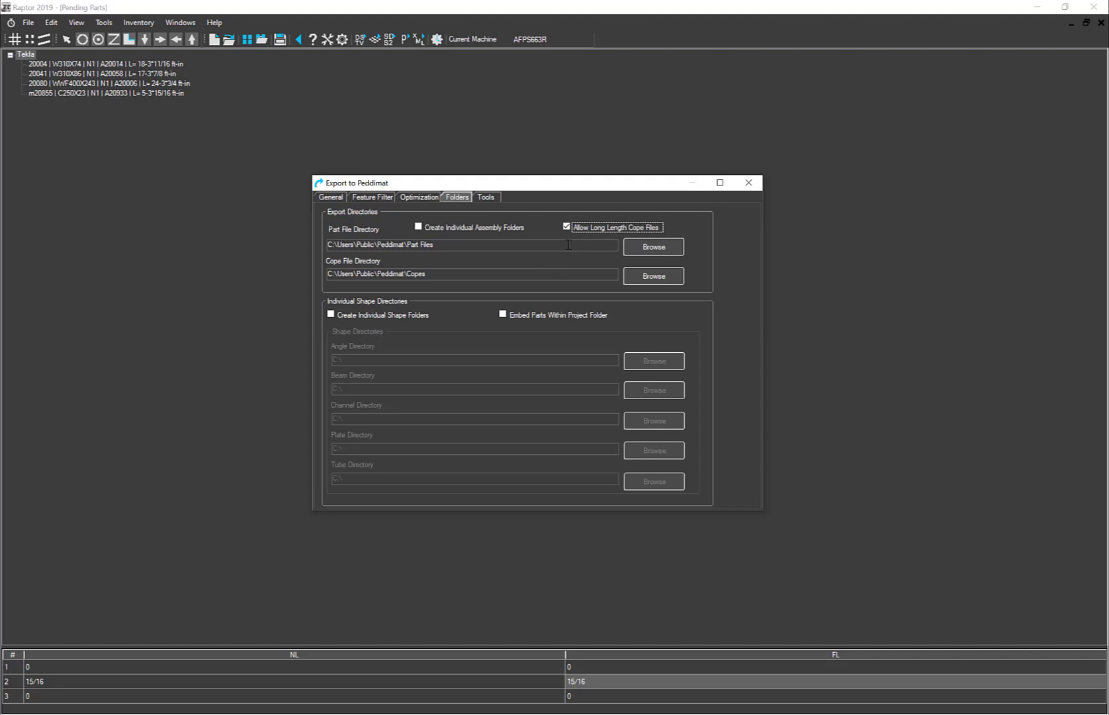
pyautogui.moveTo(563, 243)
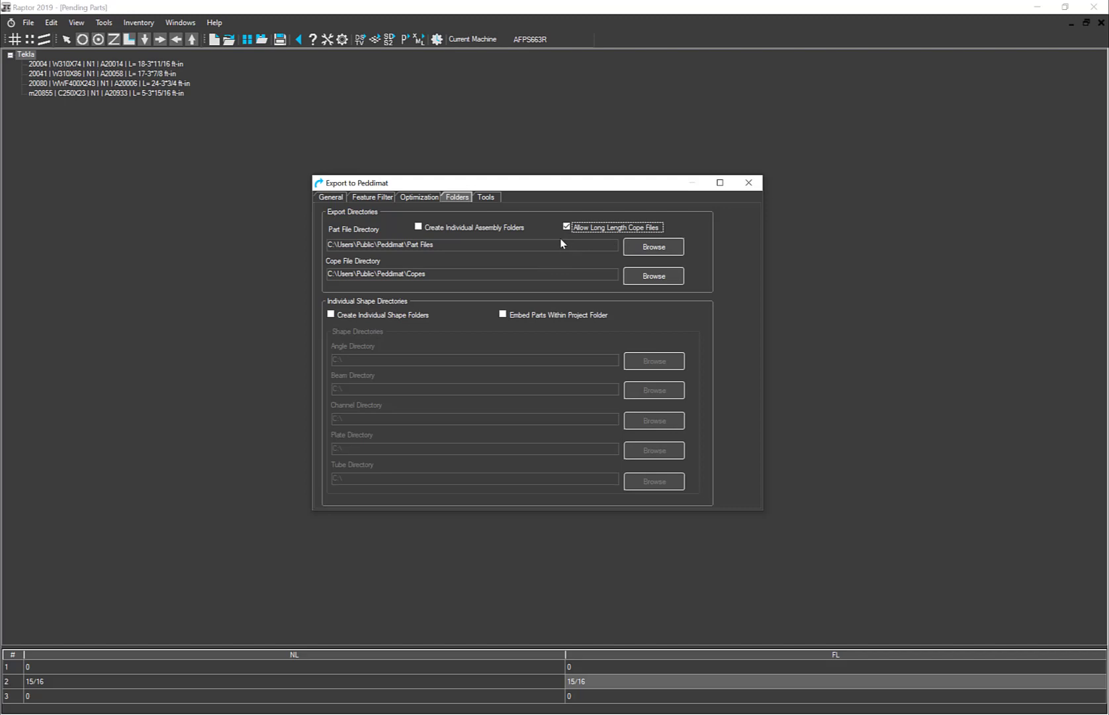
pyautogui.moveTo(569, 241)
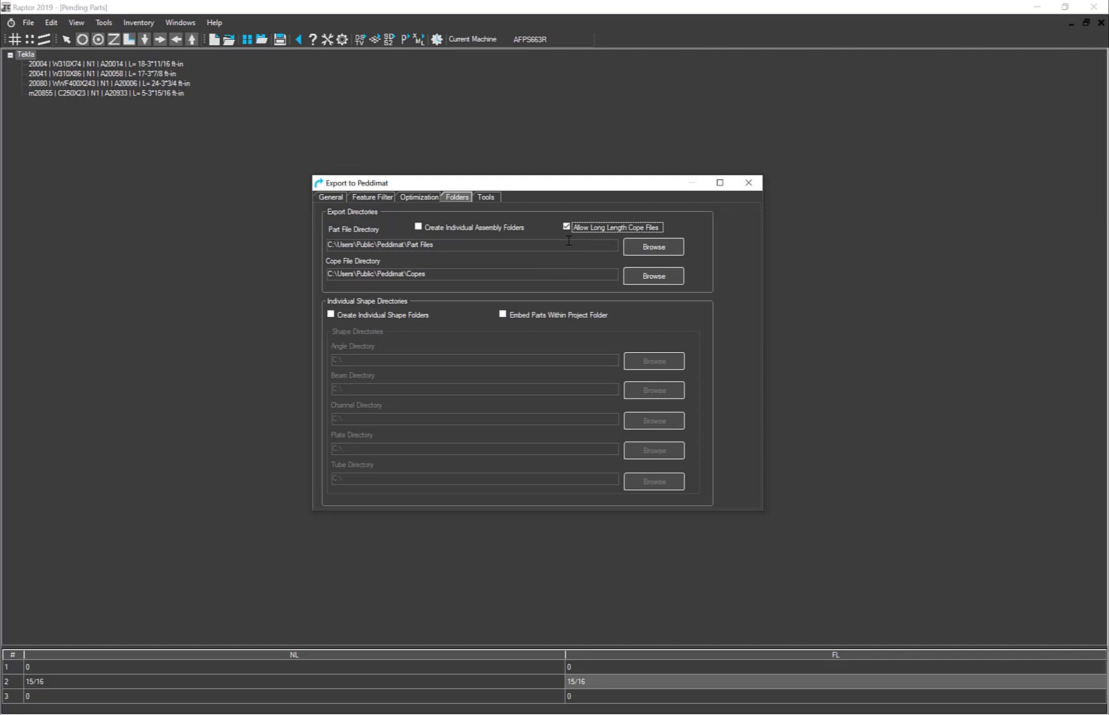
pyautogui.click(565, 226)
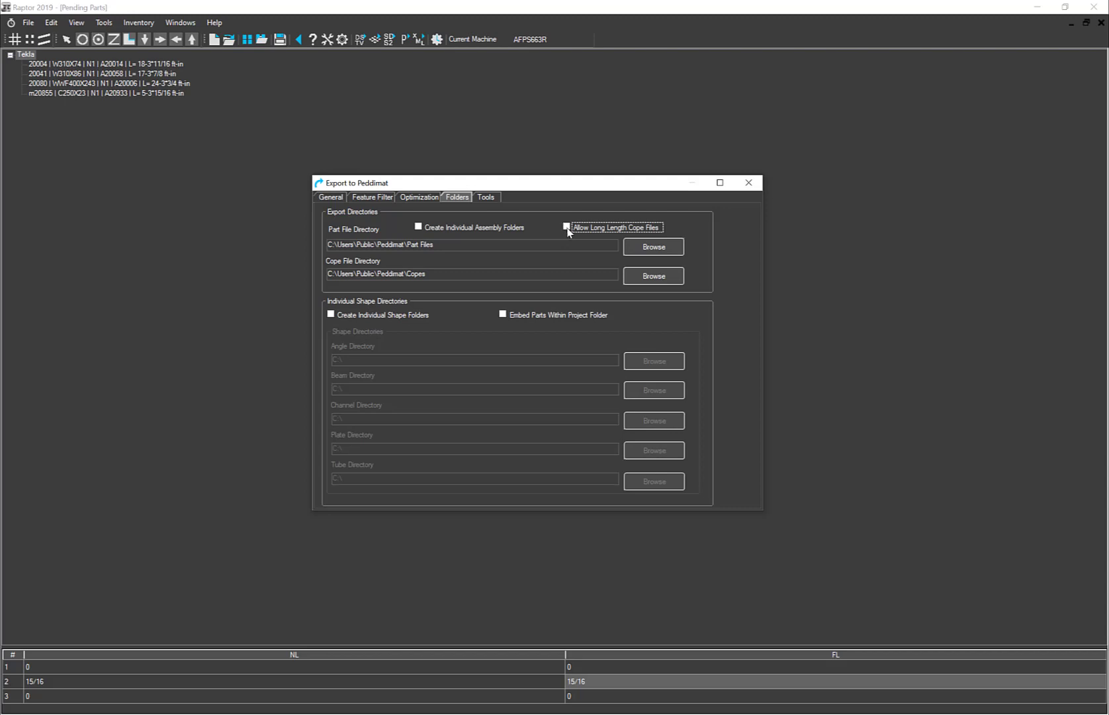
pyautogui.click(567, 228)
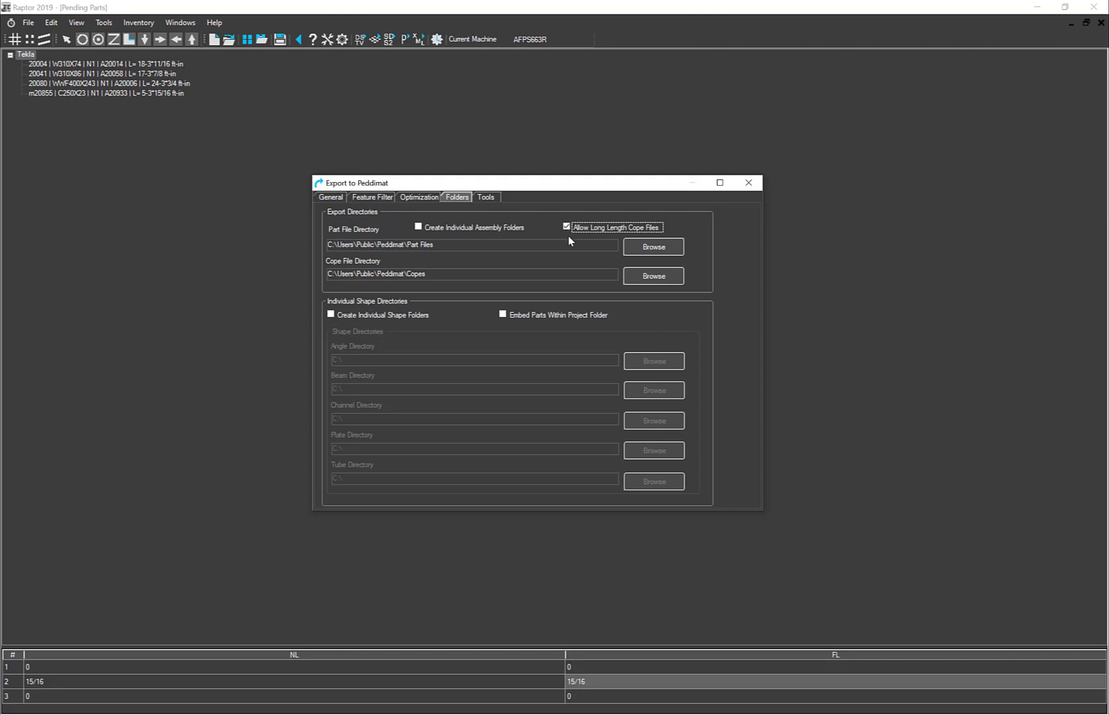
pyautogui.moveTo(564, 257)
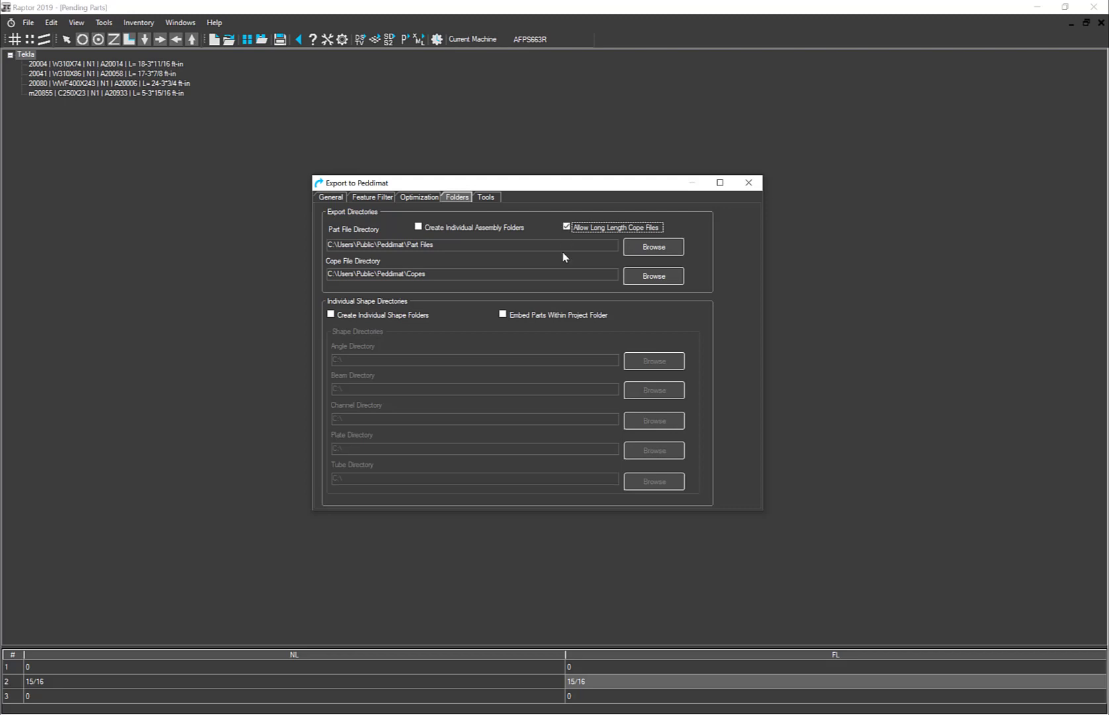
pyautogui.moveTo(552, 274)
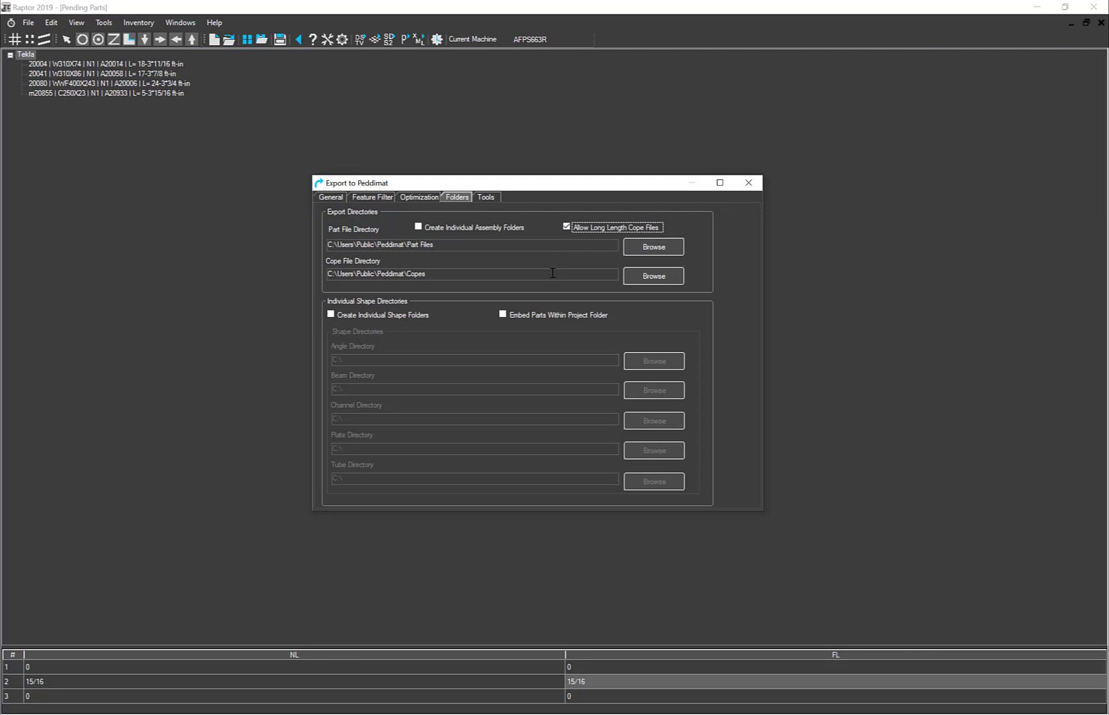
pyautogui.moveTo(460, 413)
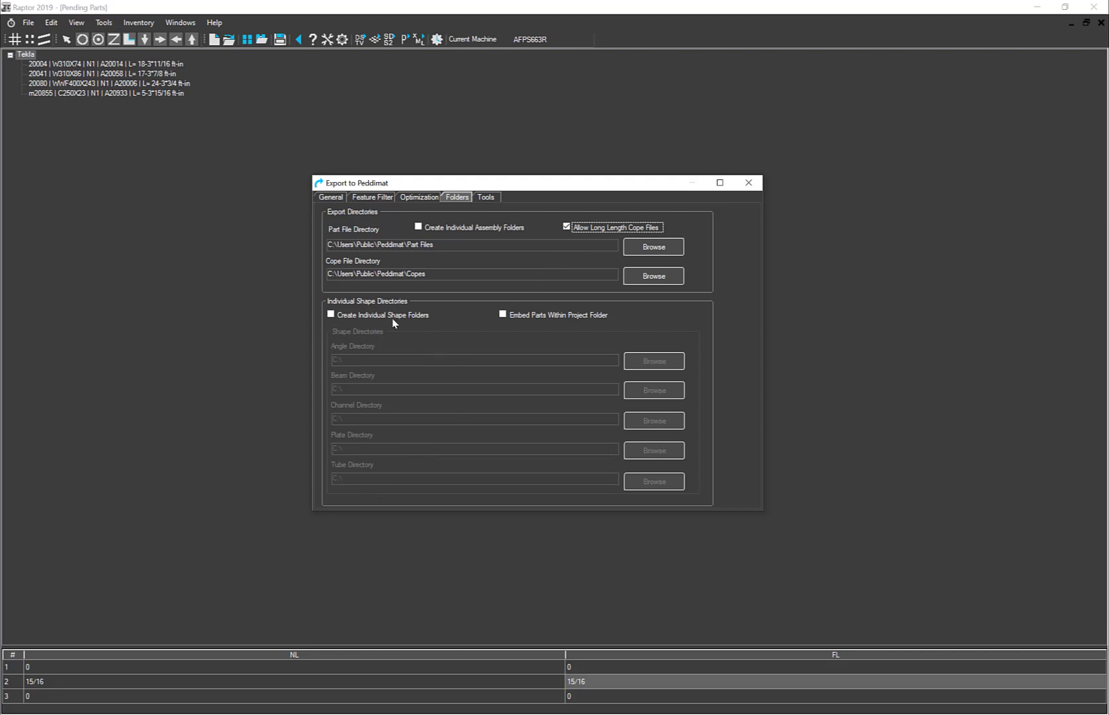
pyautogui.moveTo(338, 326)
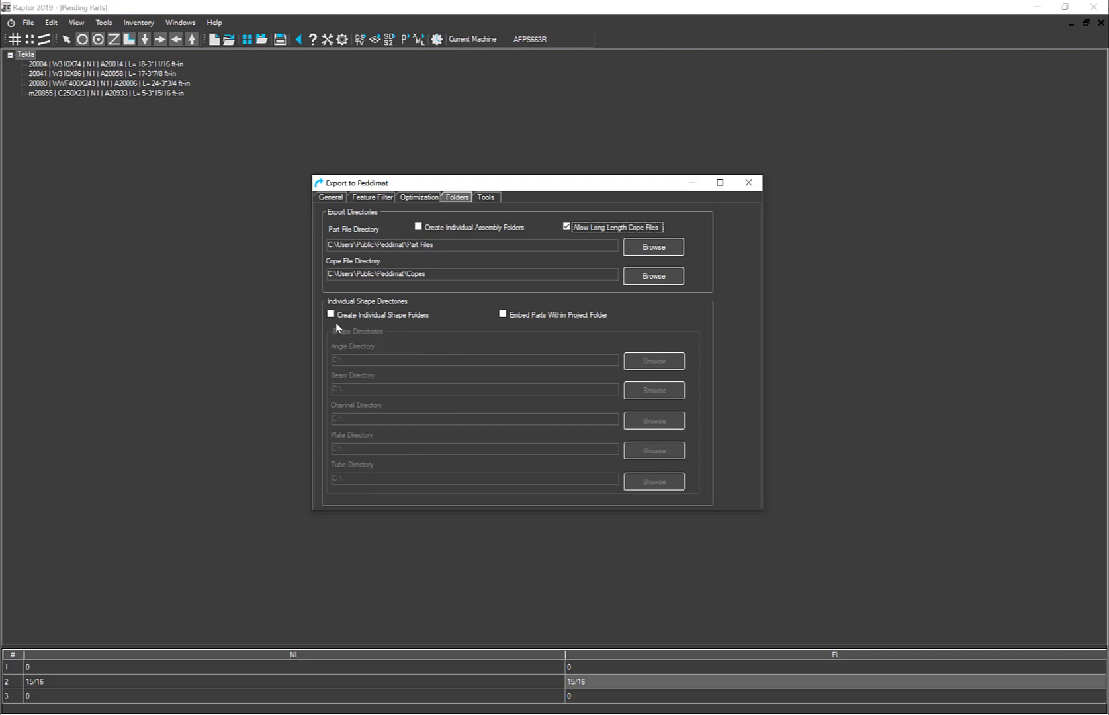
pyautogui.click(331, 314)
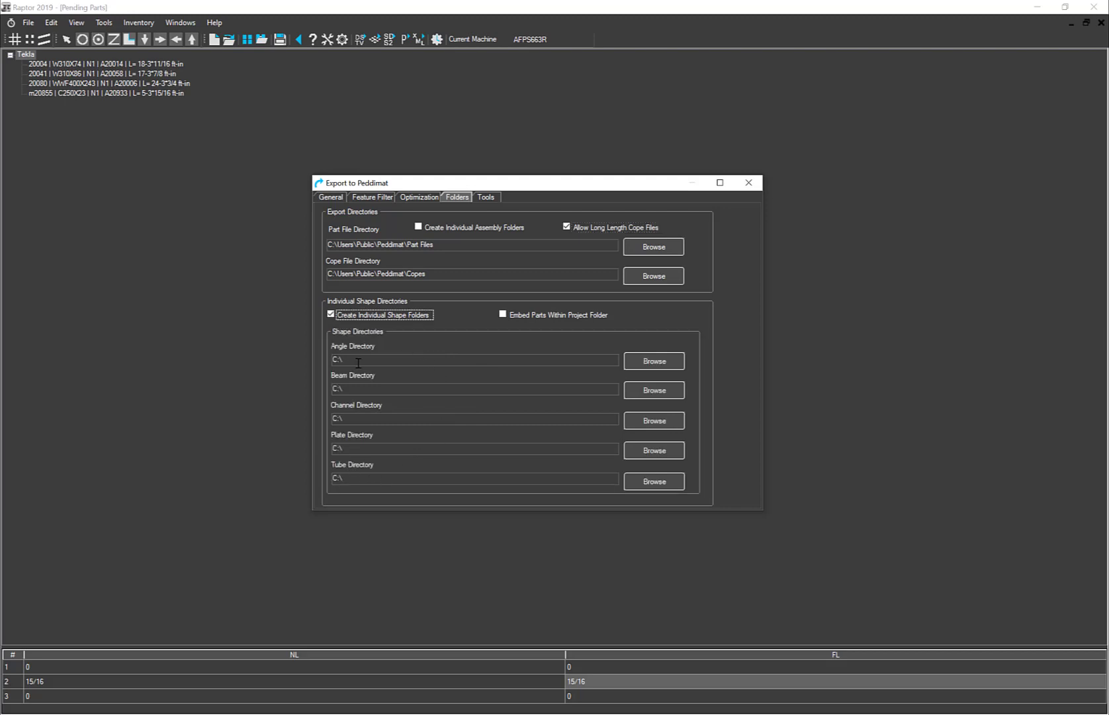
pyautogui.moveTo(512, 464)
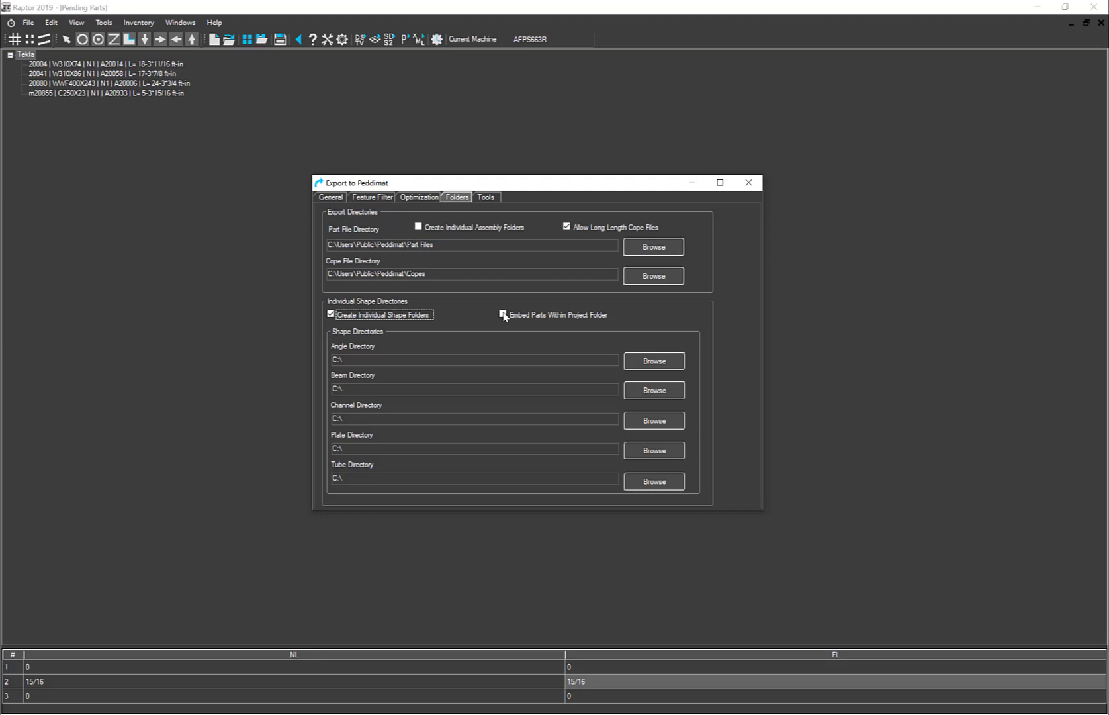
pyautogui.click(329, 314)
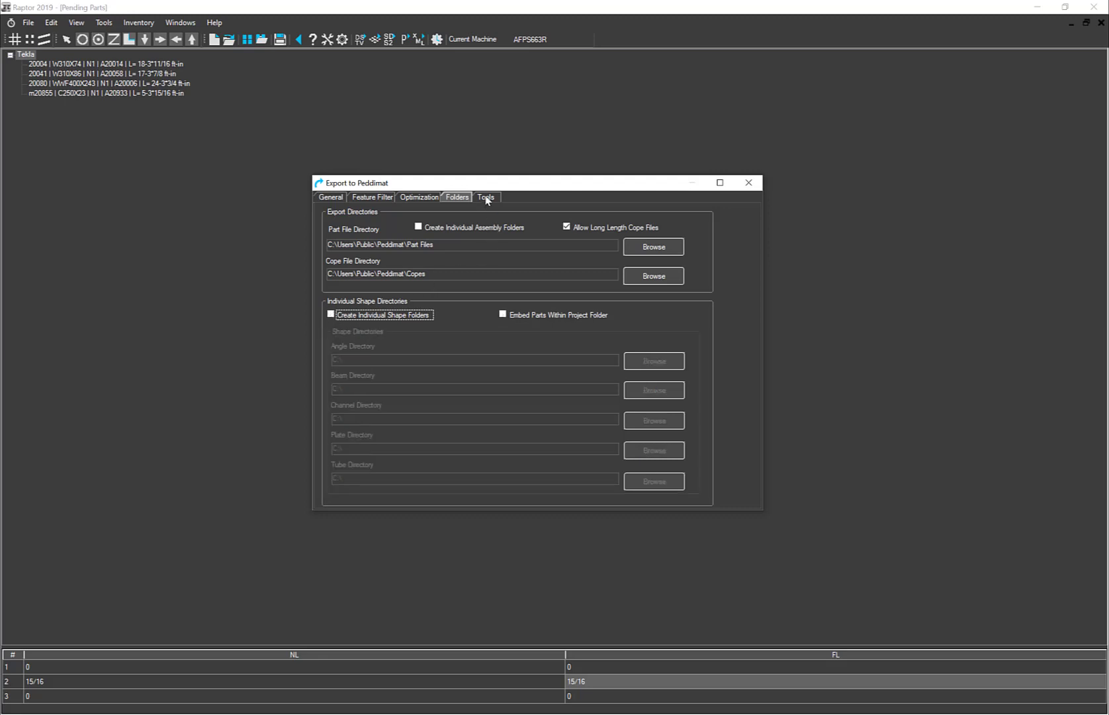
# Show the export's Default Tool Sizes table listing three tools.
pyautogui.click(486, 198)
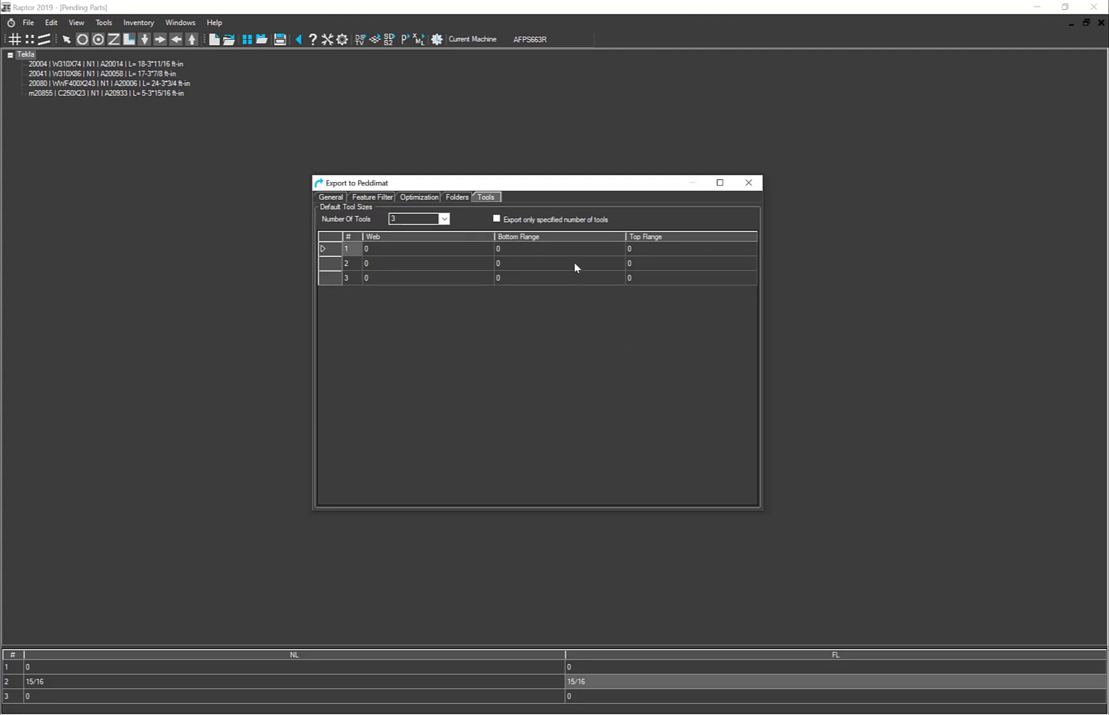
pyautogui.moveTo(428, 305)
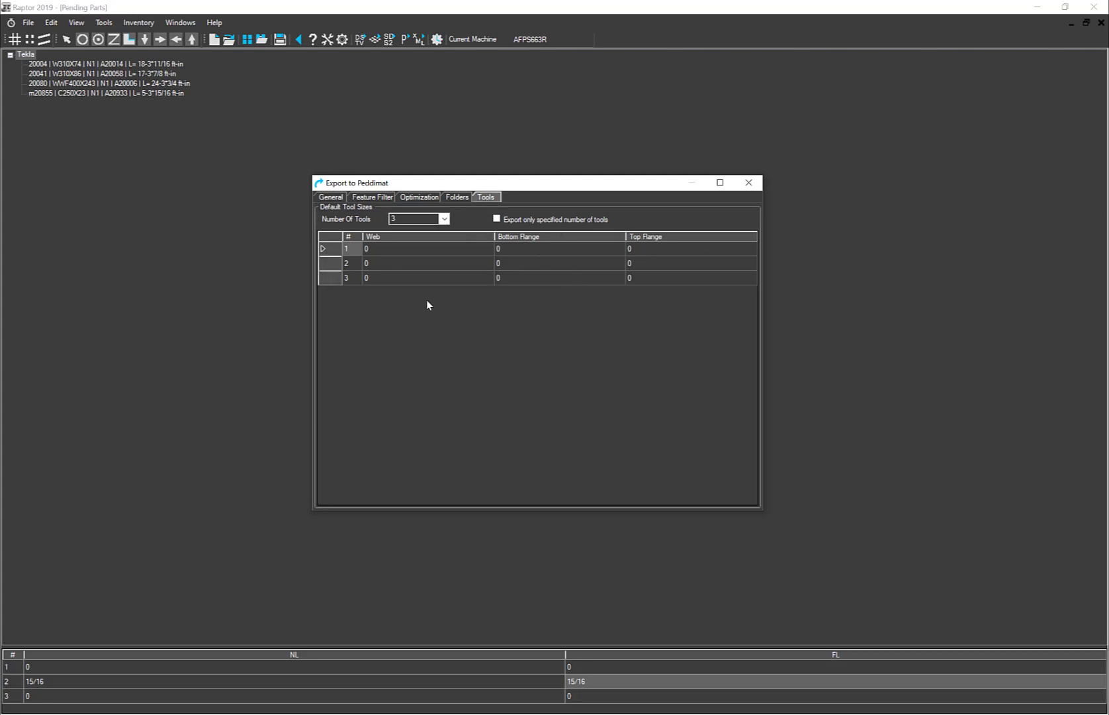
pyautogui.moveTo(515, 242)
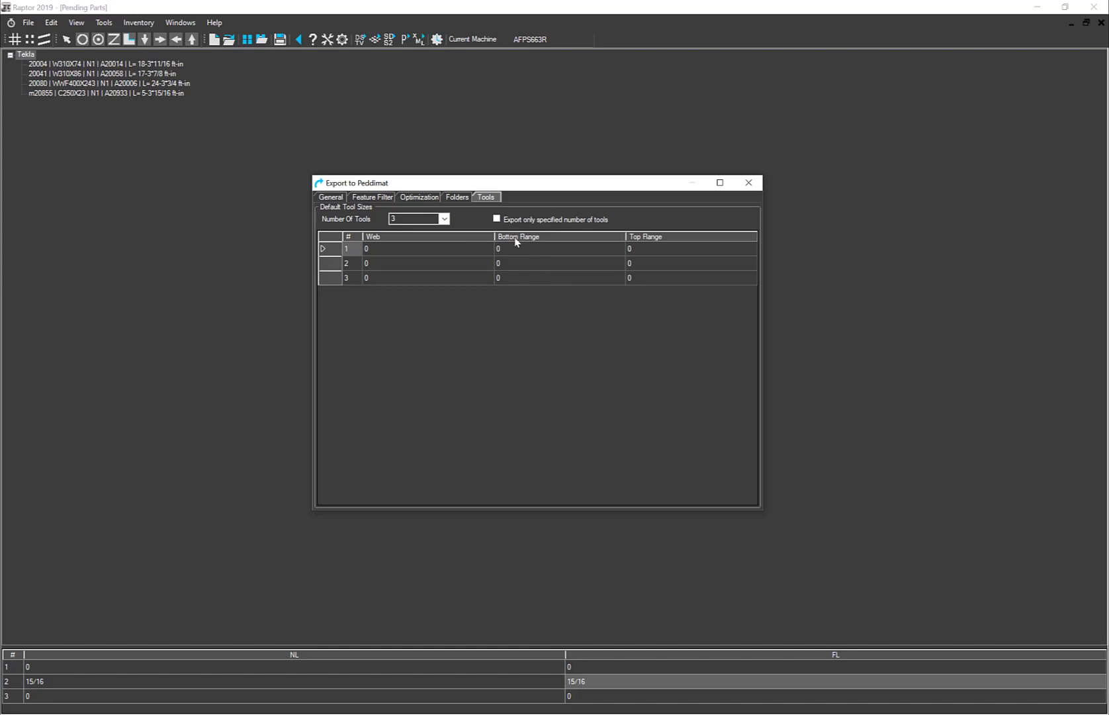
pyautogui.moveTo(387, 284)
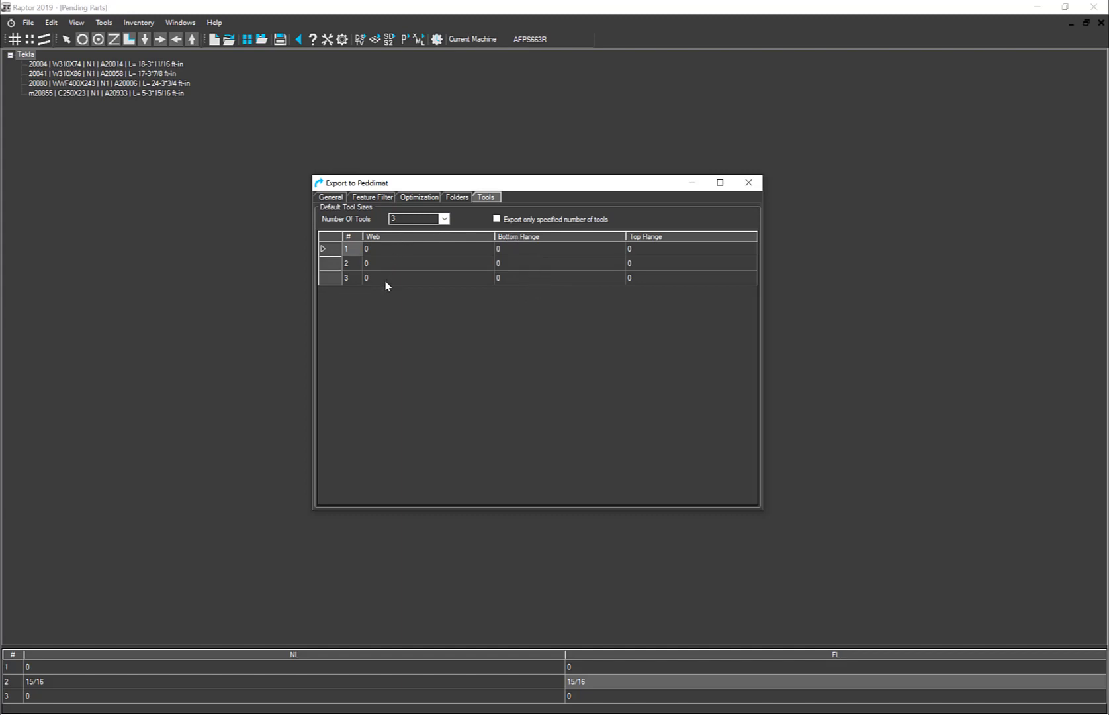
pyautogui.moveTo(459, 246)
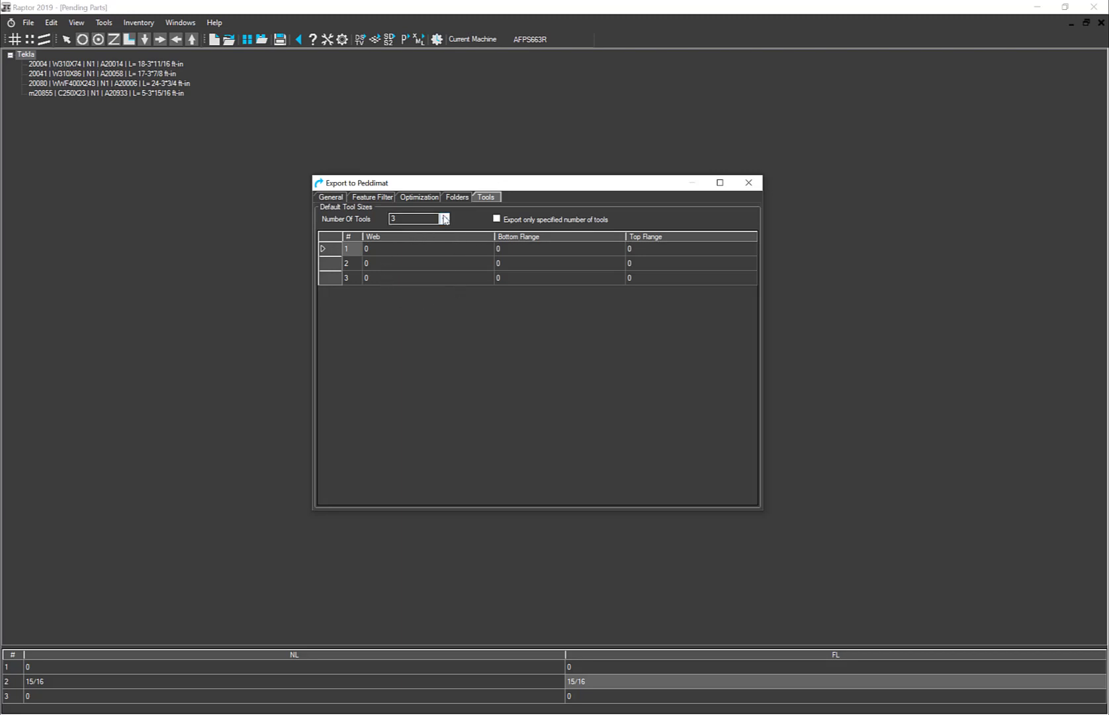
# Set the number of default tools to 6, after trying 3 and 9.
pyautogui.click(445, 219)
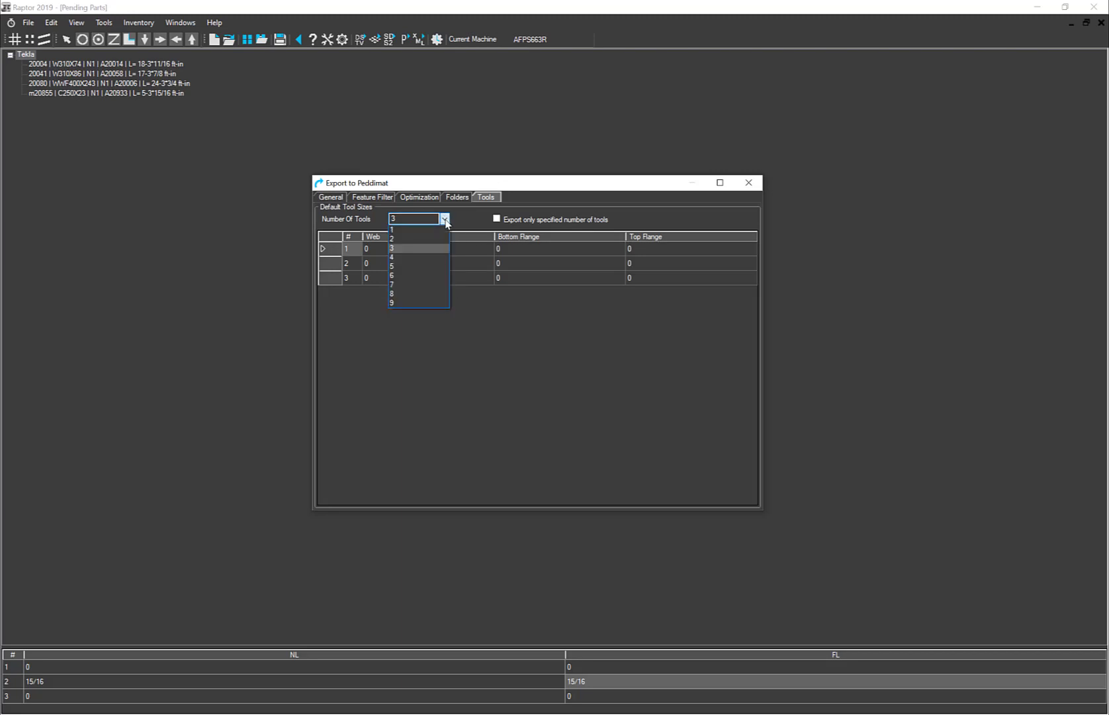
pyautogui.moveTo(420, 294)
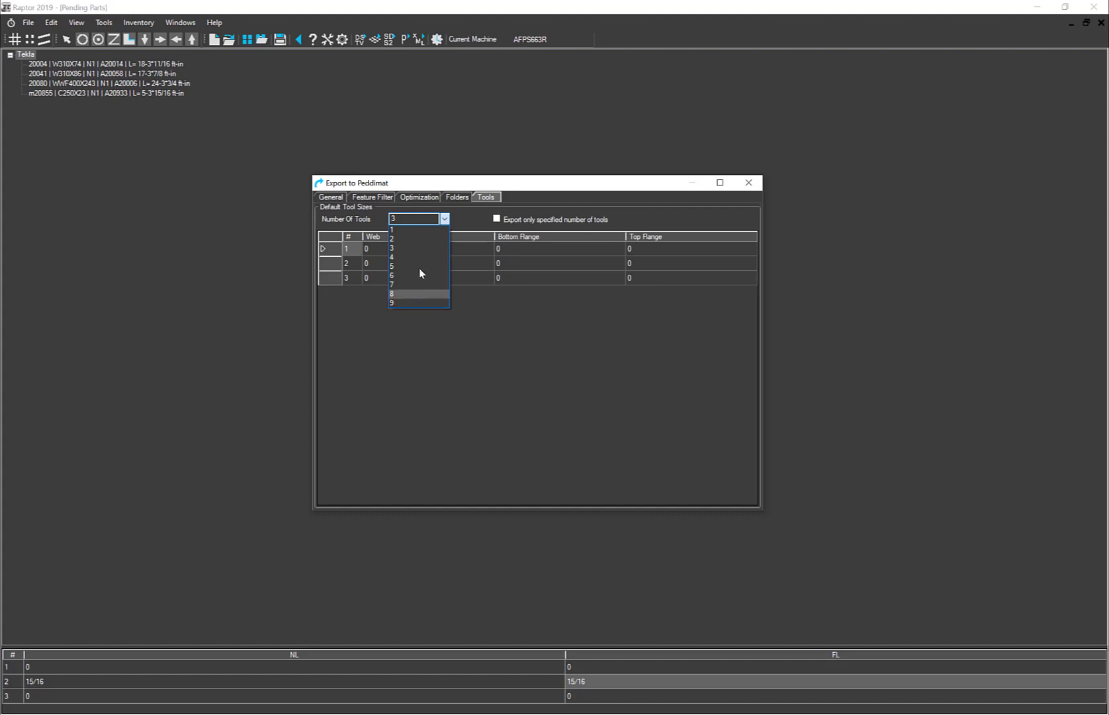
pyautogui.moveTo(425, 249)
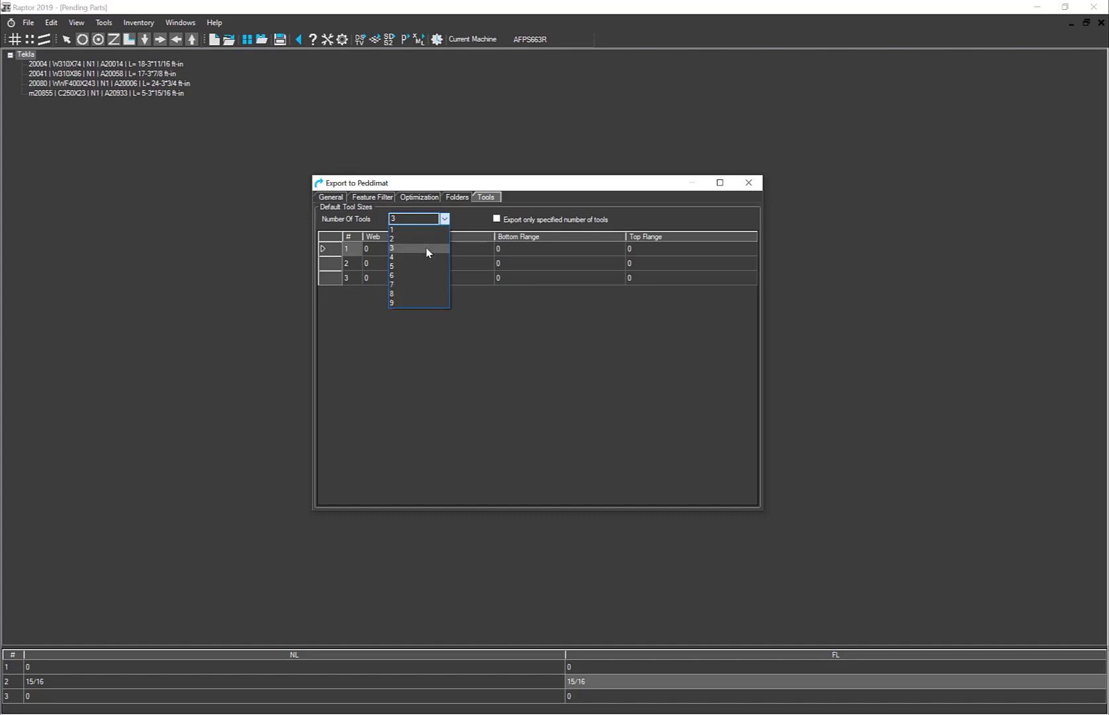
pyautogui.click(392, 249)
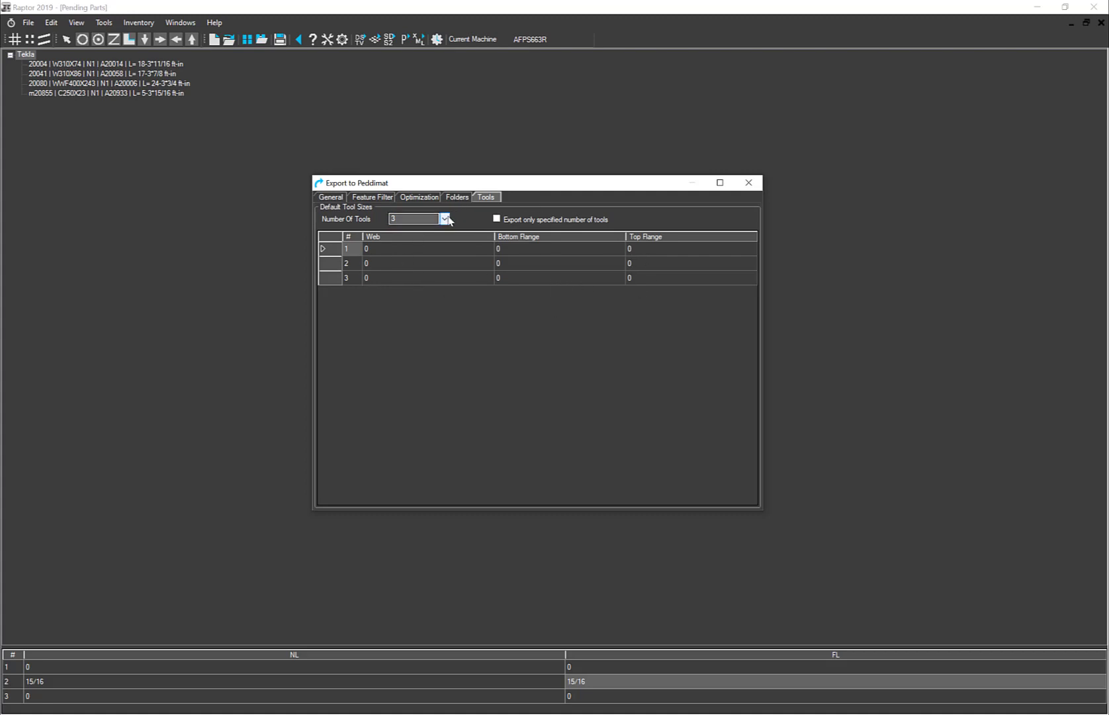
pyautogui.click(445, 218)
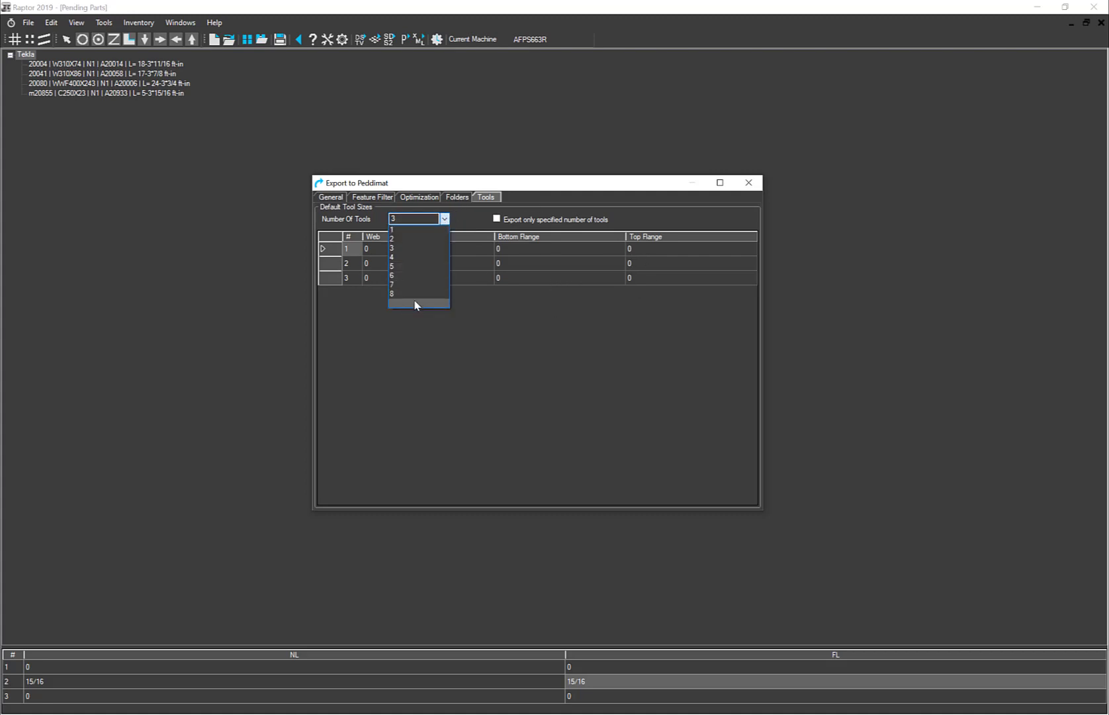
pyautogui.click(390, 303)
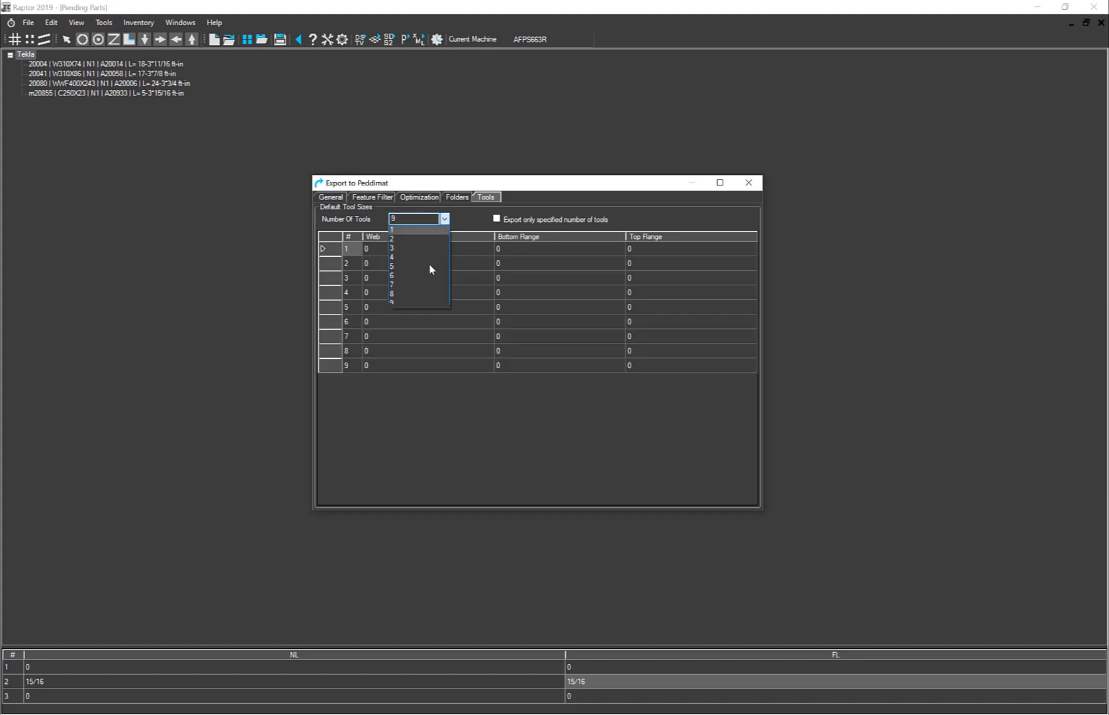
pyautogui.click(391, 274)
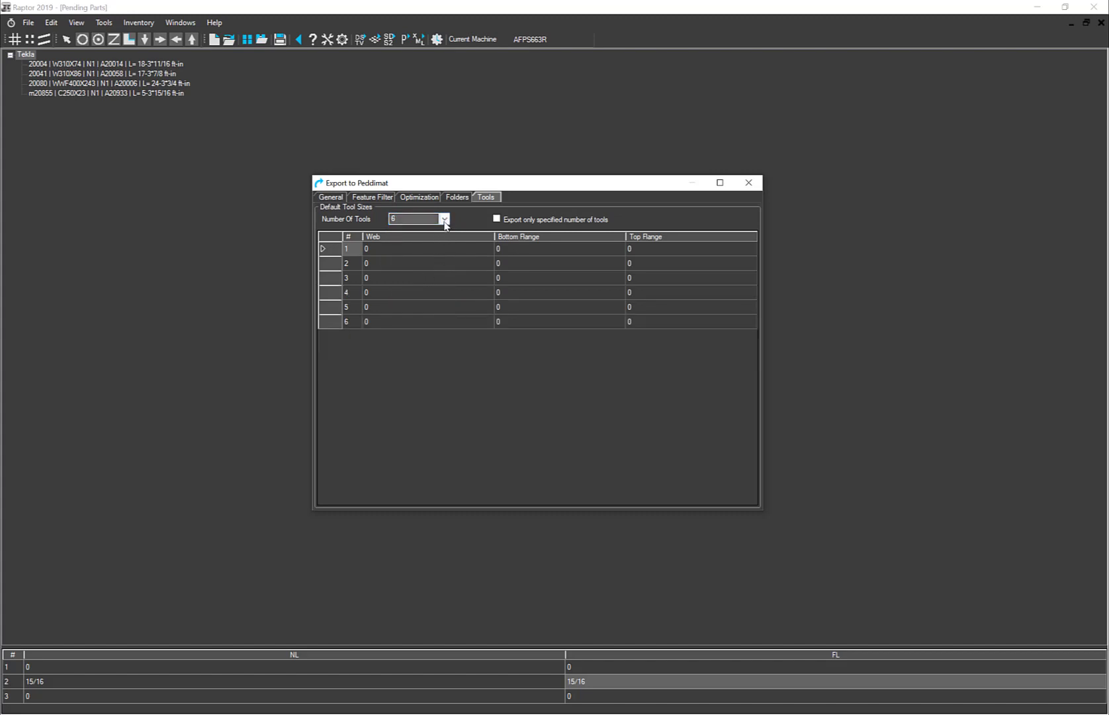
pyautogui.click(445, 219)
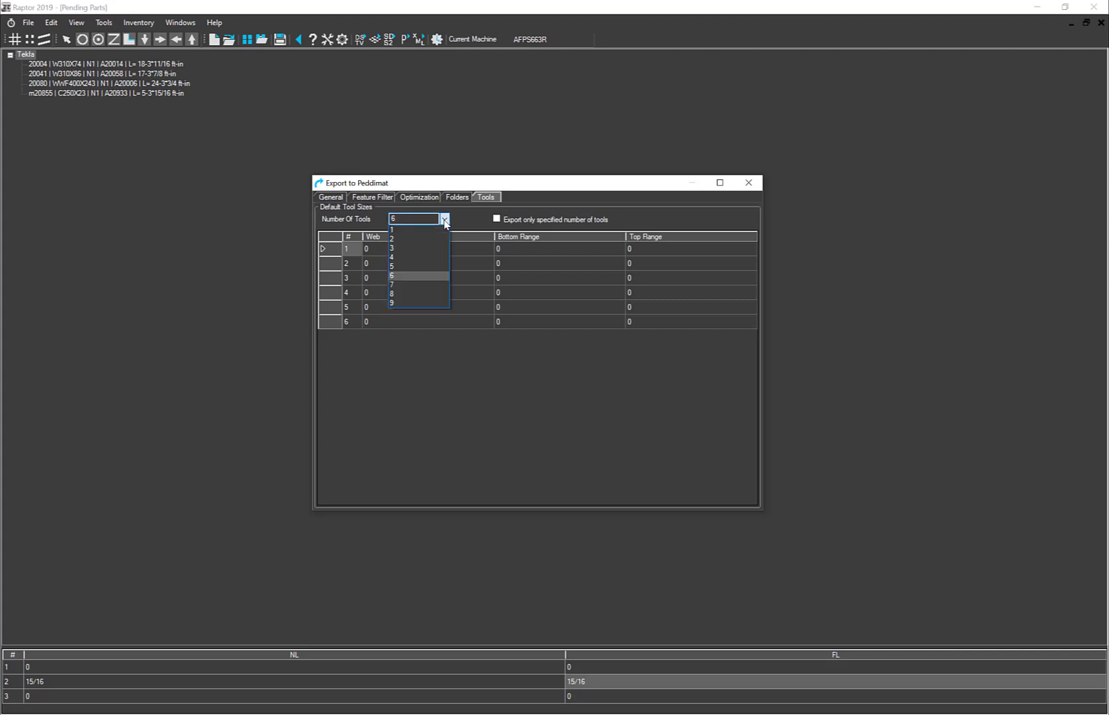
pyautogui.click(392, 276)
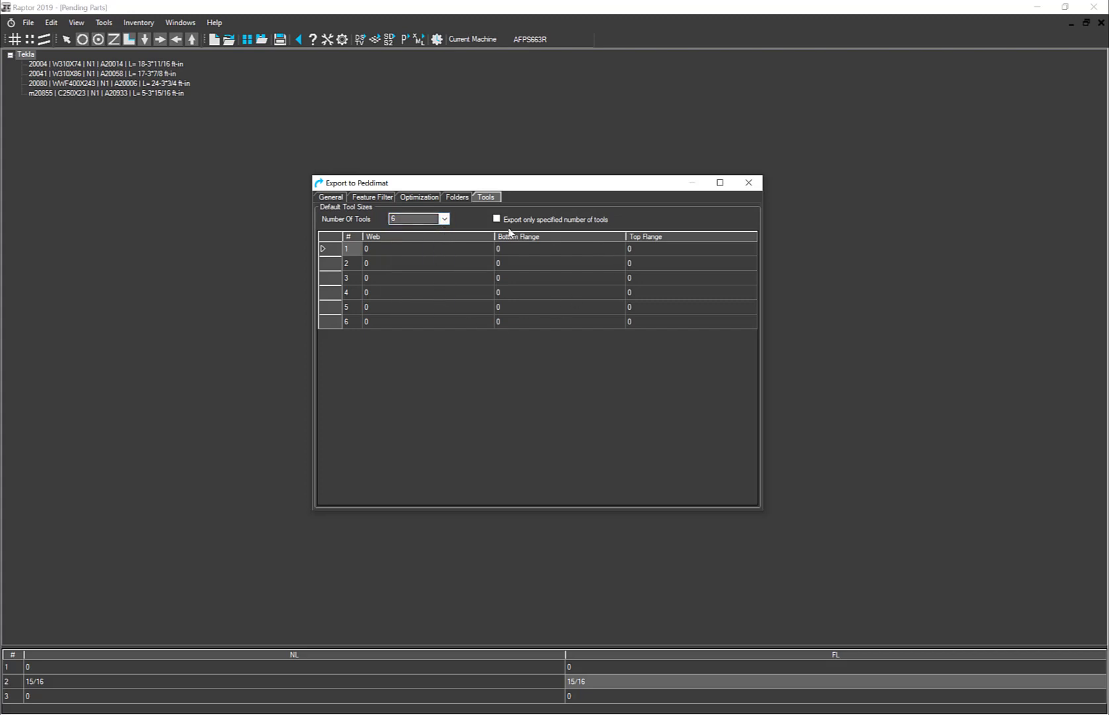
pyautogui.moveTo(691, 324)
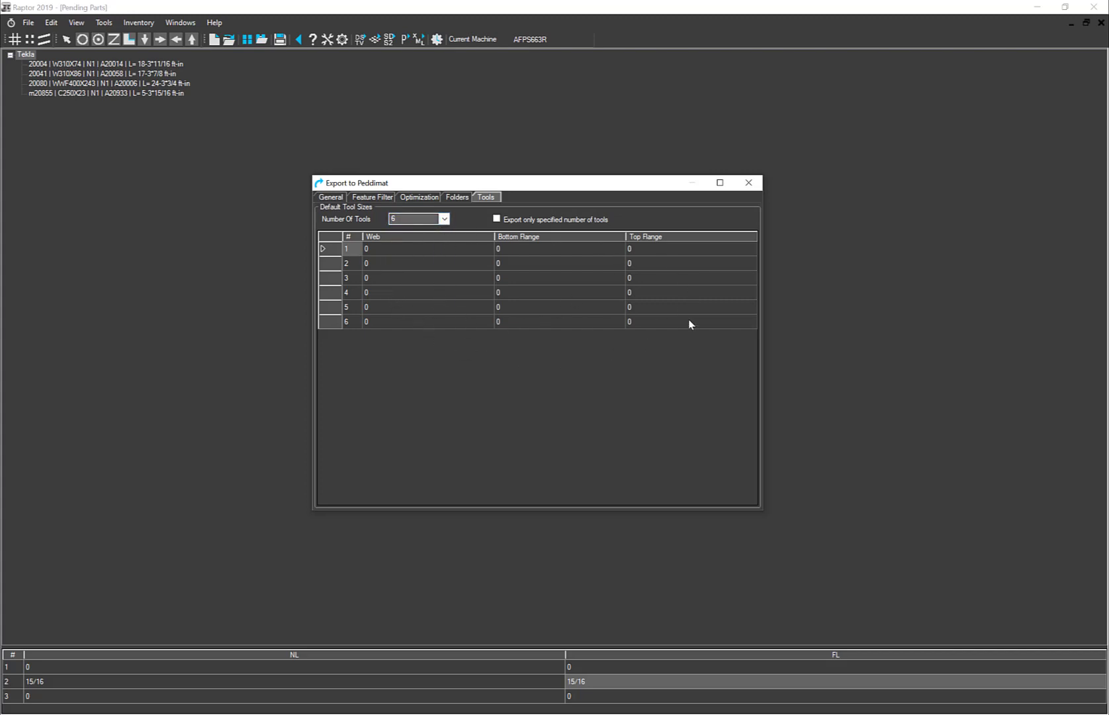
pyautogui.moveTo(406, 293)
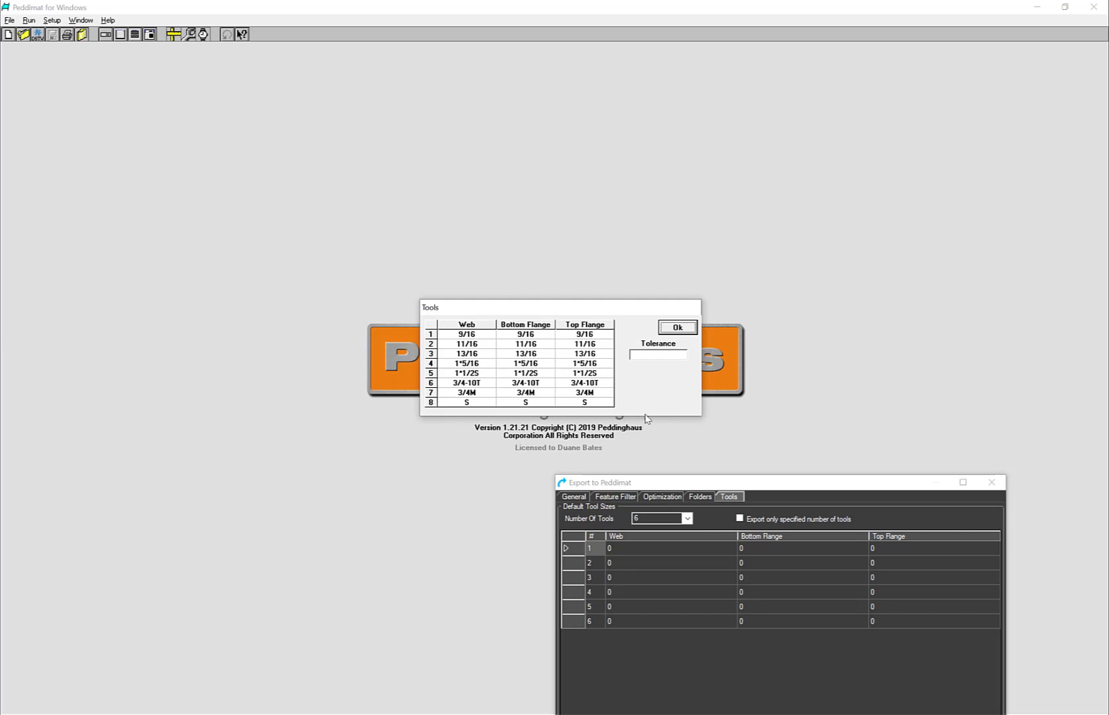
pyautogui.moveTo(474, 419)
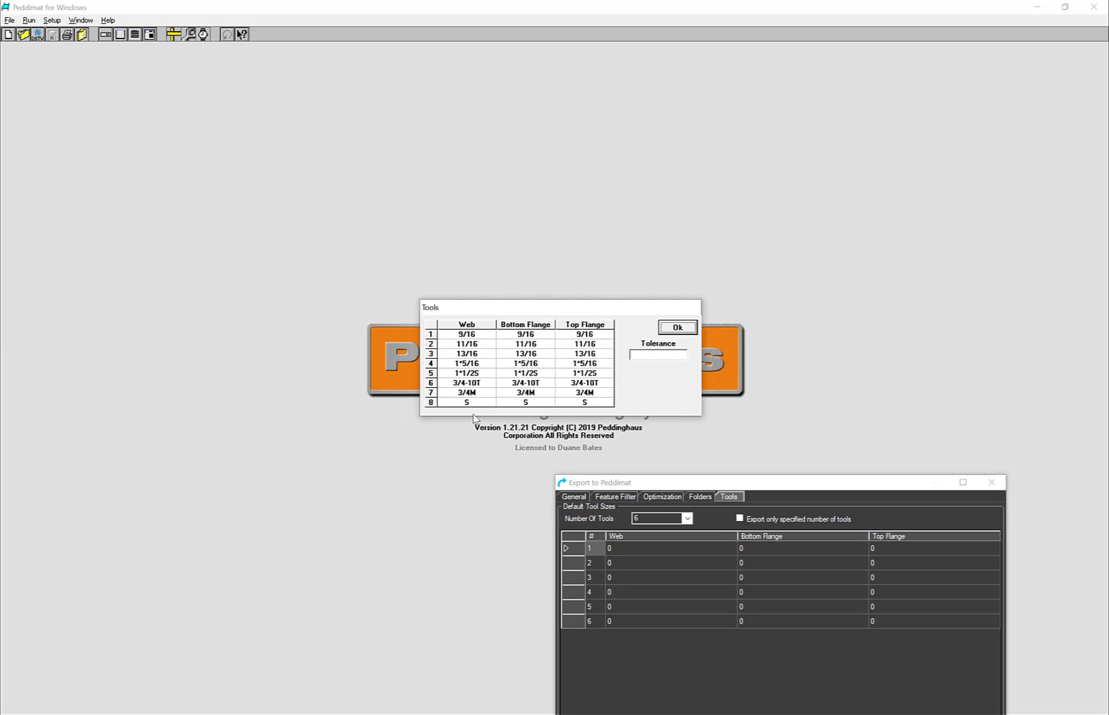
pyautogui.moveTo(437, 323)
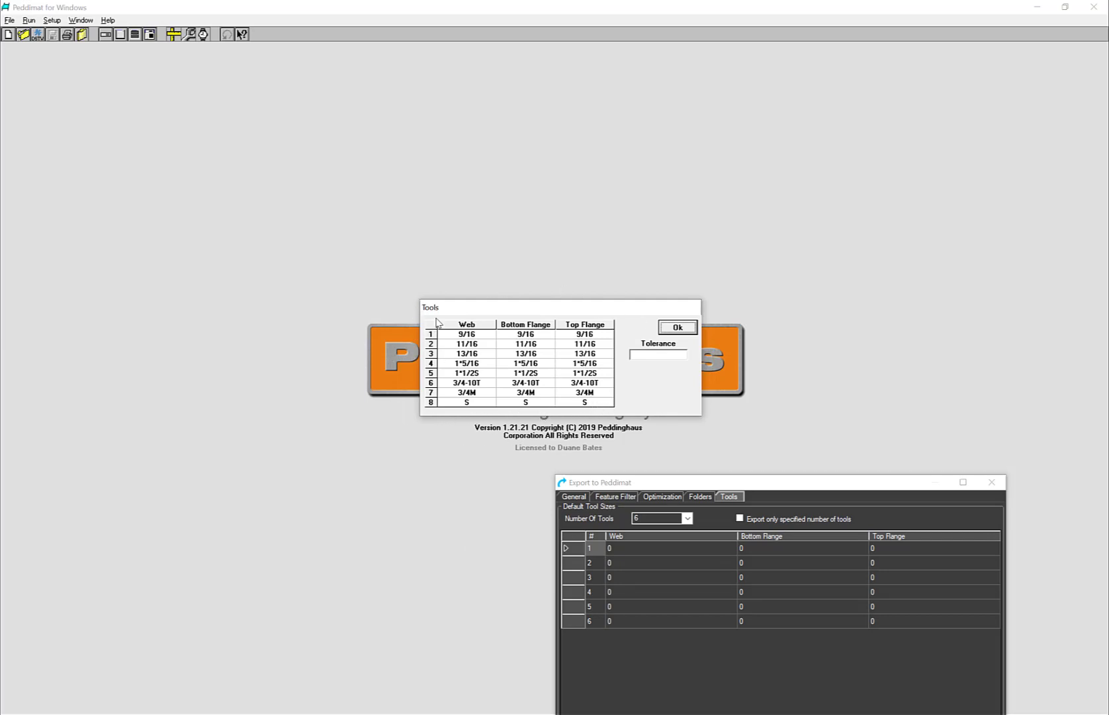
pyautogui.moveTo(679, 556)
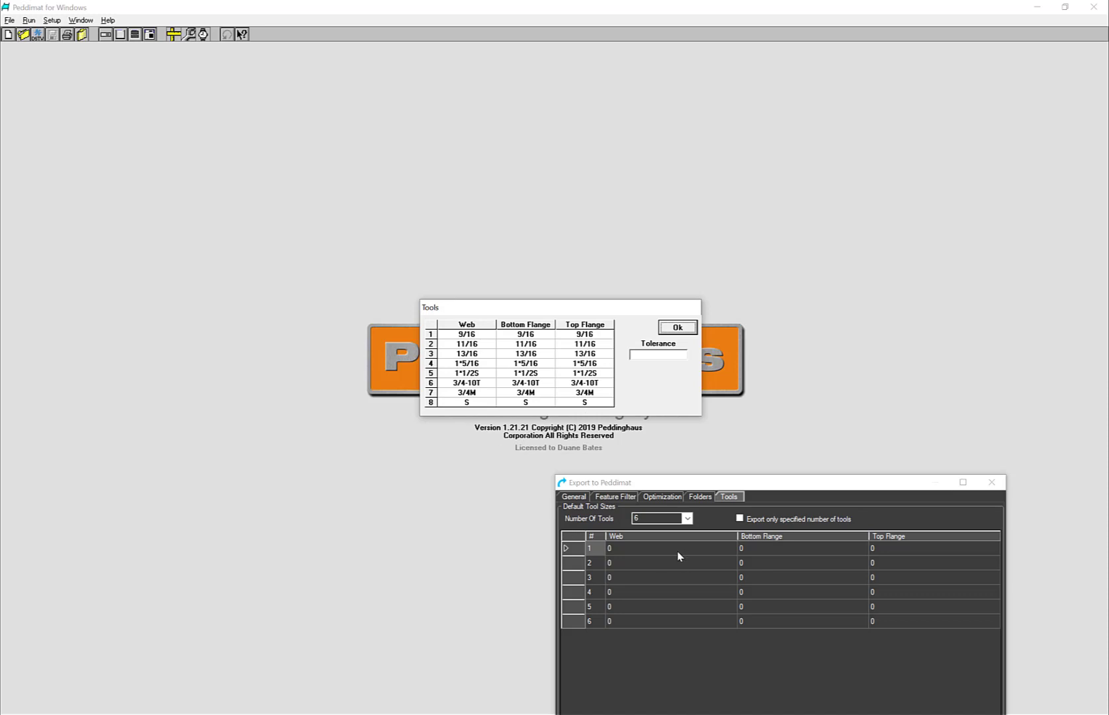
pyautogui.moveTo(993, 533)
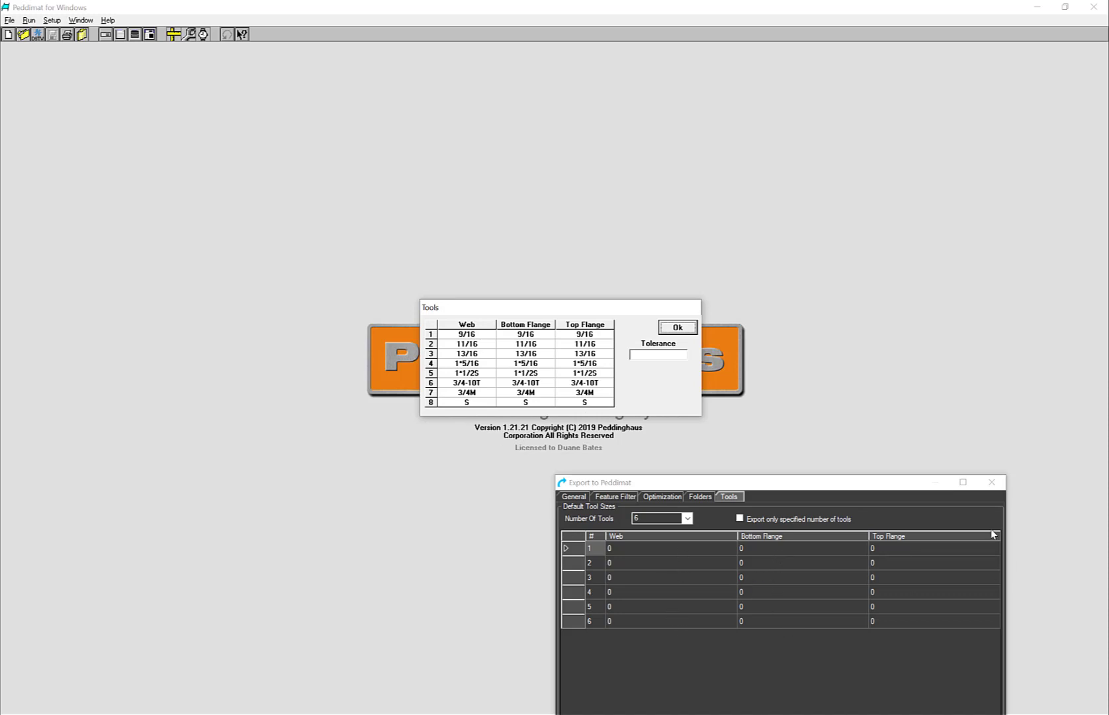
pyautogui.moveTo(941, 629)
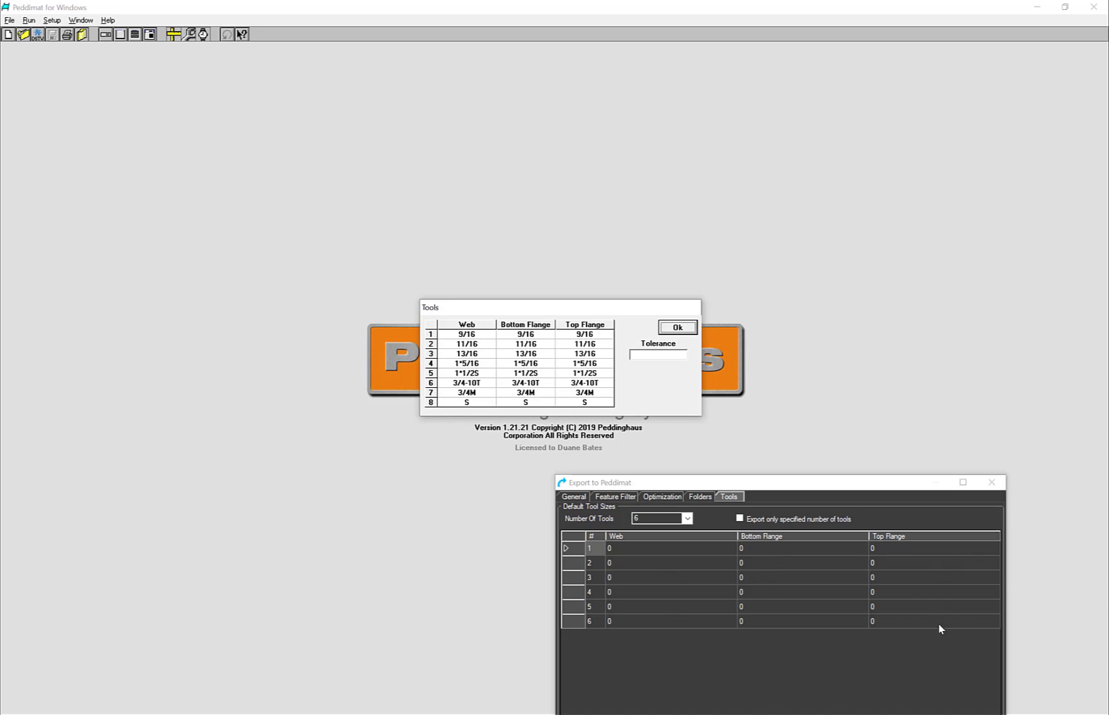
pyautogui.moveTo(912, 498)
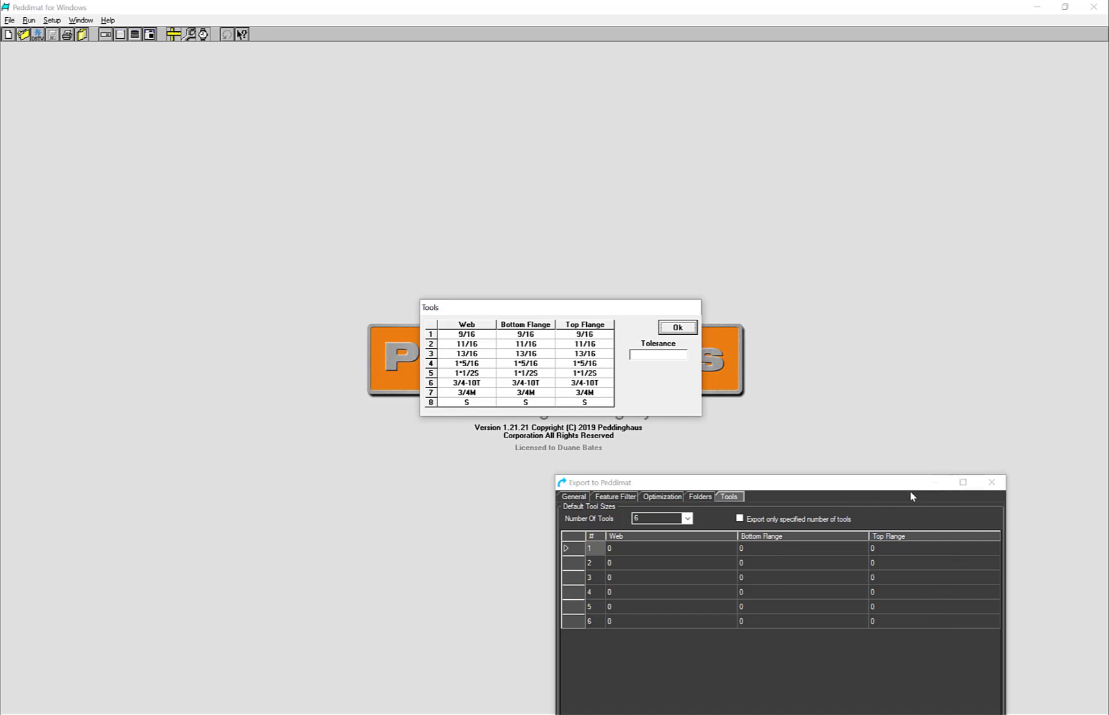
pyautogui.moveTo(710, 496)
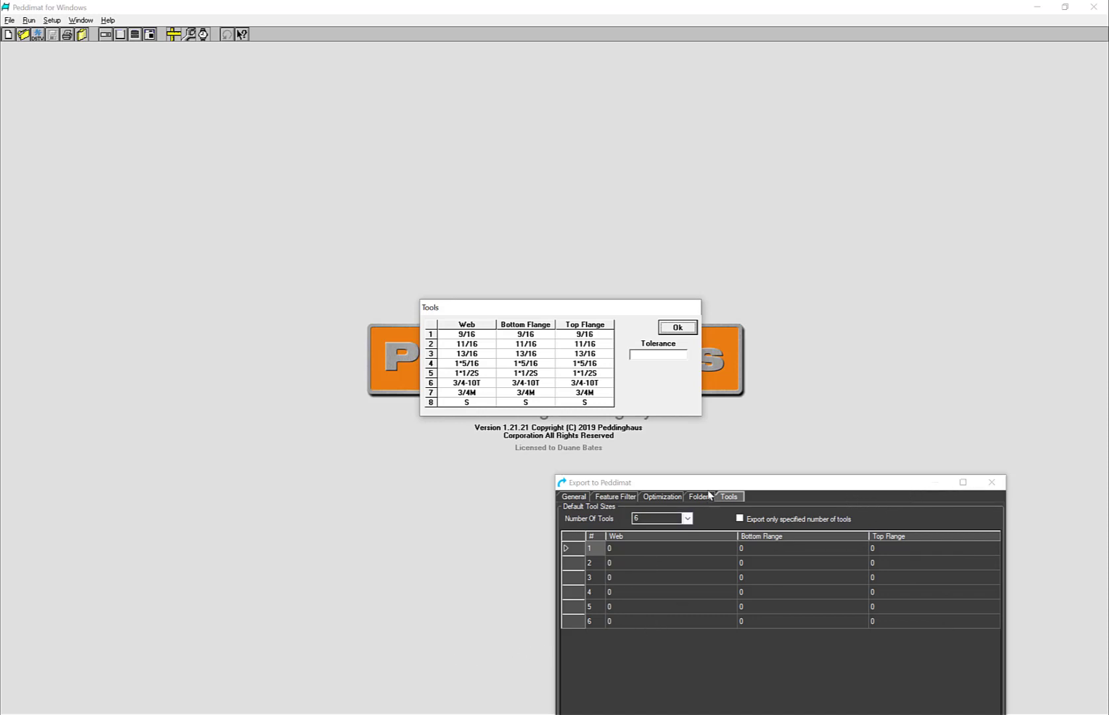
# Return to Raptor's export dialog after comparing Peddimat's eight-tool size table.
pyautogui.click(677, 328)
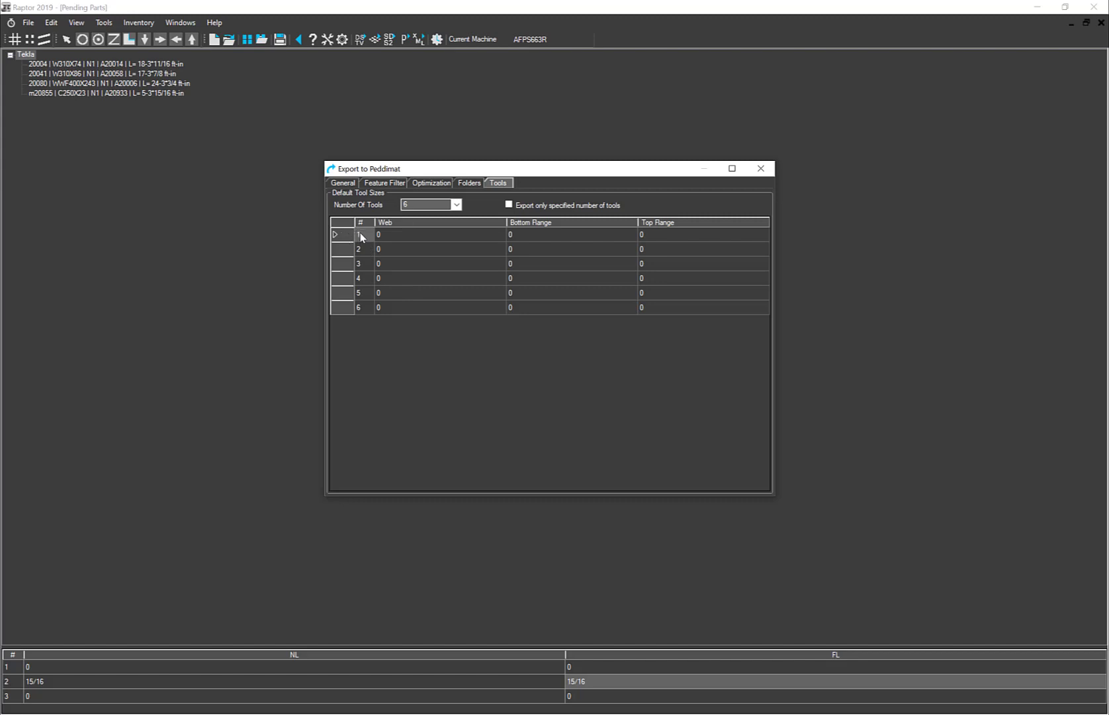
pyautogui.moveTo(493, 364)
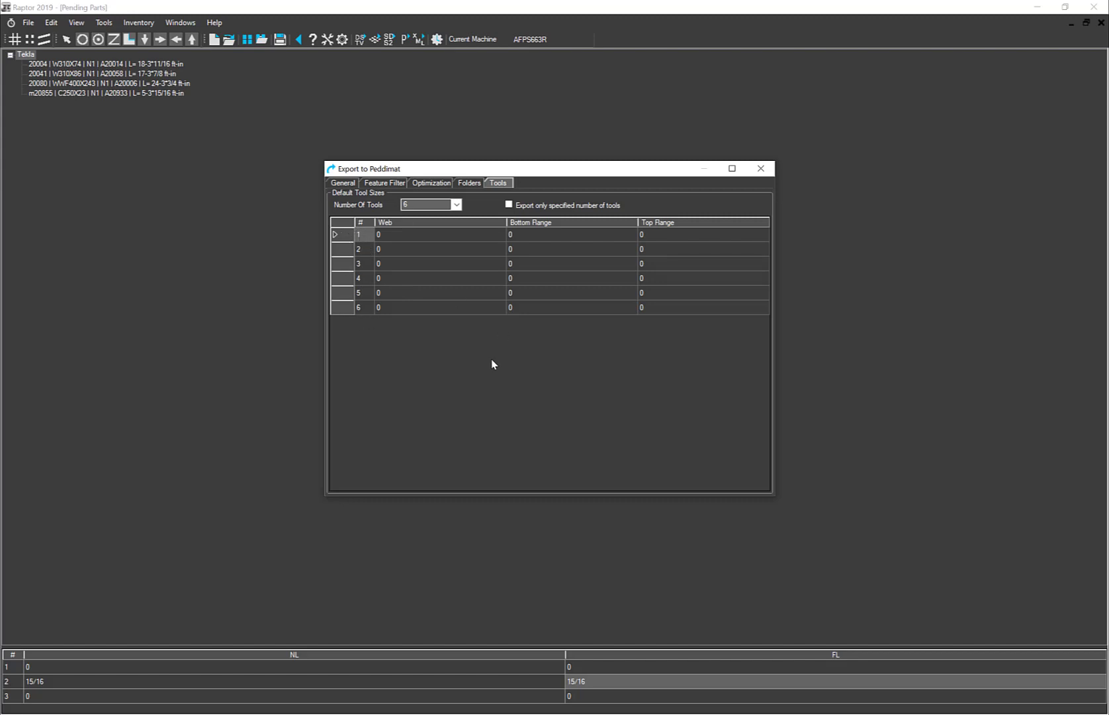
pyautogui.moveTo(592, 280)
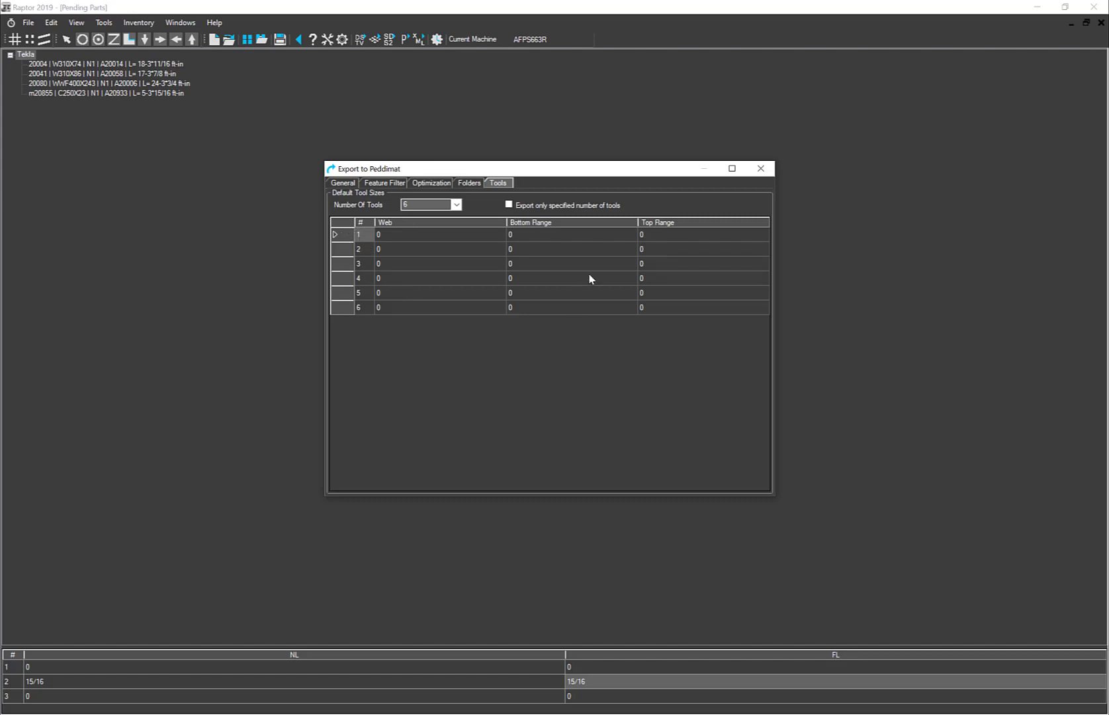
pyautogui.moveTo(532, 213)
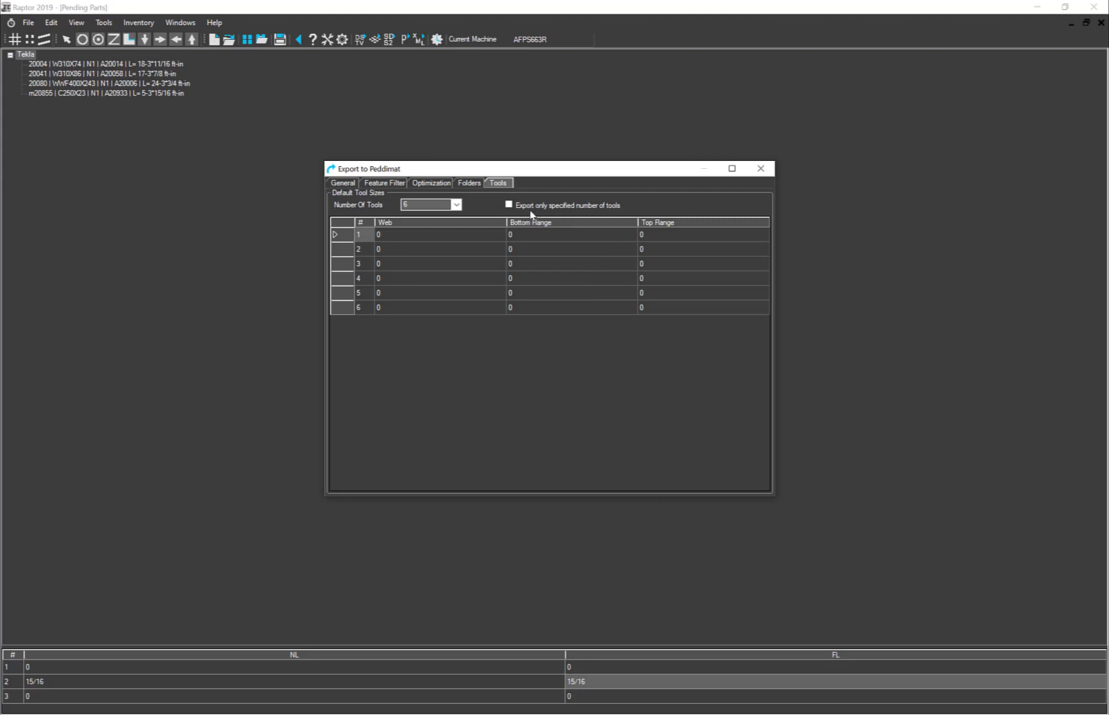
pyautogui.moveTo(568, 217)
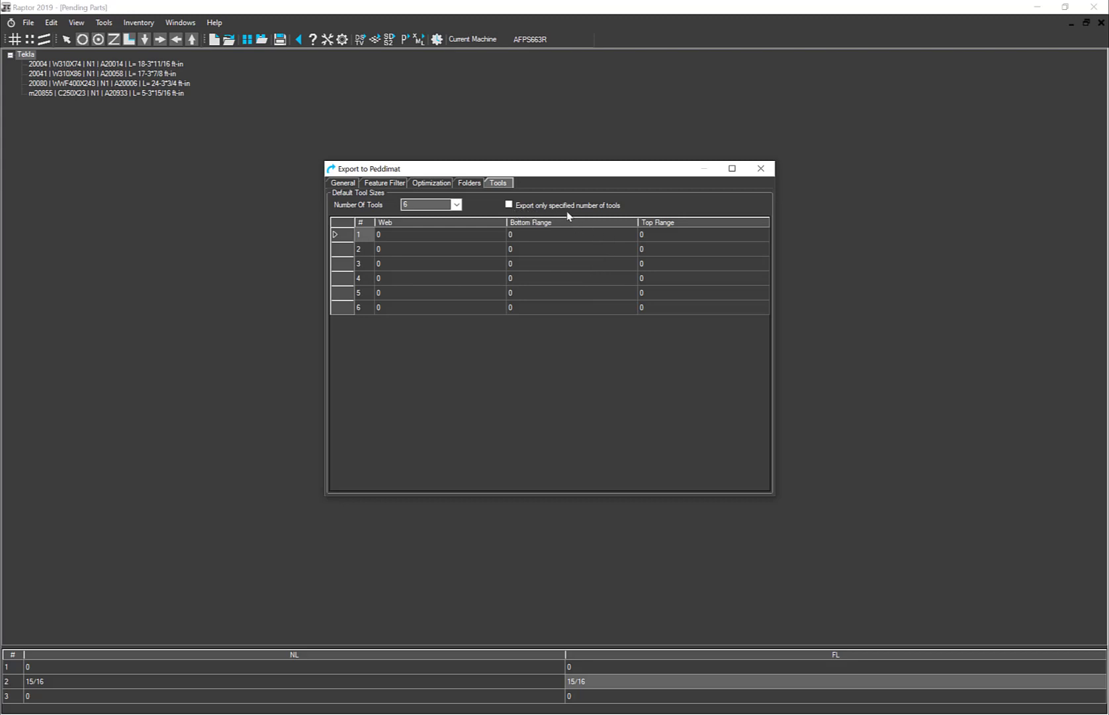
pyautogui.moveTo(621, 215)
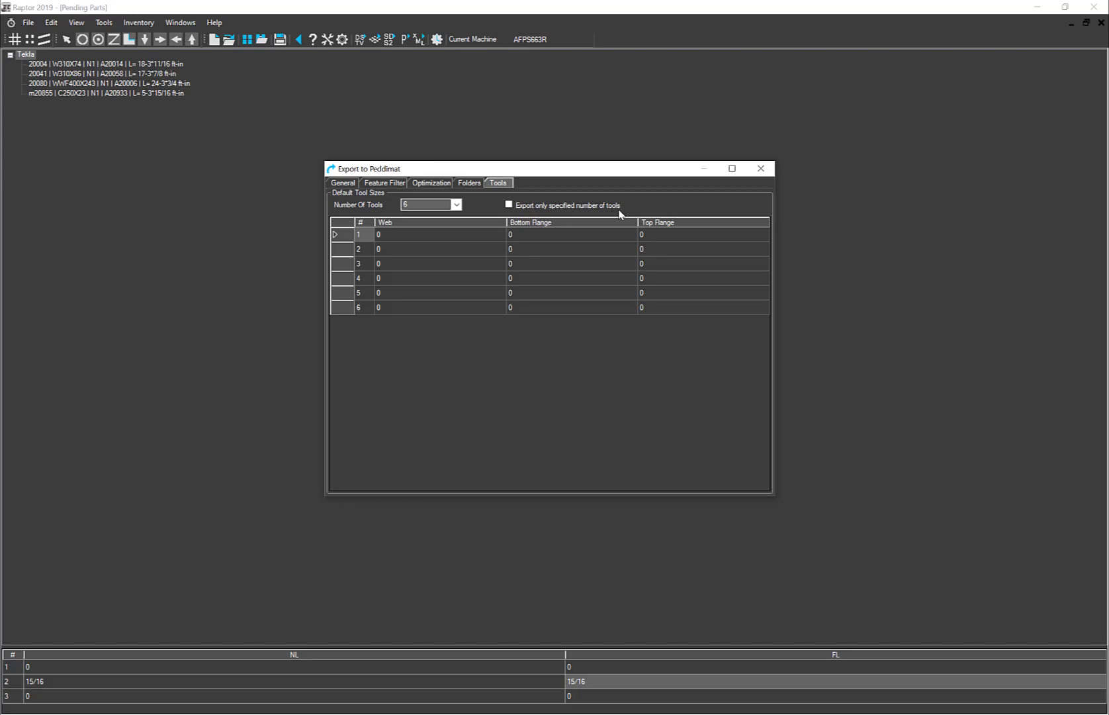
pyautogui.moveTo(561, 221)
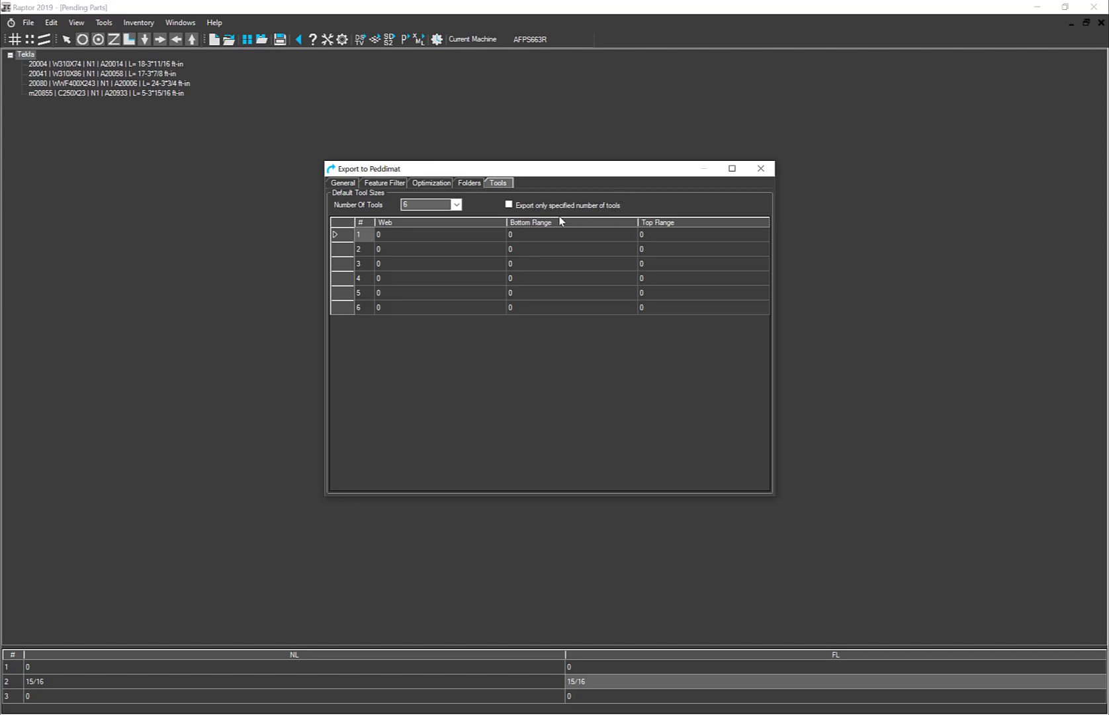
pyautogui.moveTo(620, 209)
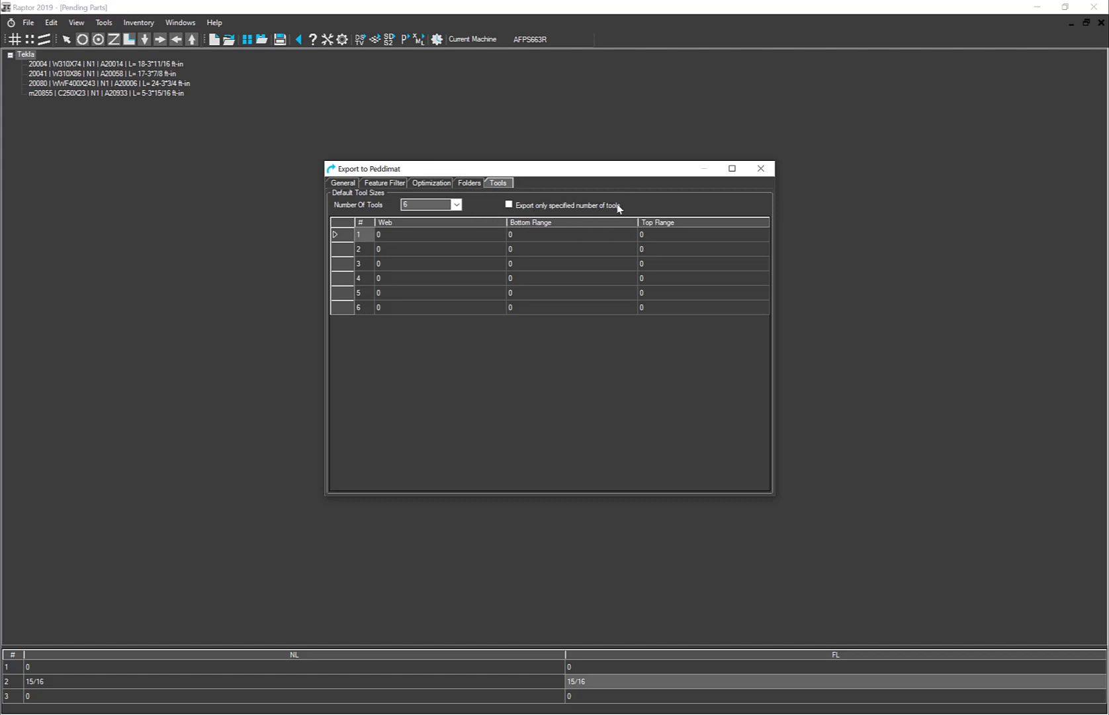
pyautogui.moveTo(389, 190)
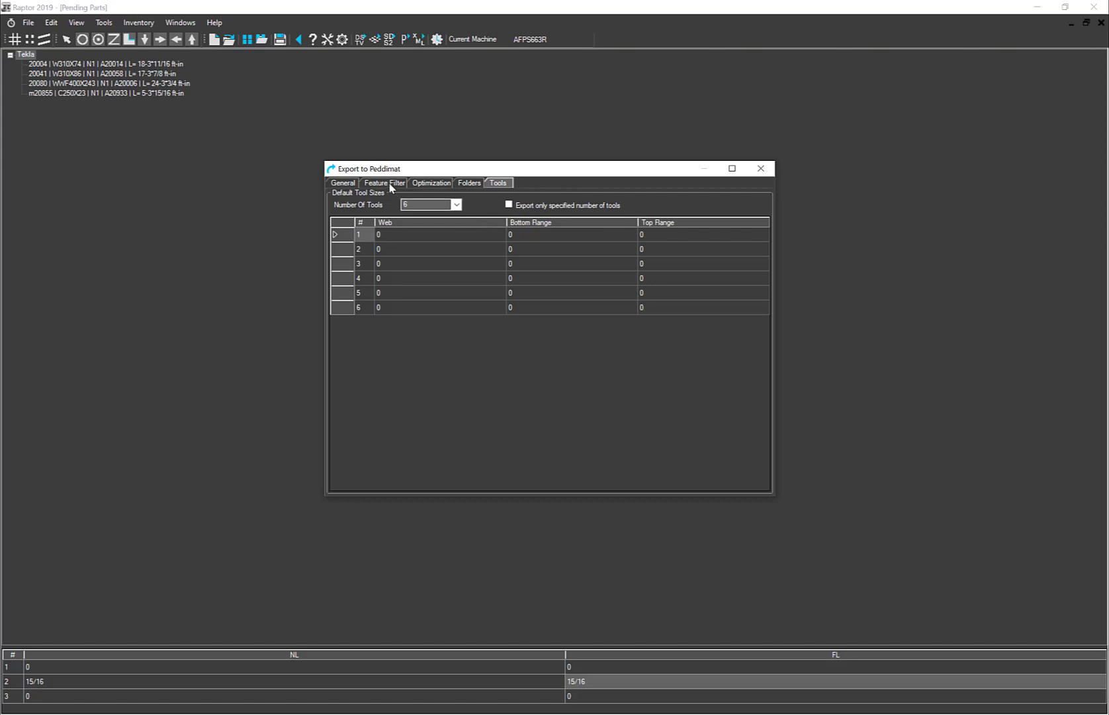
# Review the Feature Filter, run GO! to export all four parts, and close the dialog.
pyautogui.click(384, 183)
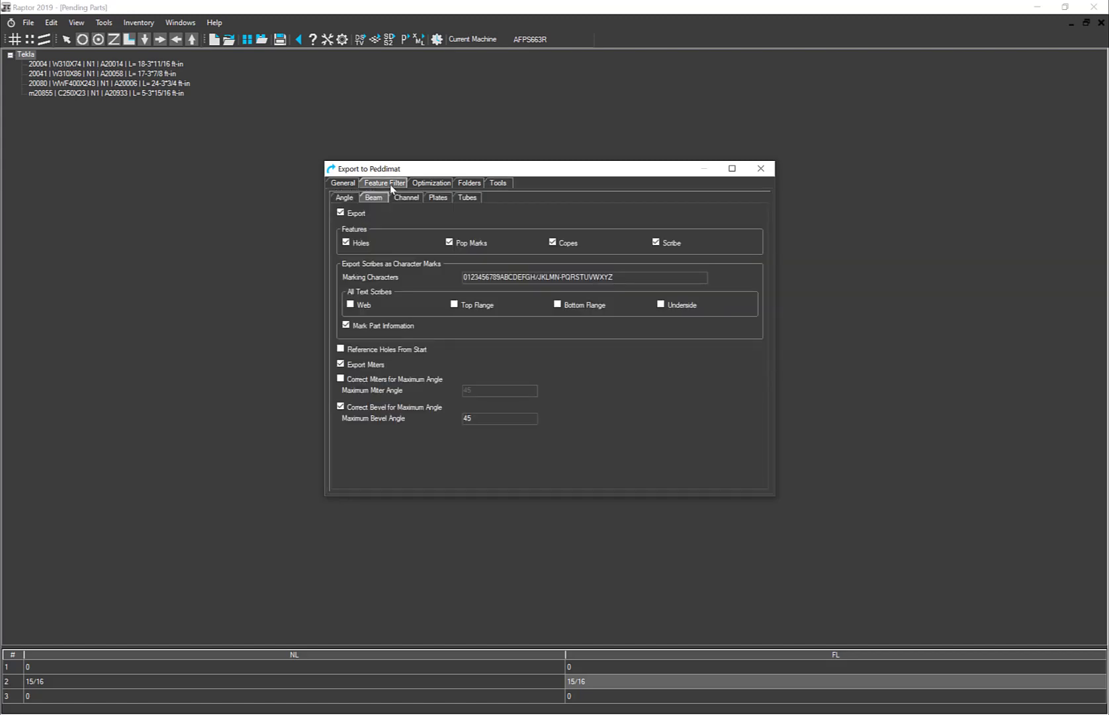
pyautogui.moveTo(433, 183)
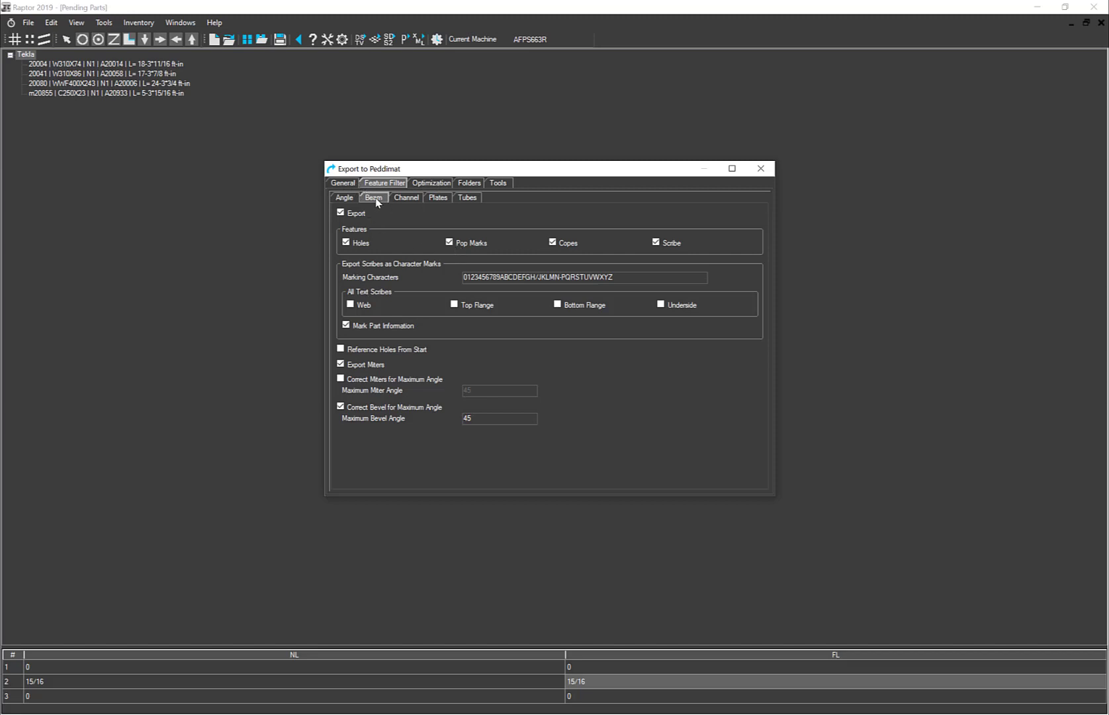
pyautogui.moveTo(432, 340)
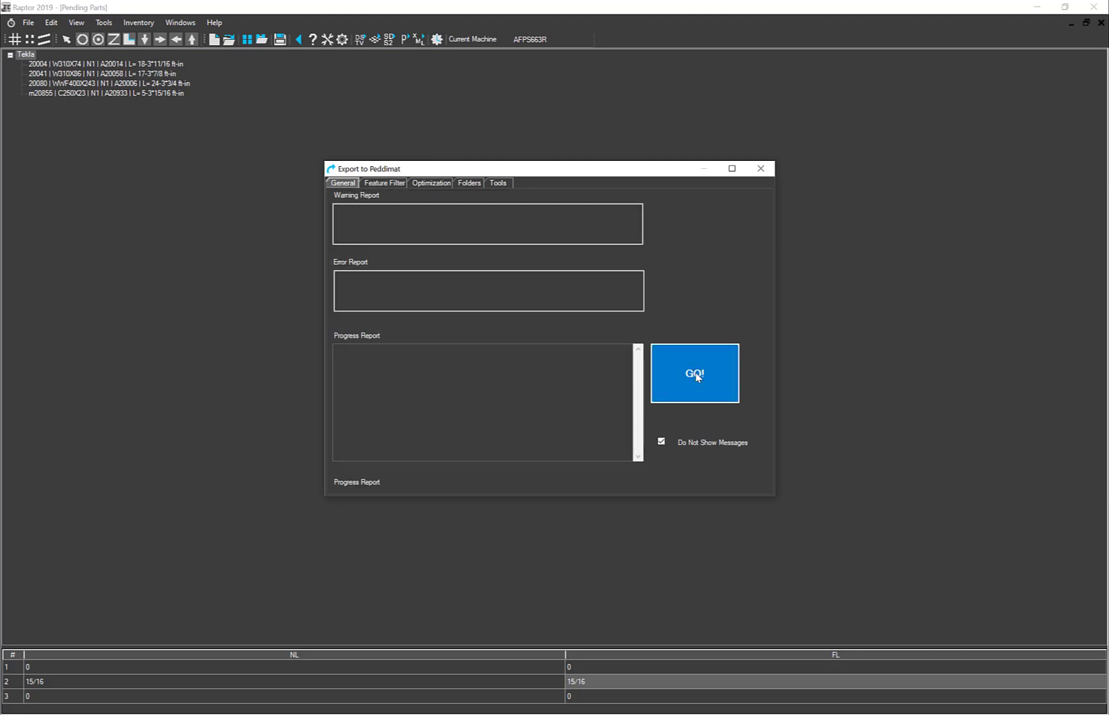
pyautogui.click(694, 374)
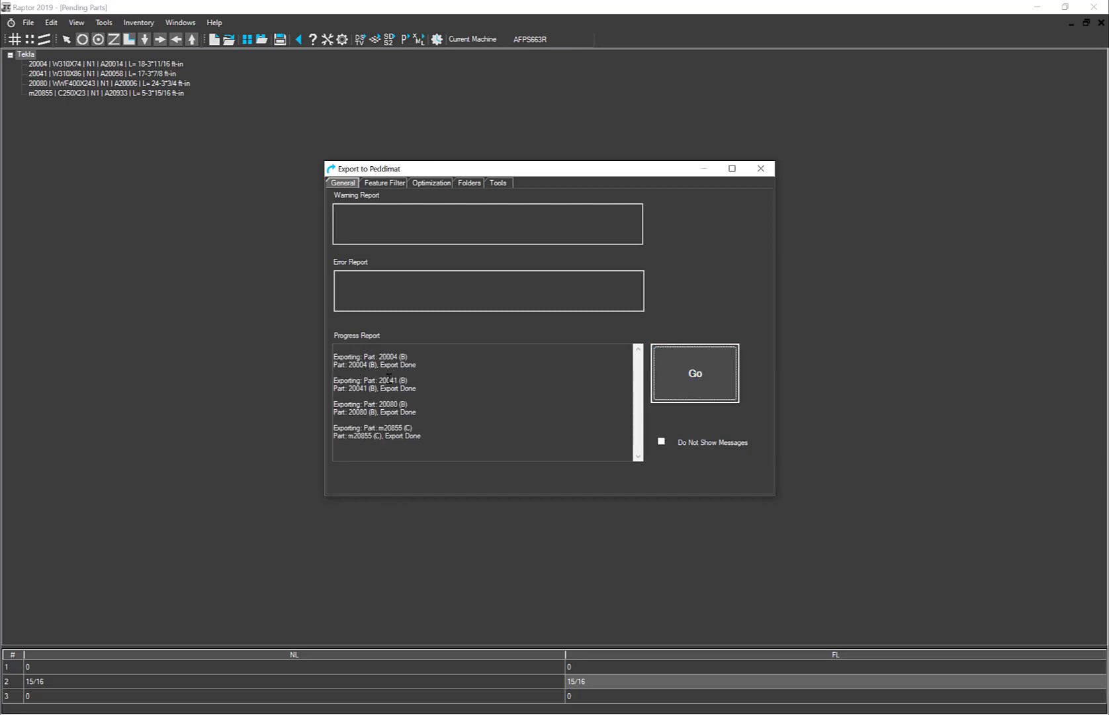
pyautogui.moveTo(686, 241)
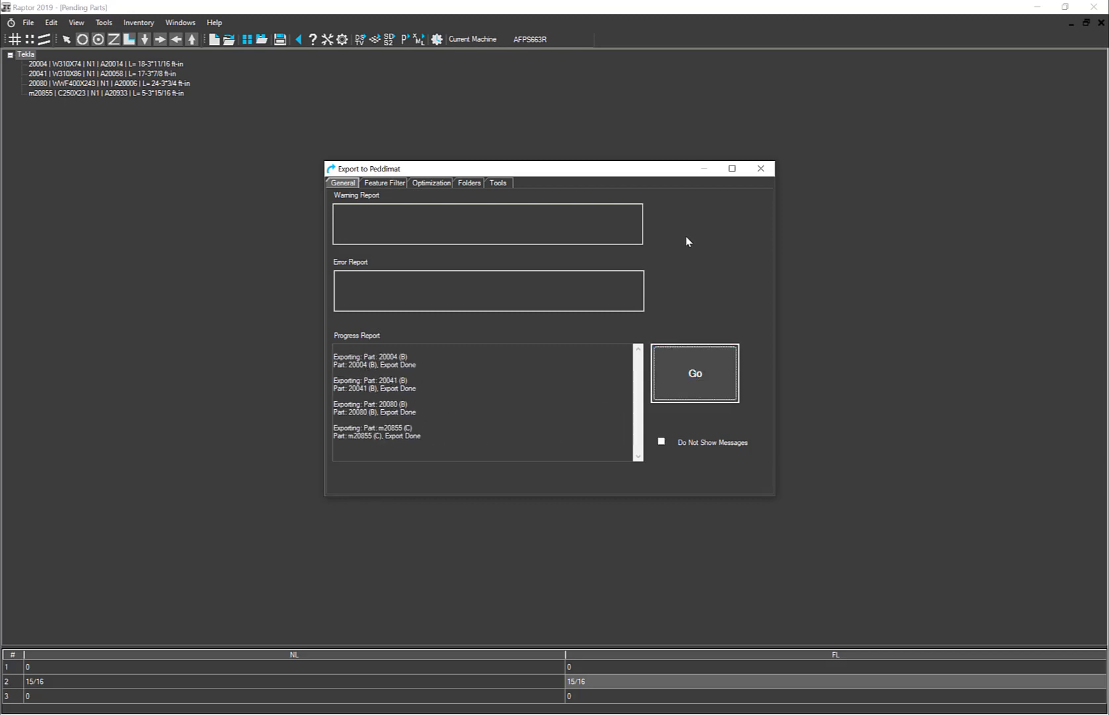
pyautogui.click(762, 168)
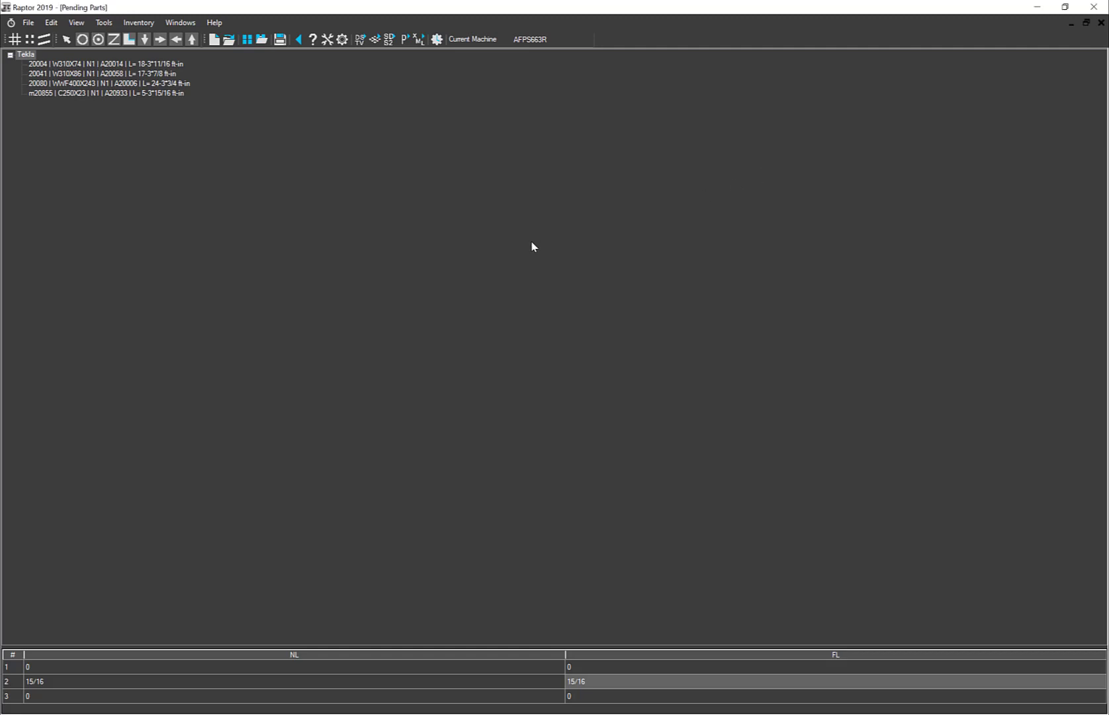
pyautogui.moveTo(176, 150)
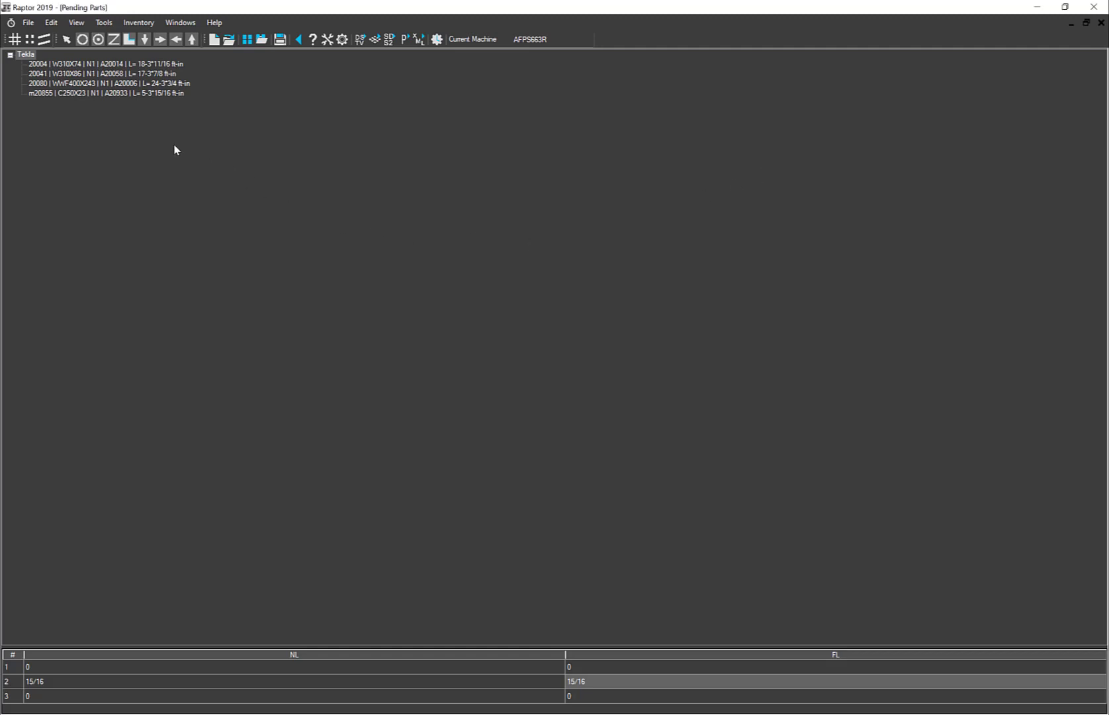
pyautogui.moveTo(174, 150)
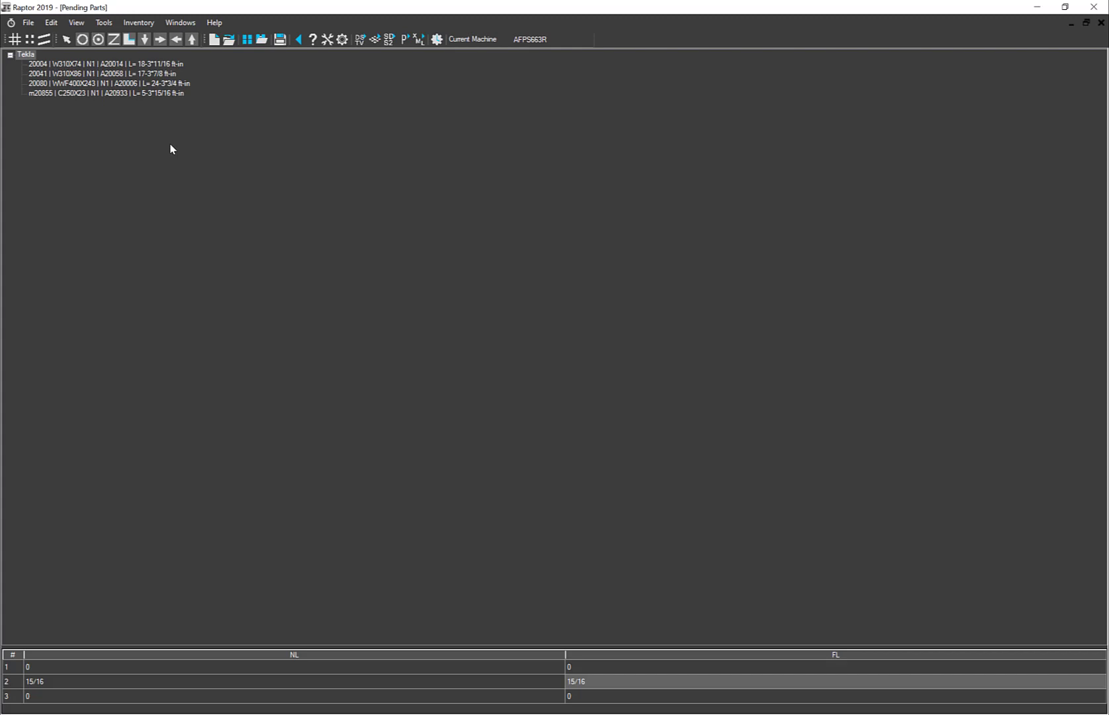